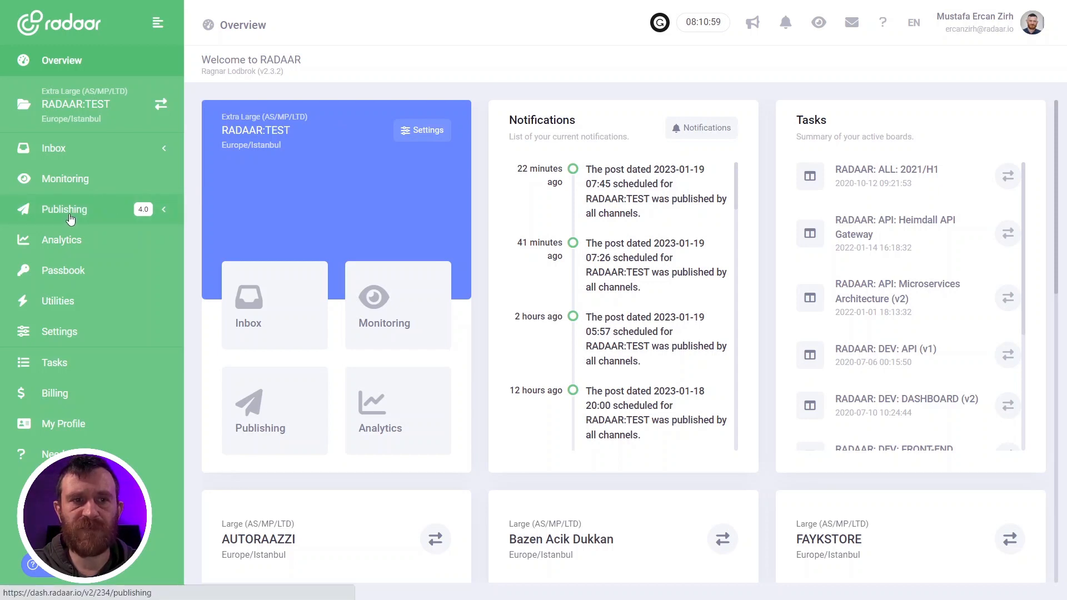
Go to Publishing > Content Pool, which has no records, and start a new content item.
left_click(64, 209)
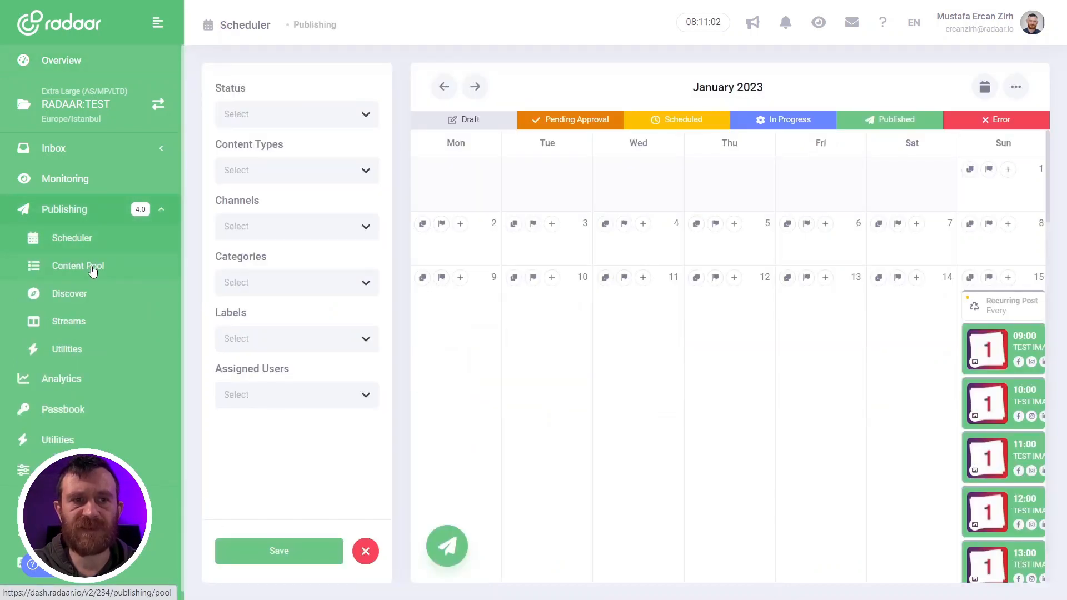
left_click(77, 266)
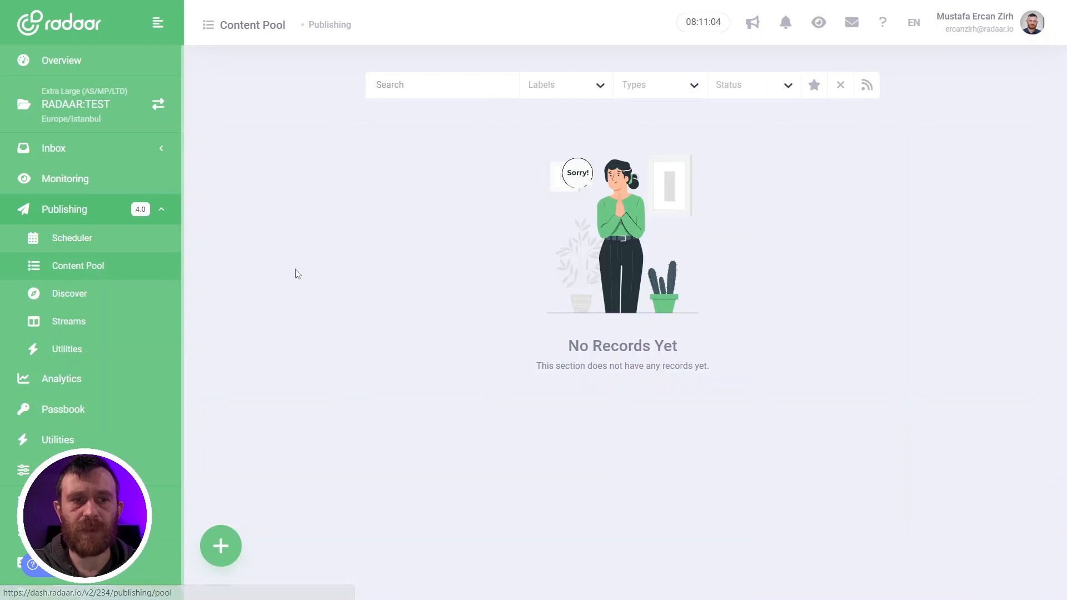
mouse_move(221, 545)
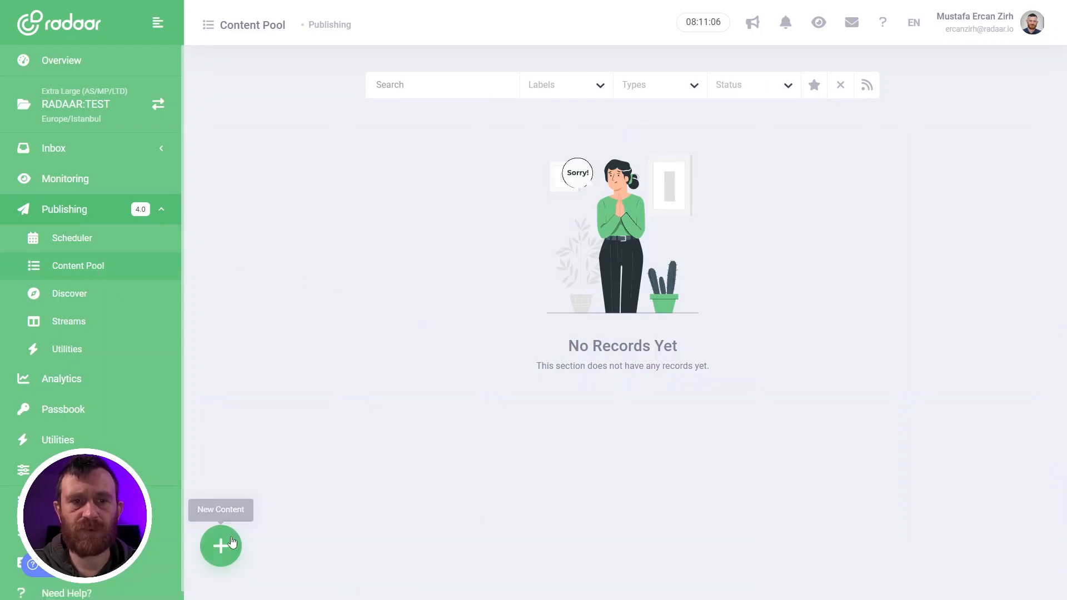
left_click(221, 546)
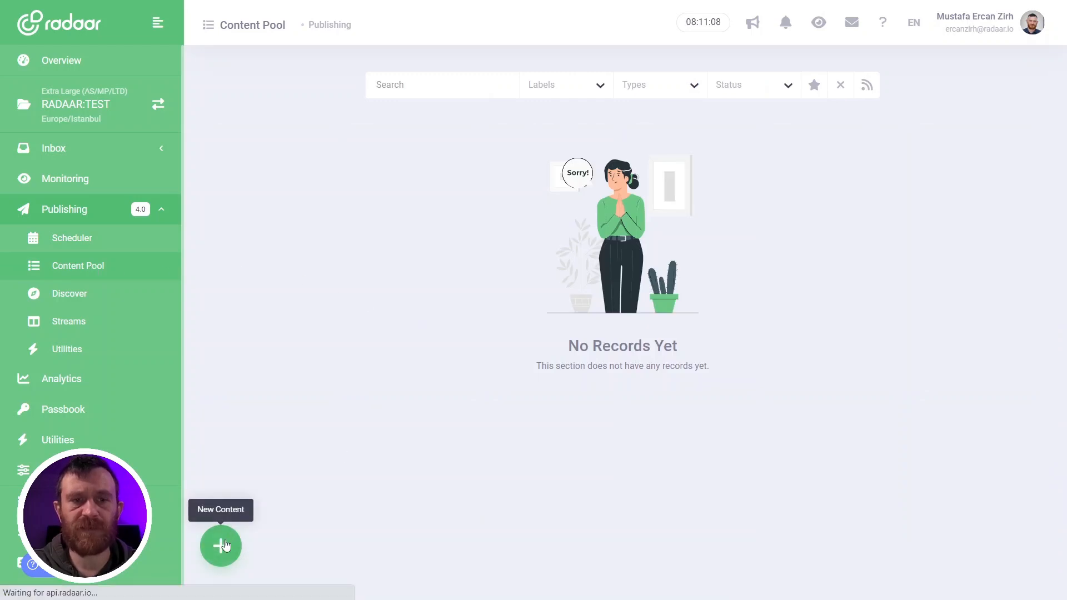
Open the New Content image form and inspect the Upload from Remote import options.
left_click(220, 546)
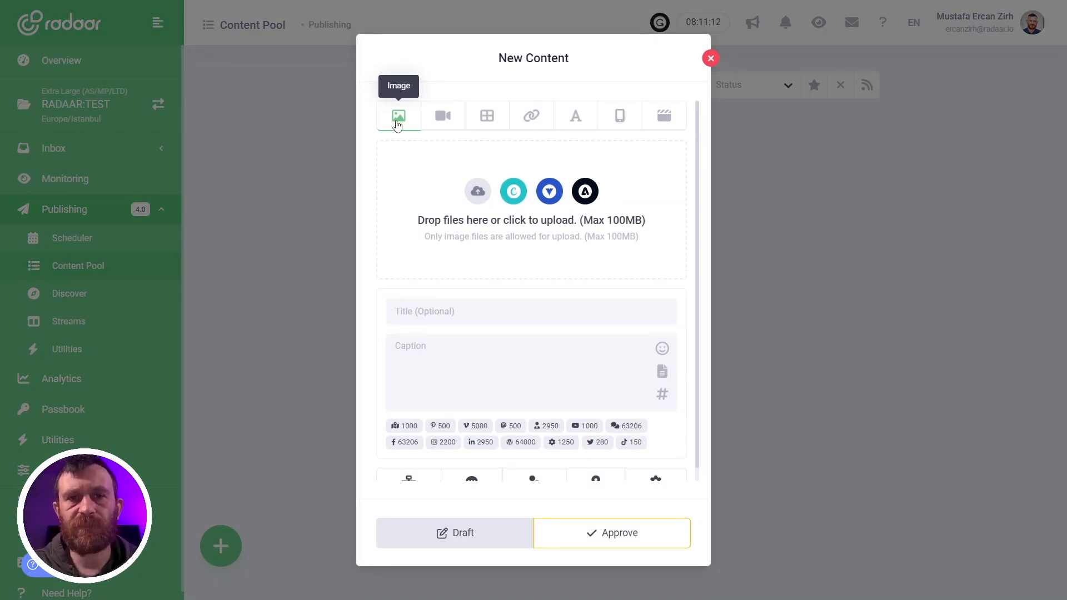
mouse_move(422, 123)
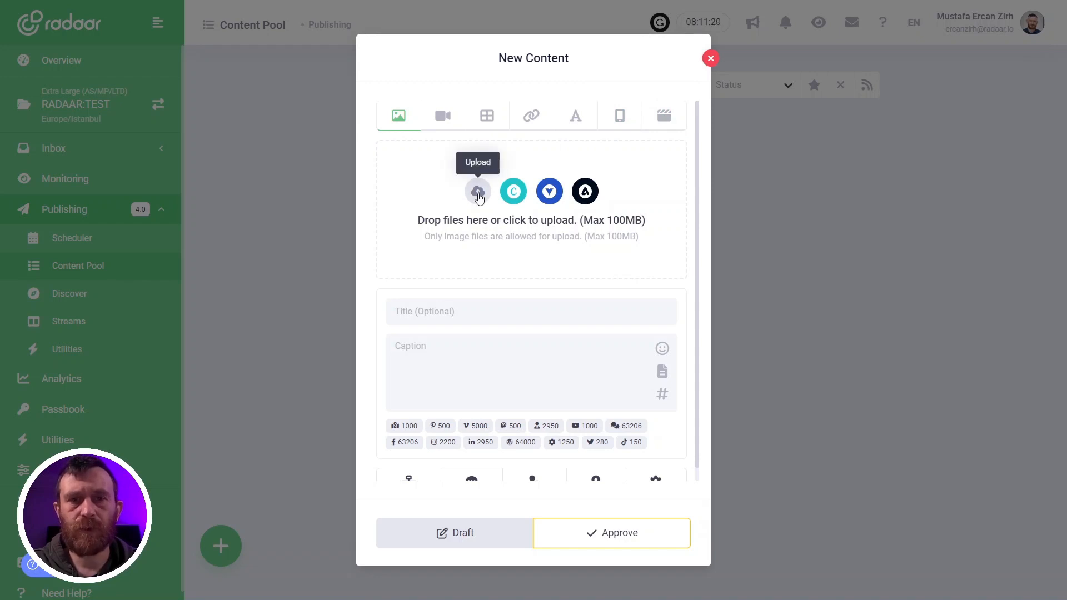
left_click(478, 191)
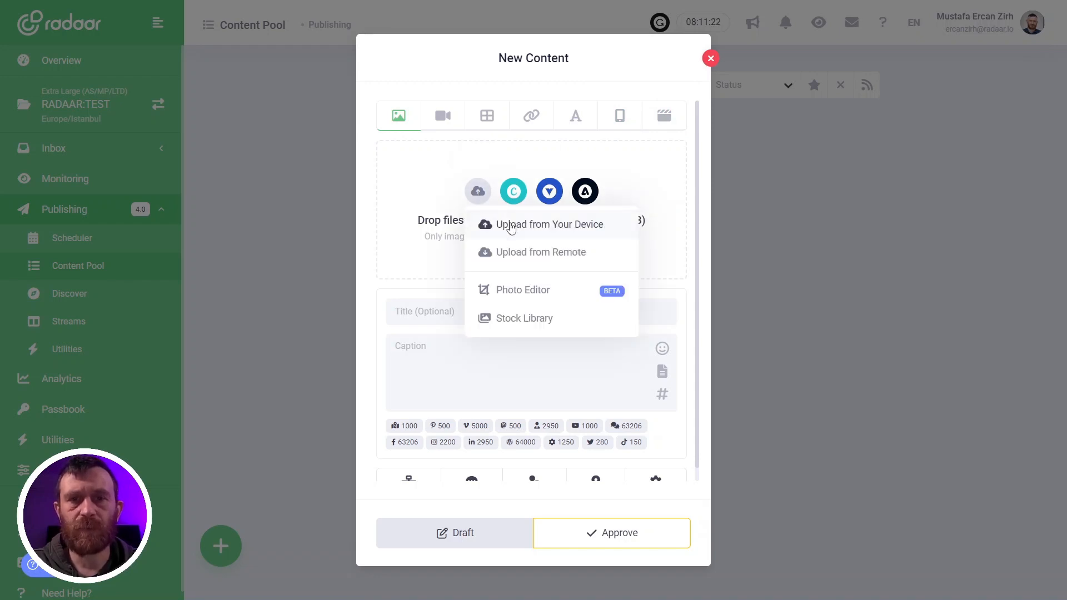
left_click(540, 252)
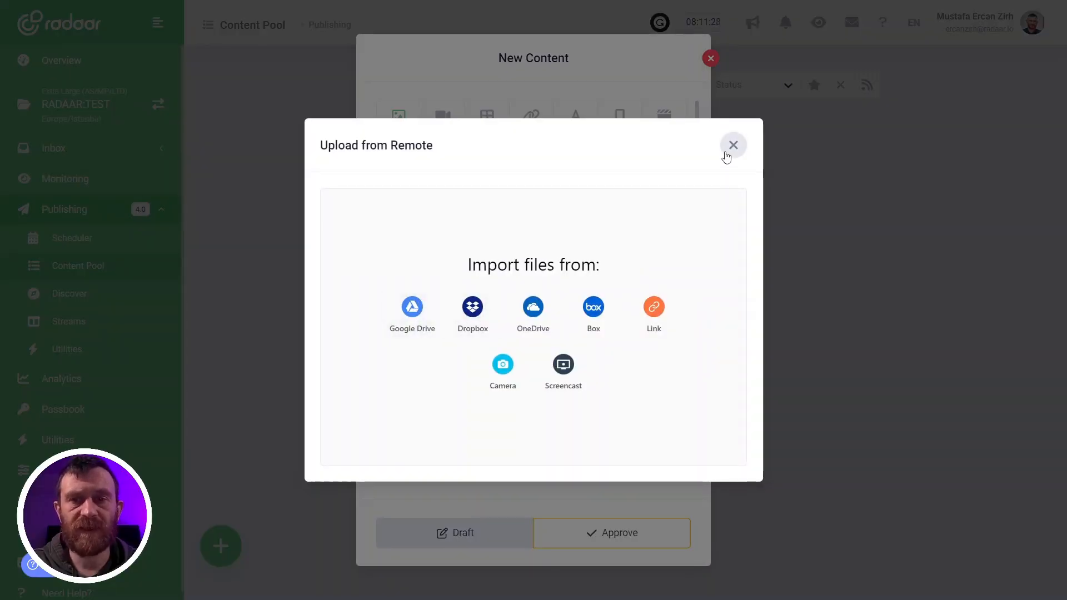
left_click(733, 145)
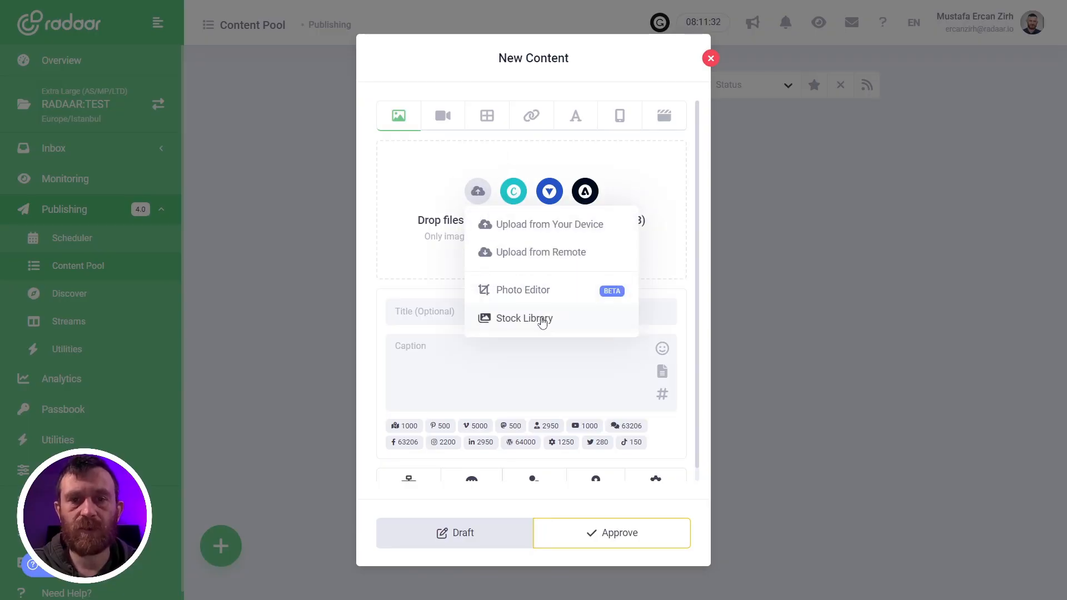
Browse the Stock Library, close it, and reshow the Upload menu's image sources.
left_click(524, 318)
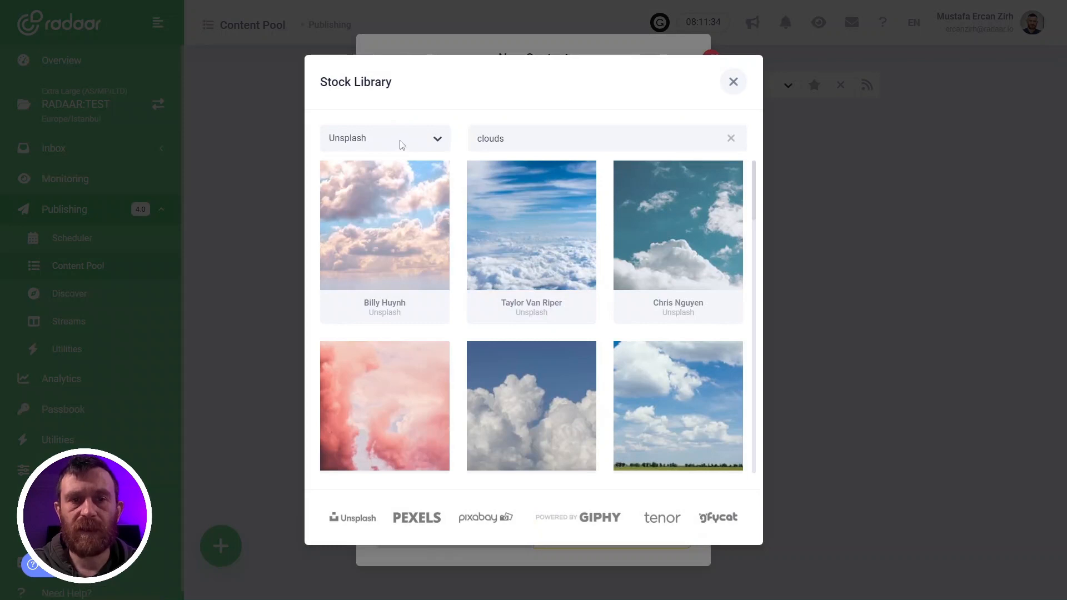
left_click(385, 138)
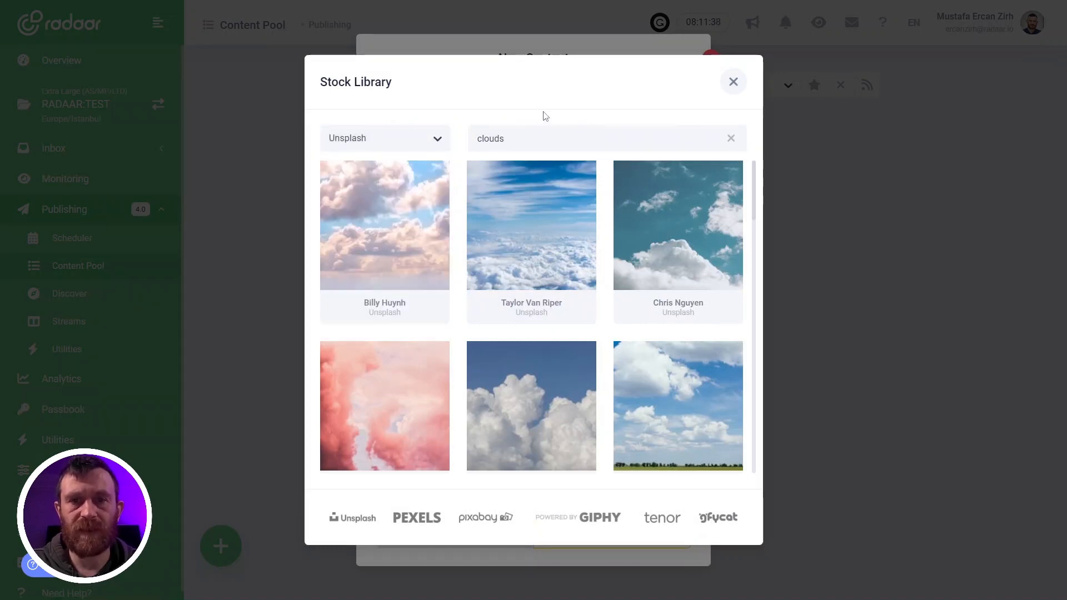
left_click(734, 82)
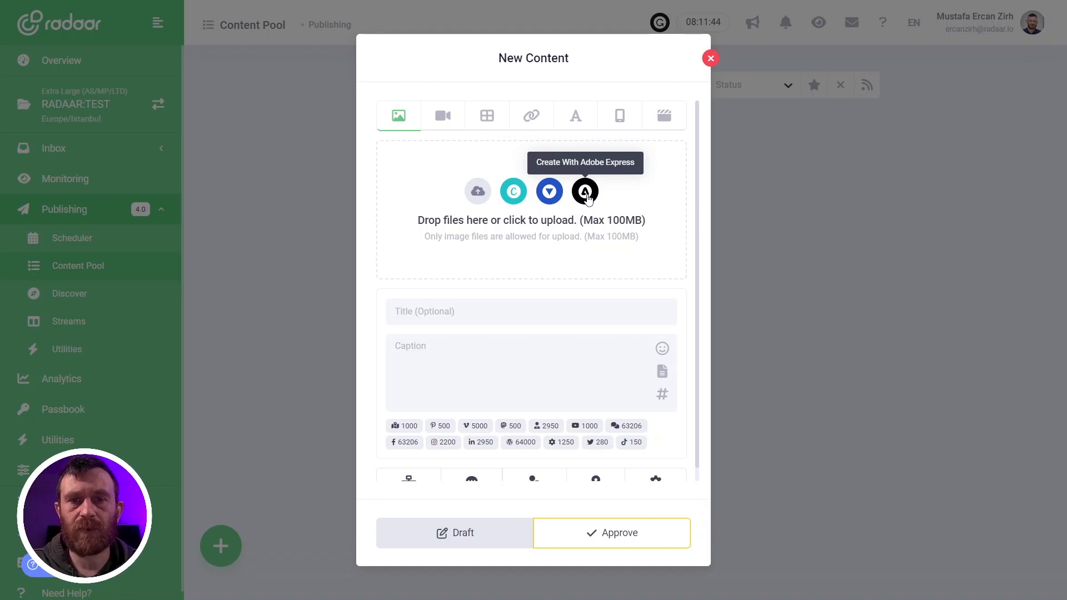
left_click(478, 191)
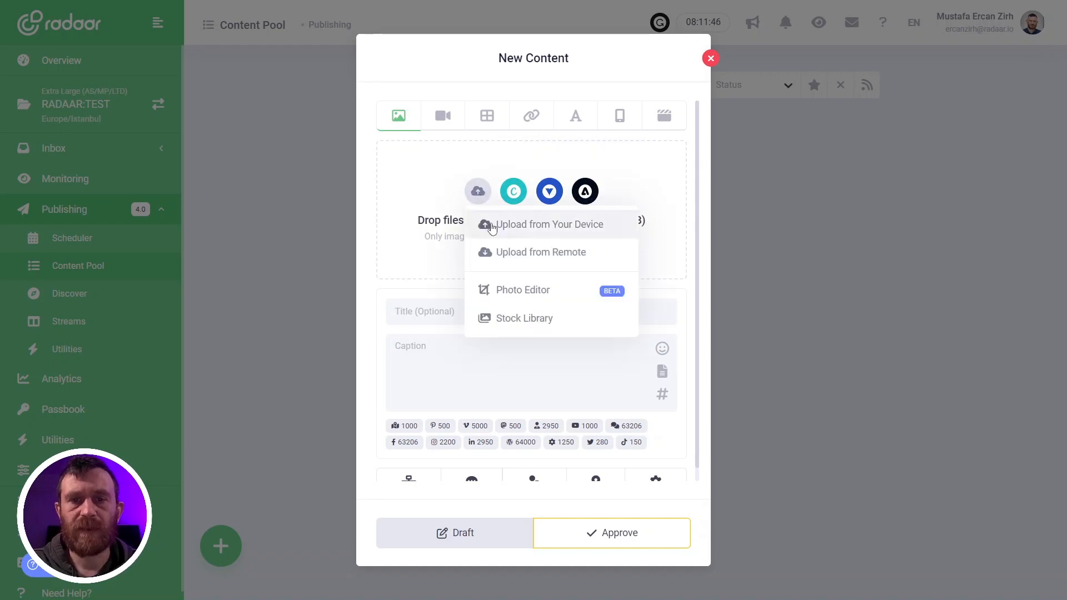
Reopen the Stock Library's 'clouds' Unsplash results and show the sky-over-clouds photo's options.
left_click(524, 318)
type("clouds")
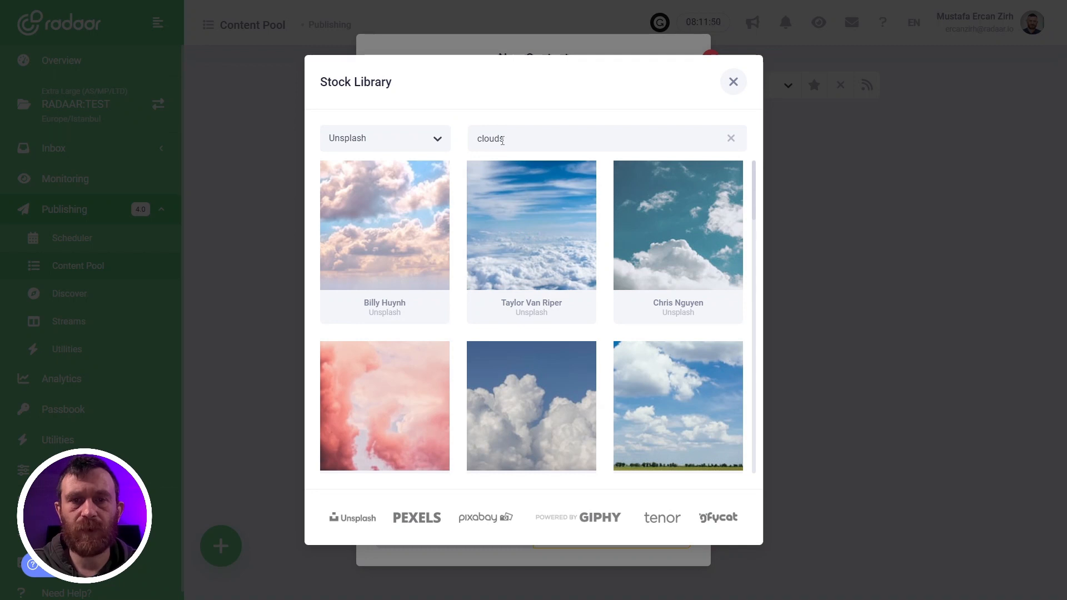
mouse_move(477, 121)
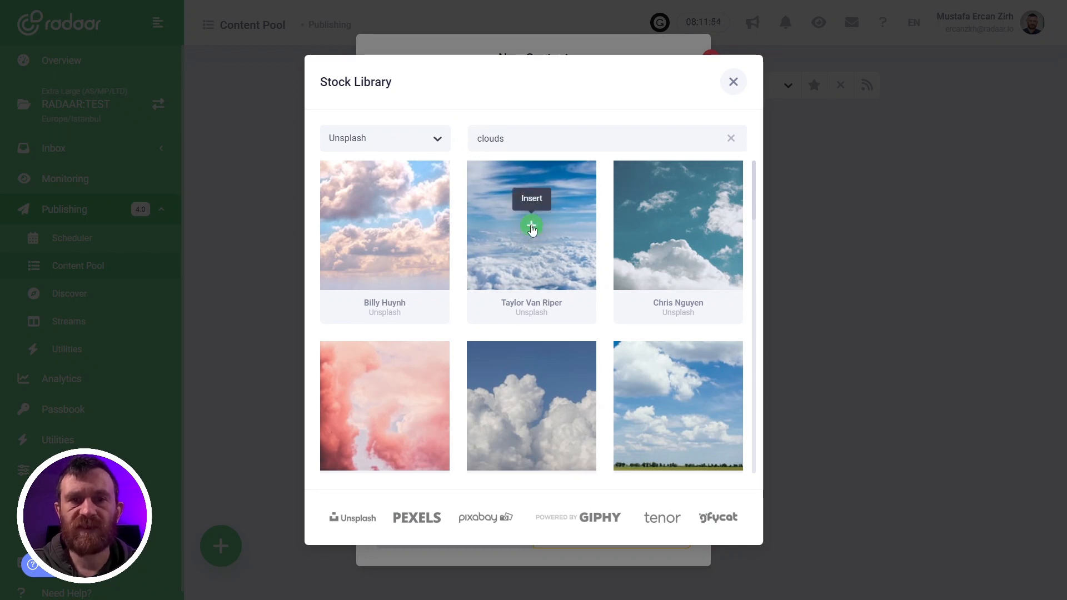
left_click(532, 227)
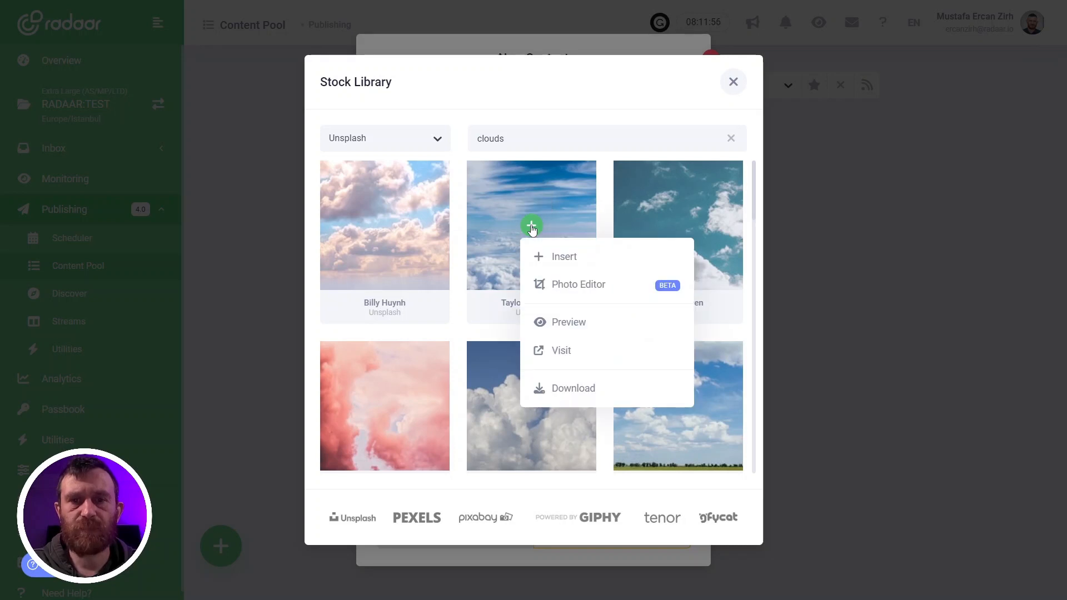
mouse_move(564, 289)
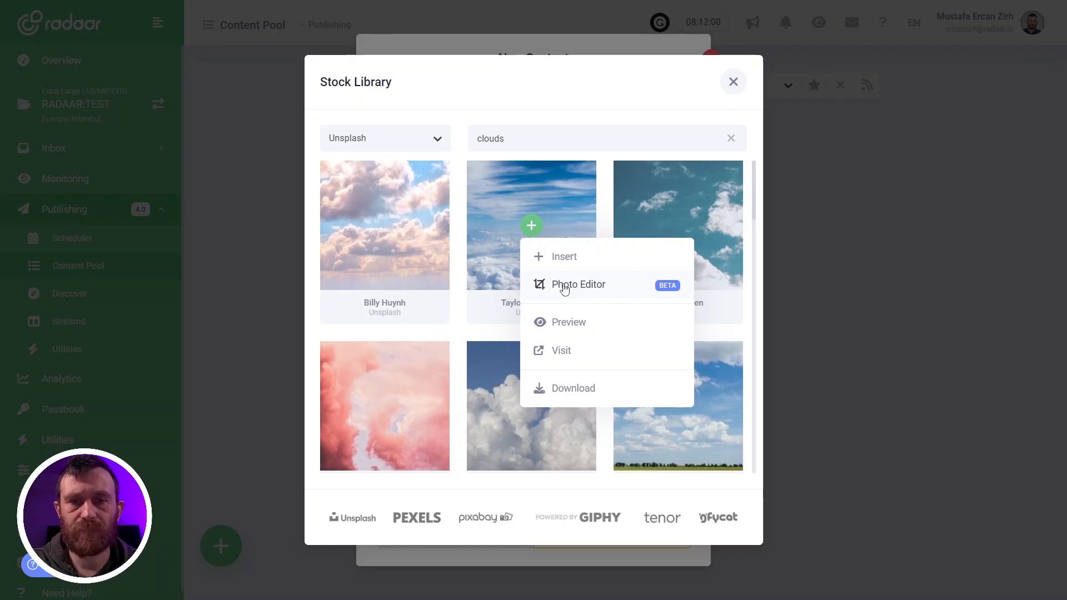
Crop the sky-over-clouds photo to Square in Photo Editor and save it into the post.
left_click(578, 285)
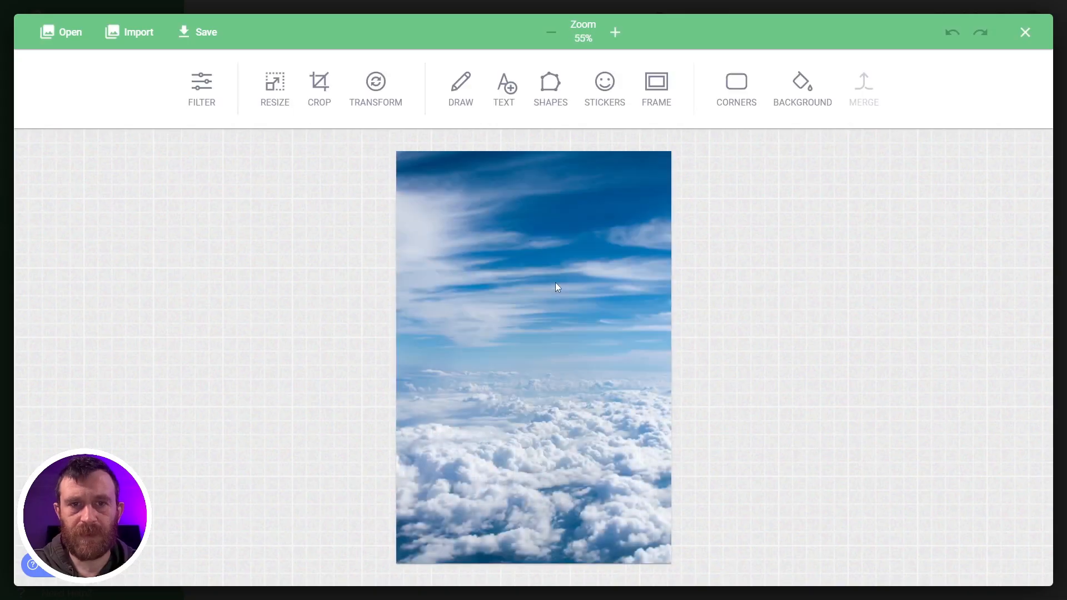
left_click(319, 87)
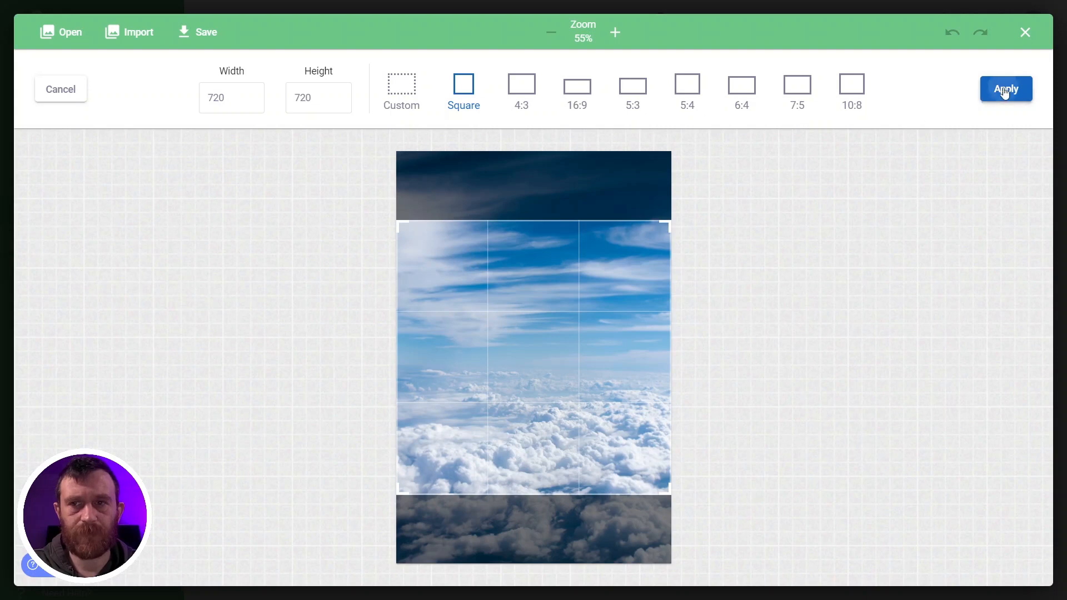
left_click(1006, 88)
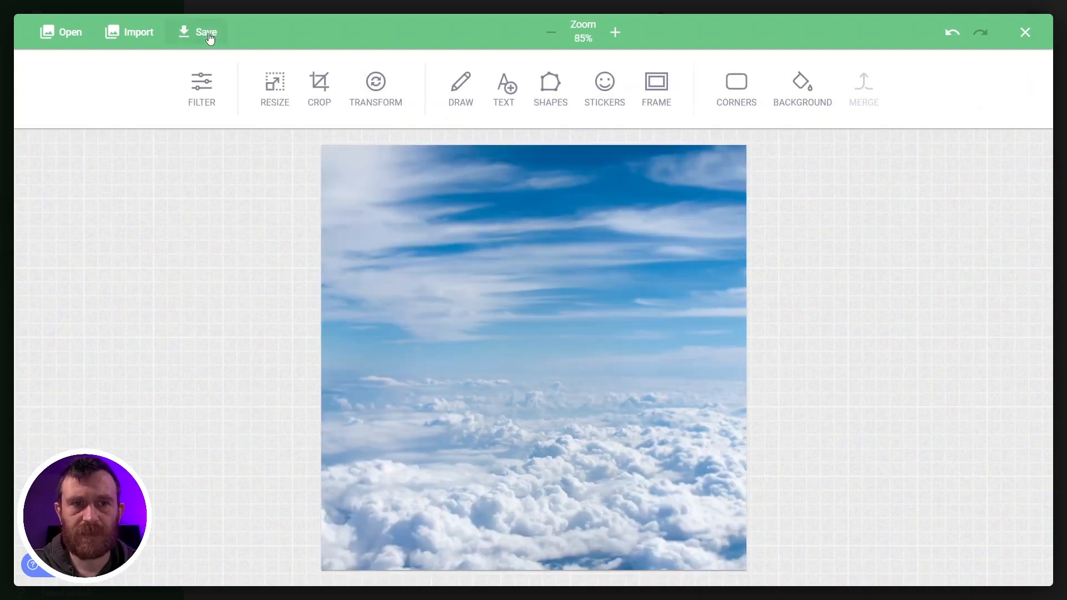
left_click(207, 32)
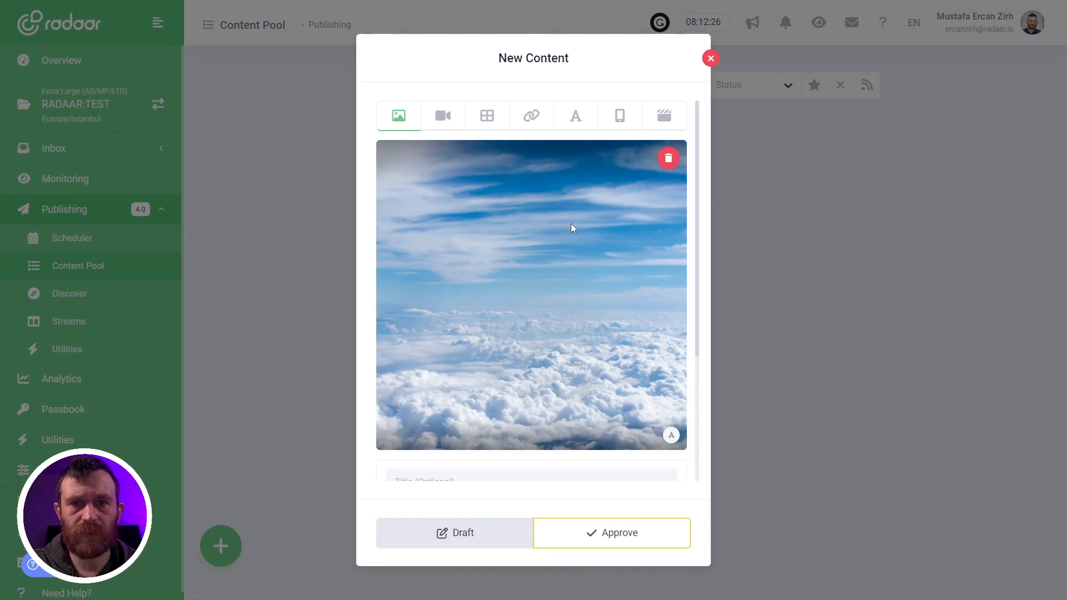
Fill in title 'My Content Title' and caption 'My Content Caption'.
scroll("down", 3)
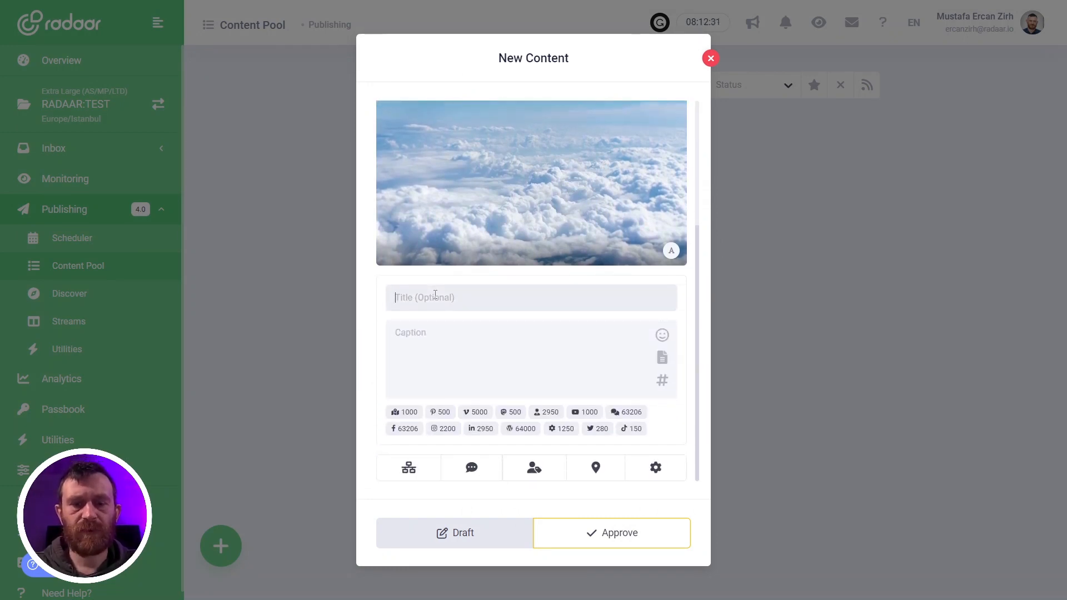
type("My Content Title")
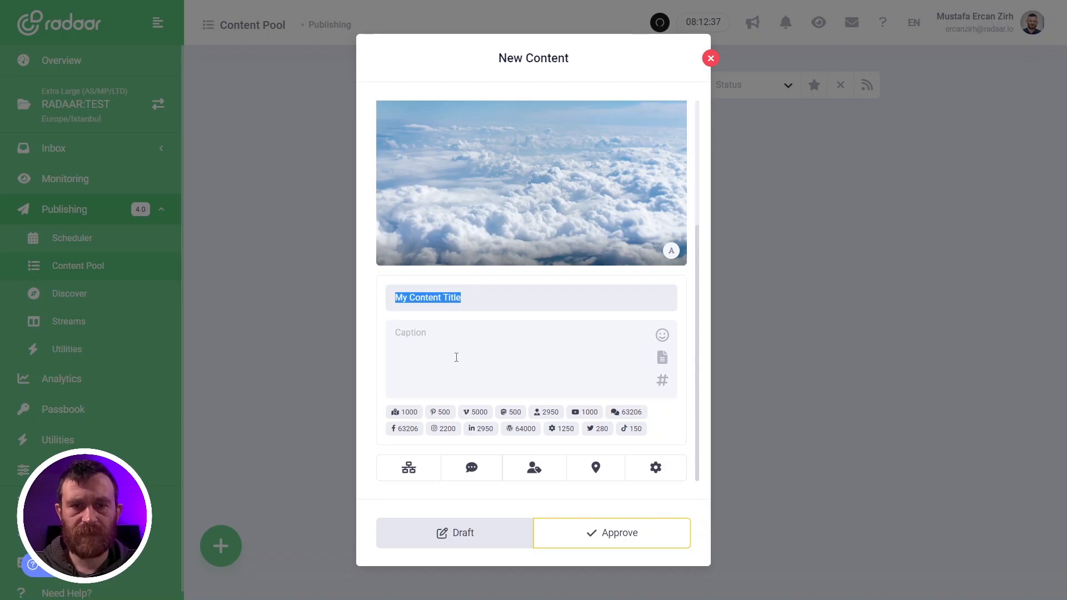
type("My Content Ca")
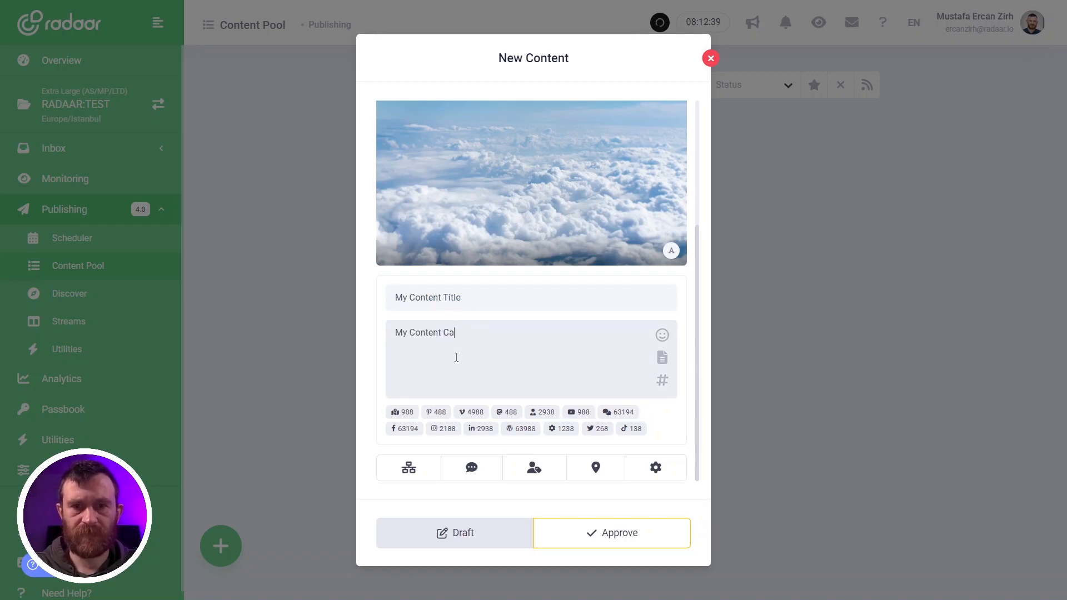
type("ption")
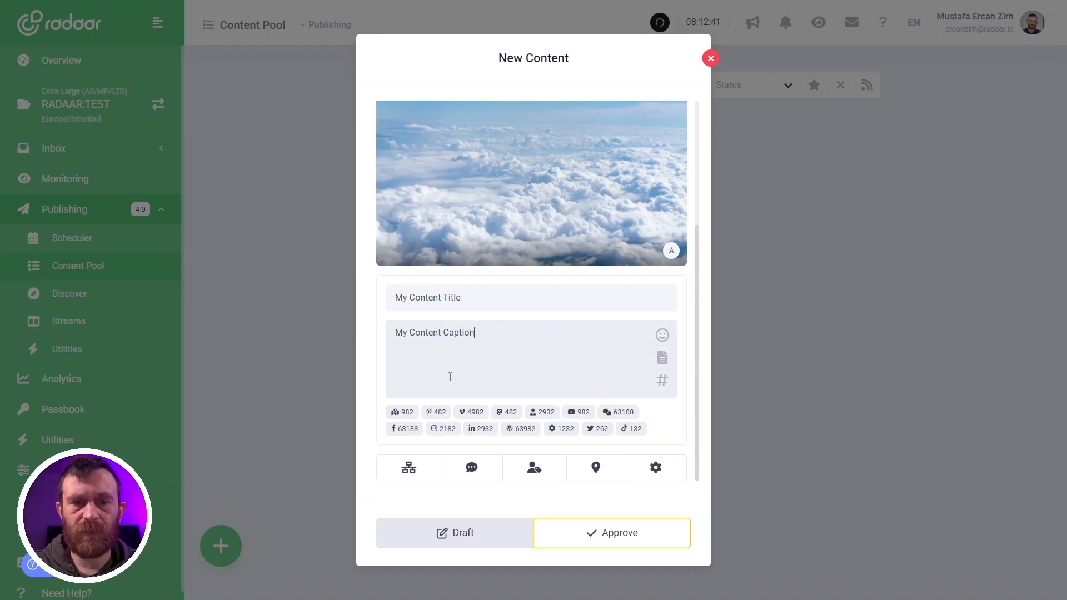
mouse_move(404, 429)
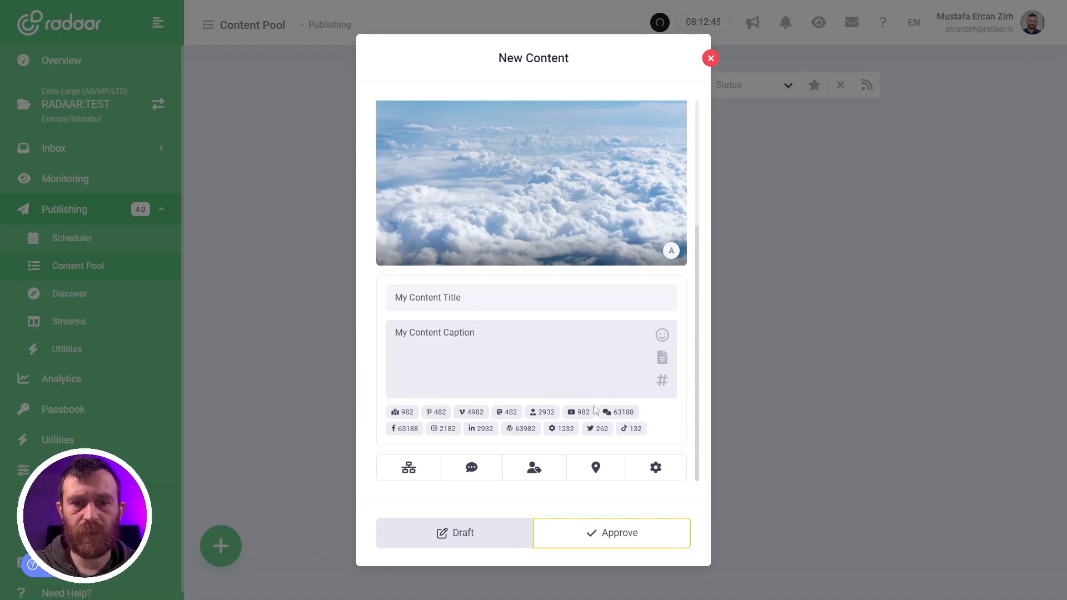
mouse_move(436, 412)
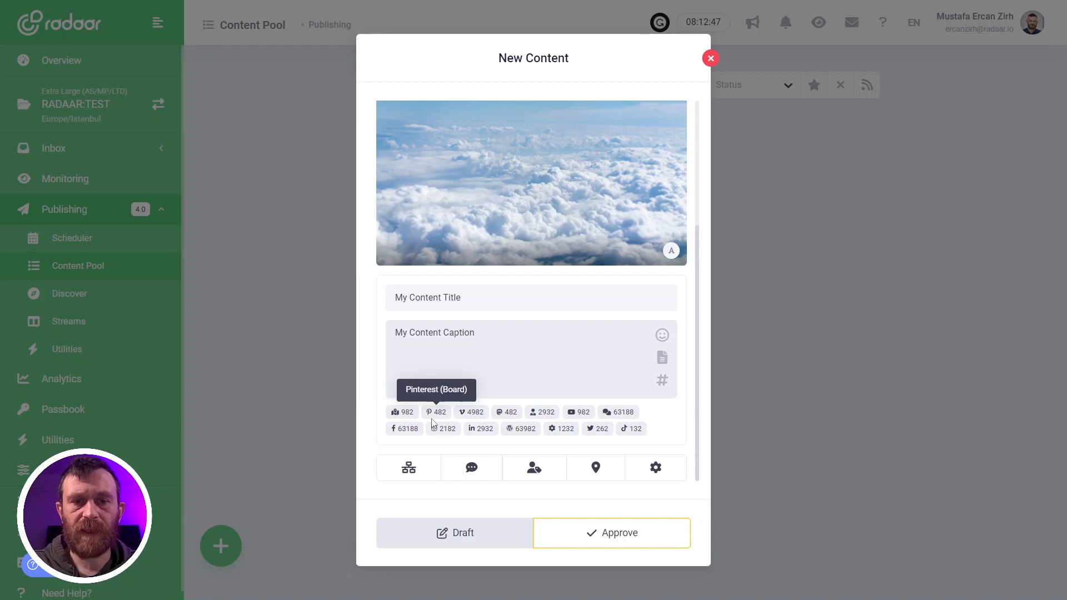
mouse_move(409, 468)
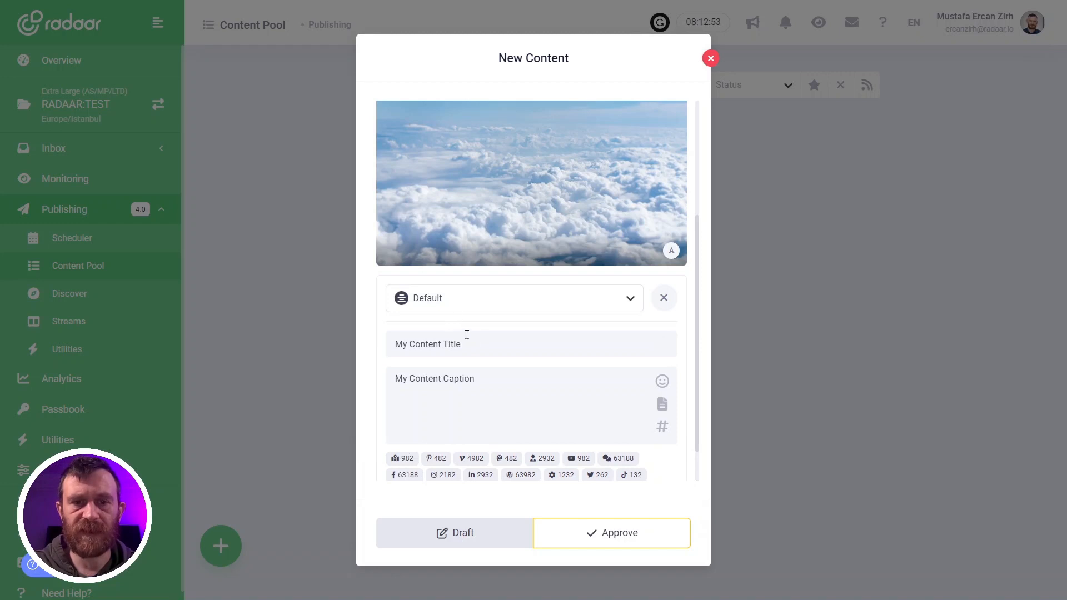
Switch to the Twitter (User) version and enter 'My Content Title for Twitter' as title and caption.
scroll("down", 3)
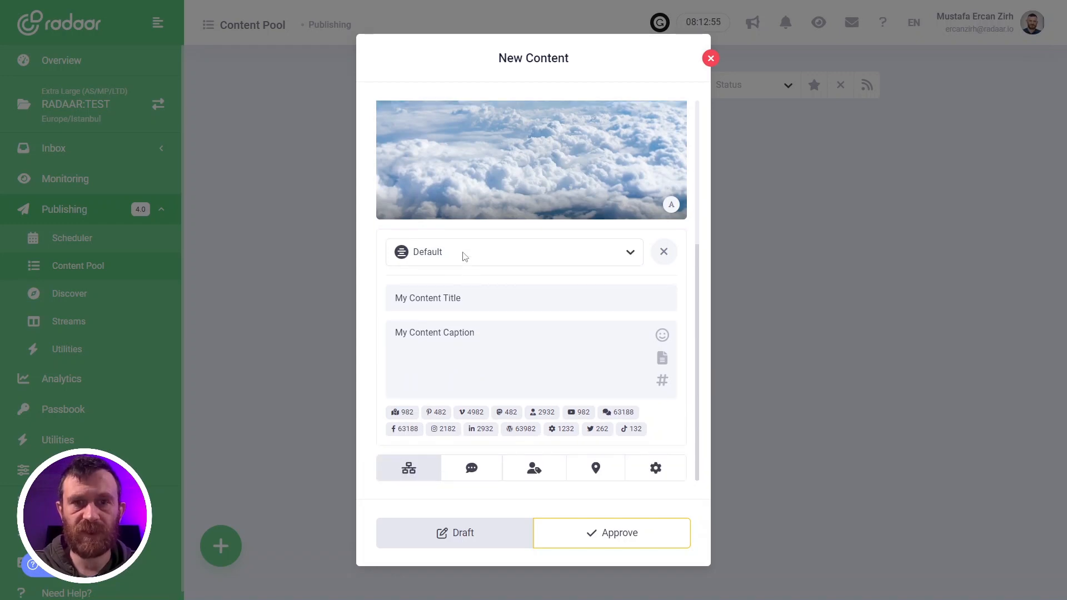
left_click(513, 251)
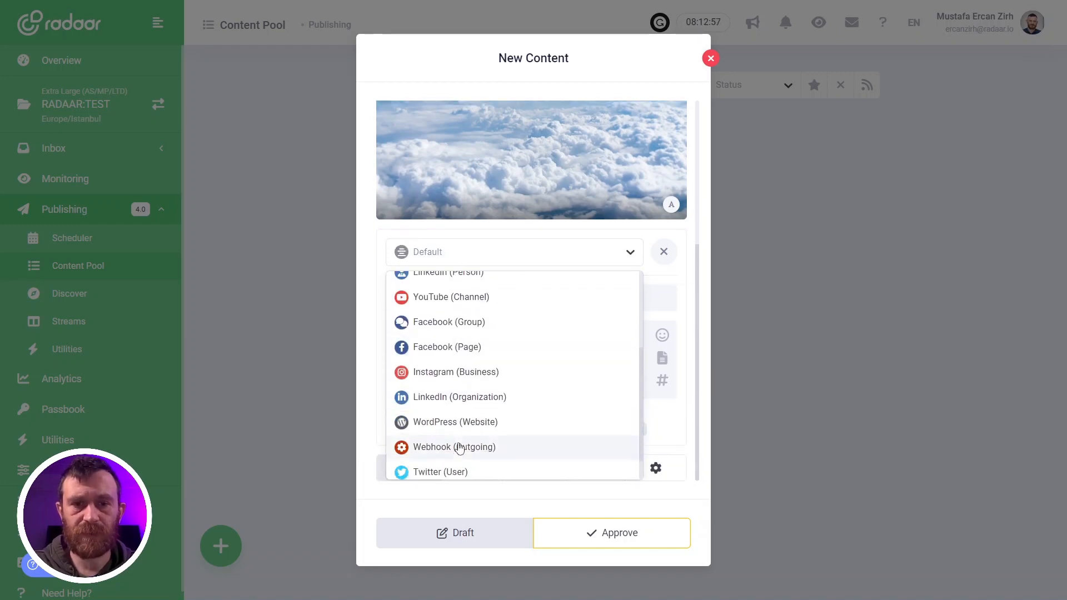
left_click(441, 472)
type("My Content Title")
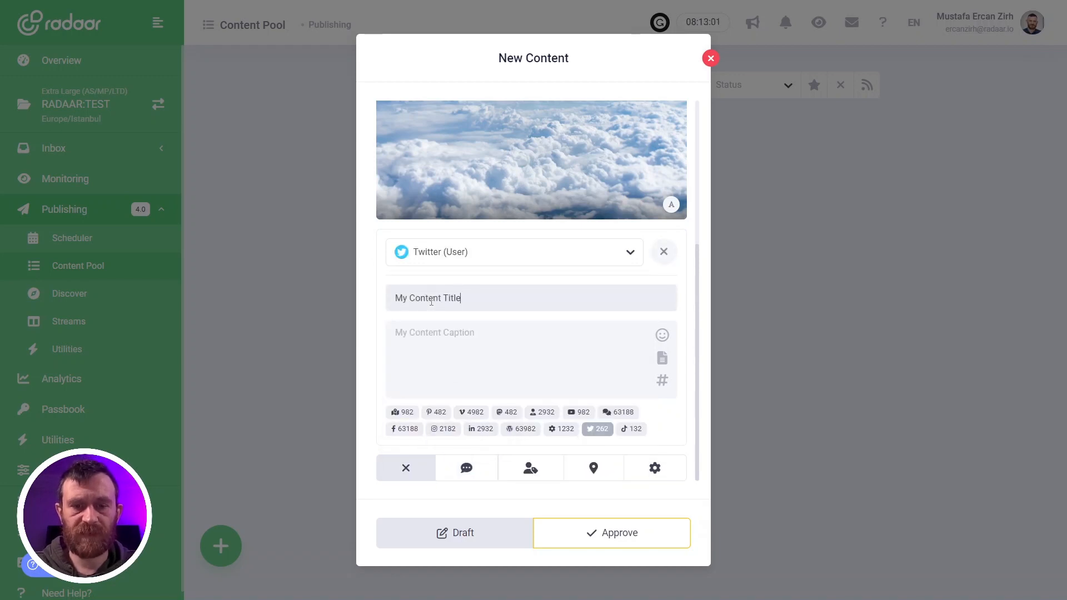
type("for T")
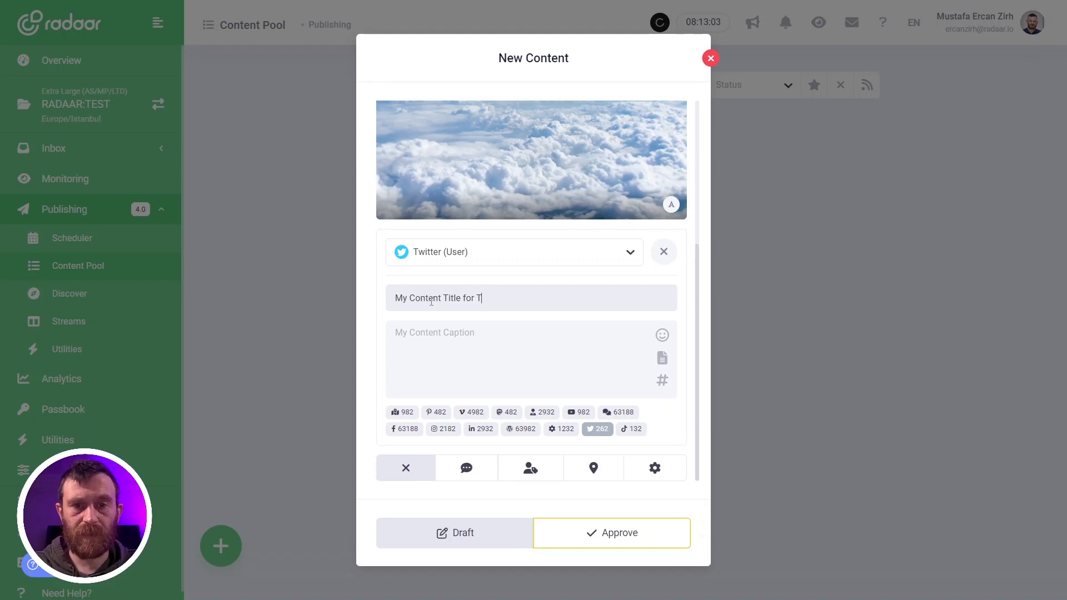
type("witter")
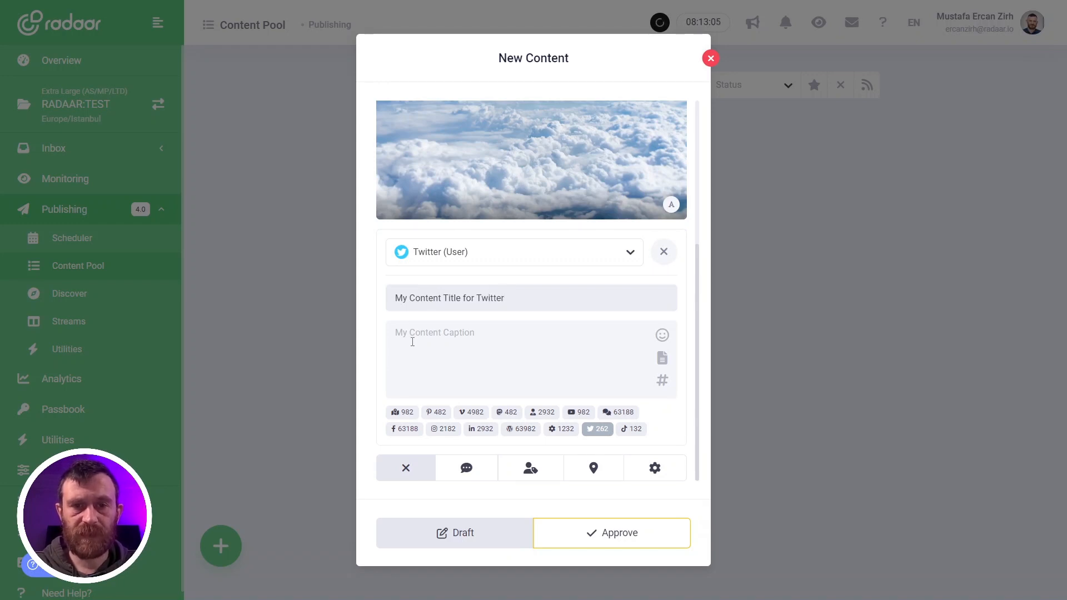
type("My Content Title for")
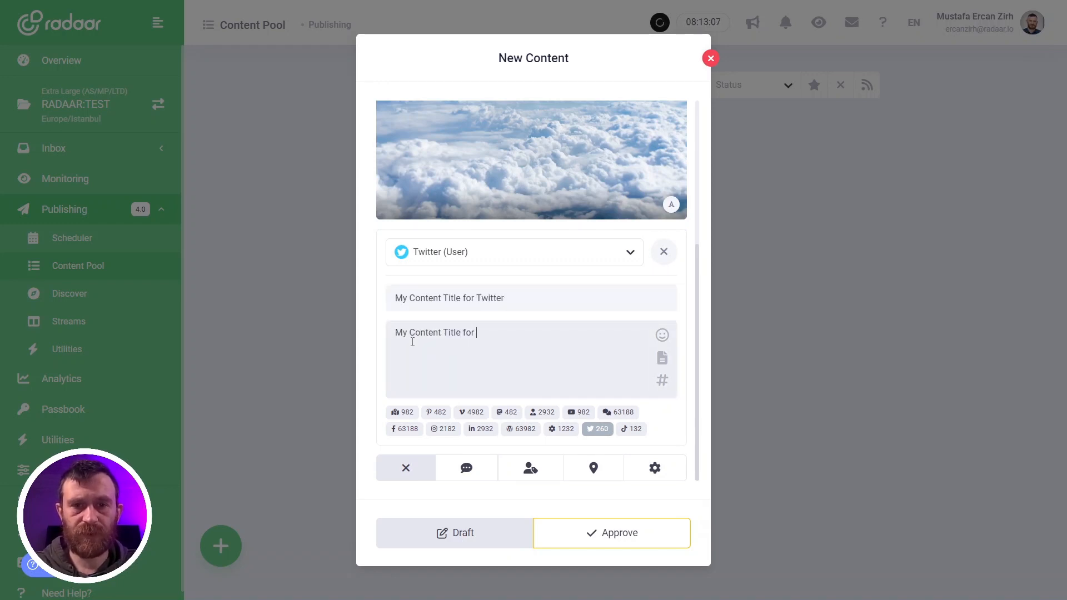
type("Twitter")
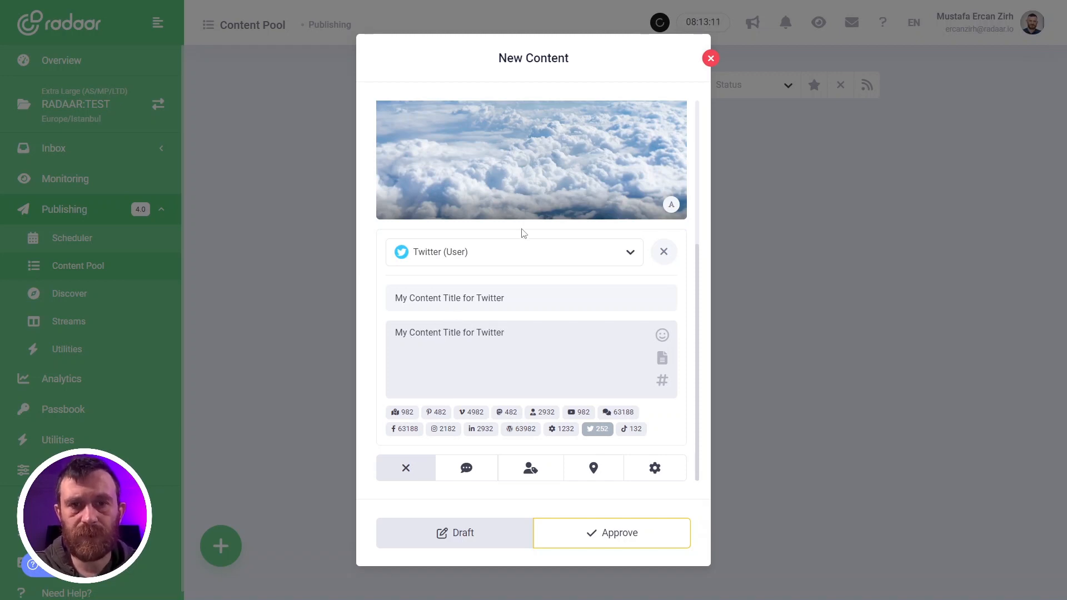
Compare against the Default version, then return to the Twitter (User) version.
left_click(513, 251)
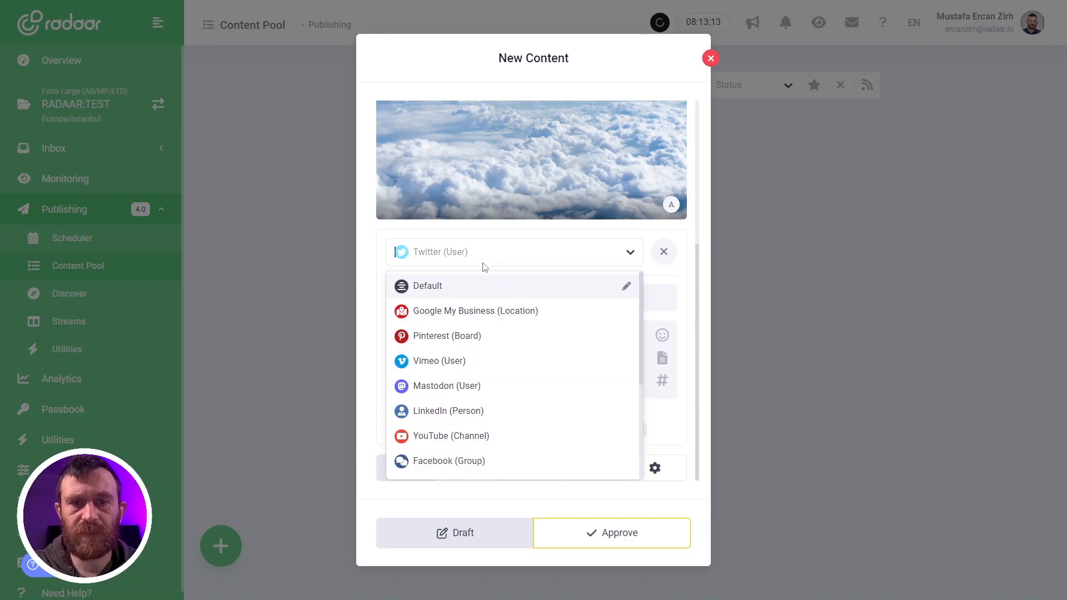
left_click(428, 285)
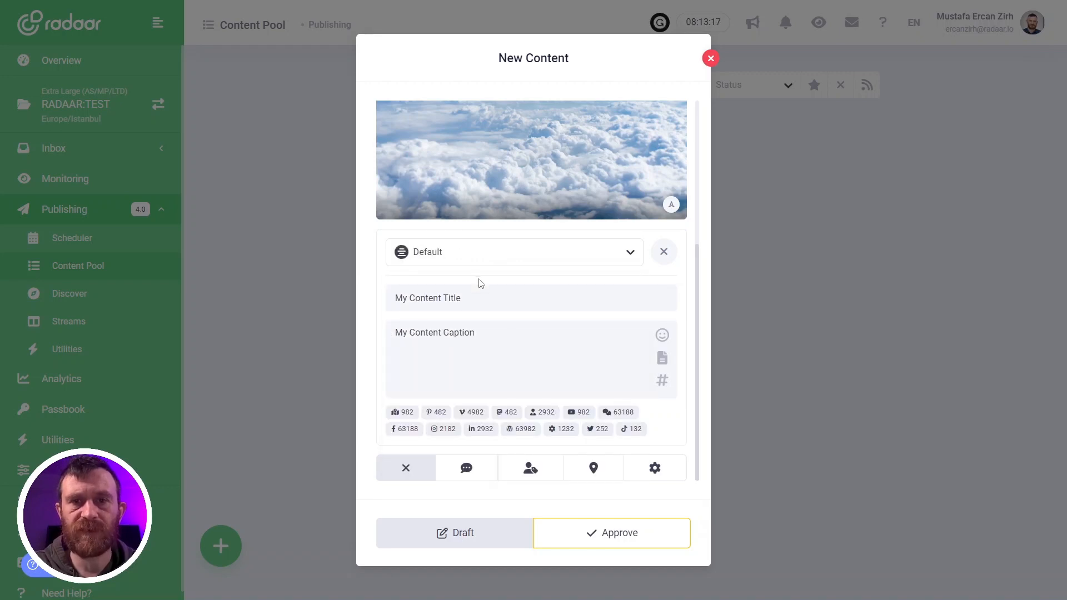
left_click(513, 252)
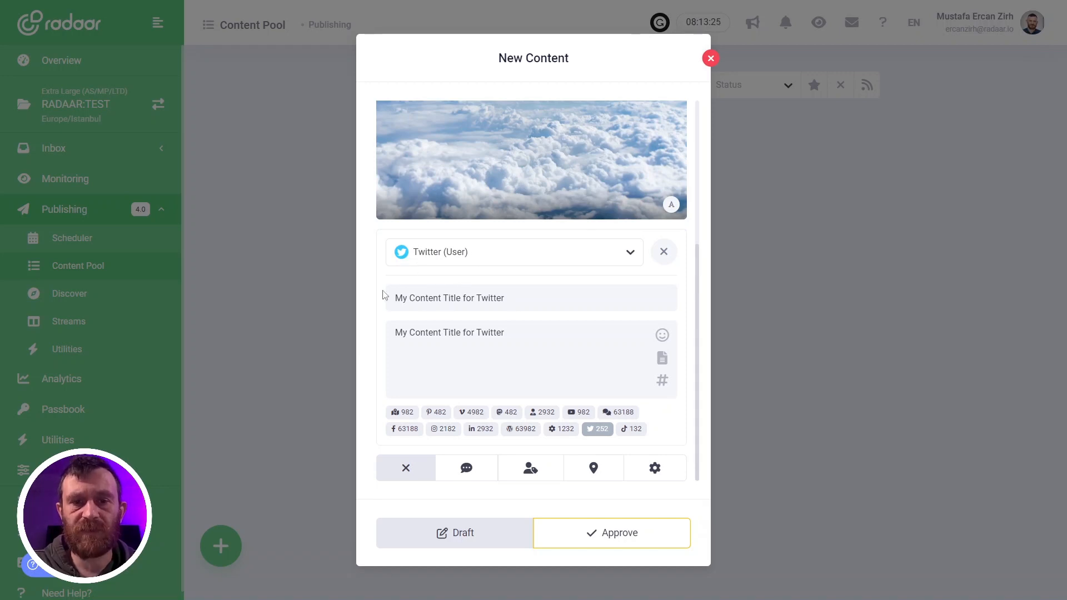
mouse_move(466, 468)
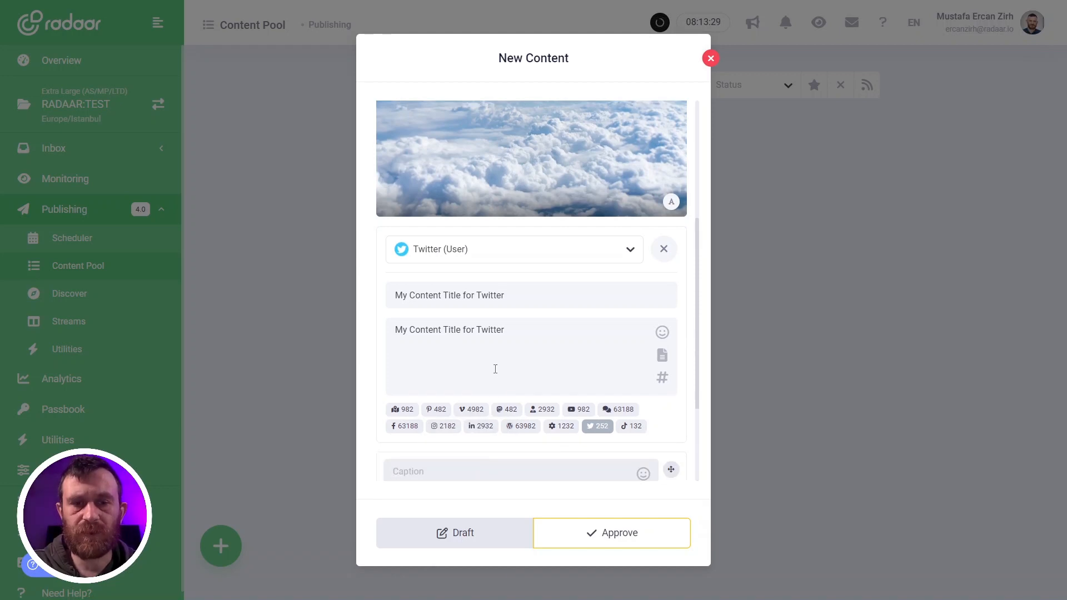
Add 'My First Comment' as the first comment and show the Advanced Settings tab.
scroll("down", 3)
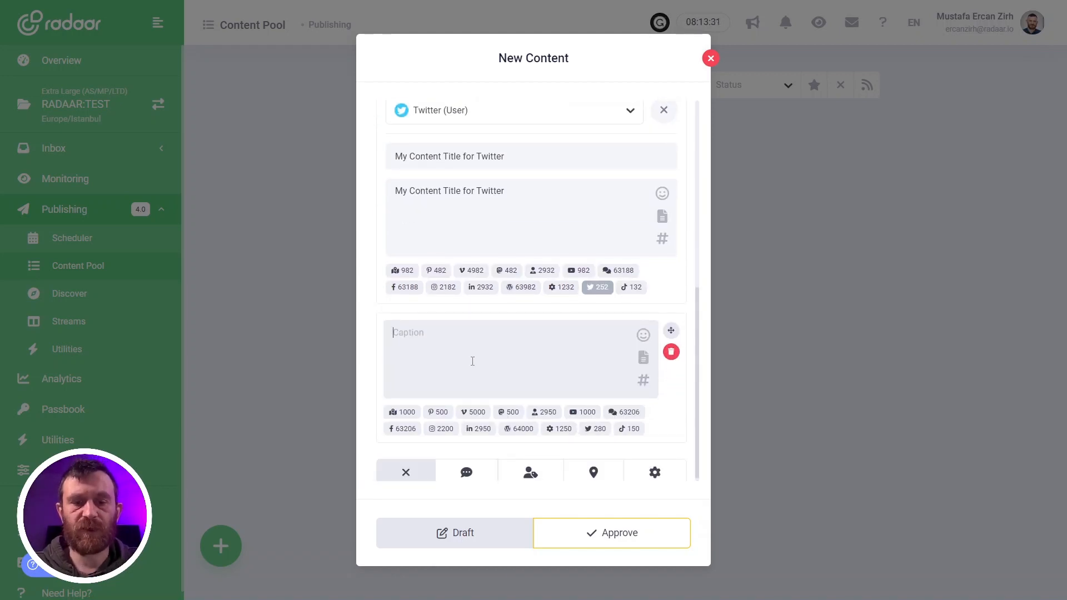
type("My First Comment")
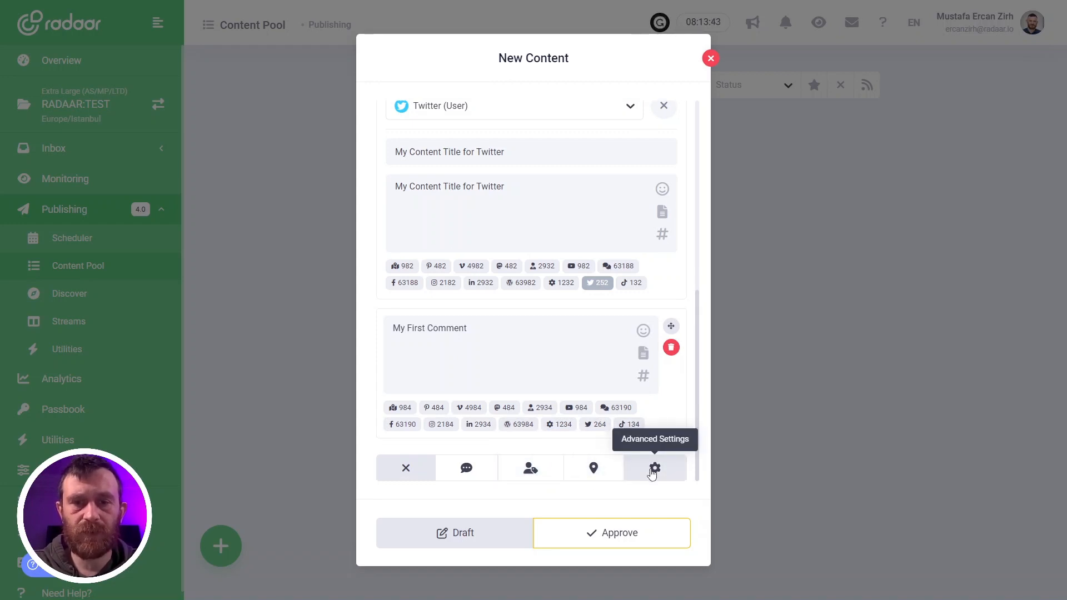
left_click(653, 467)
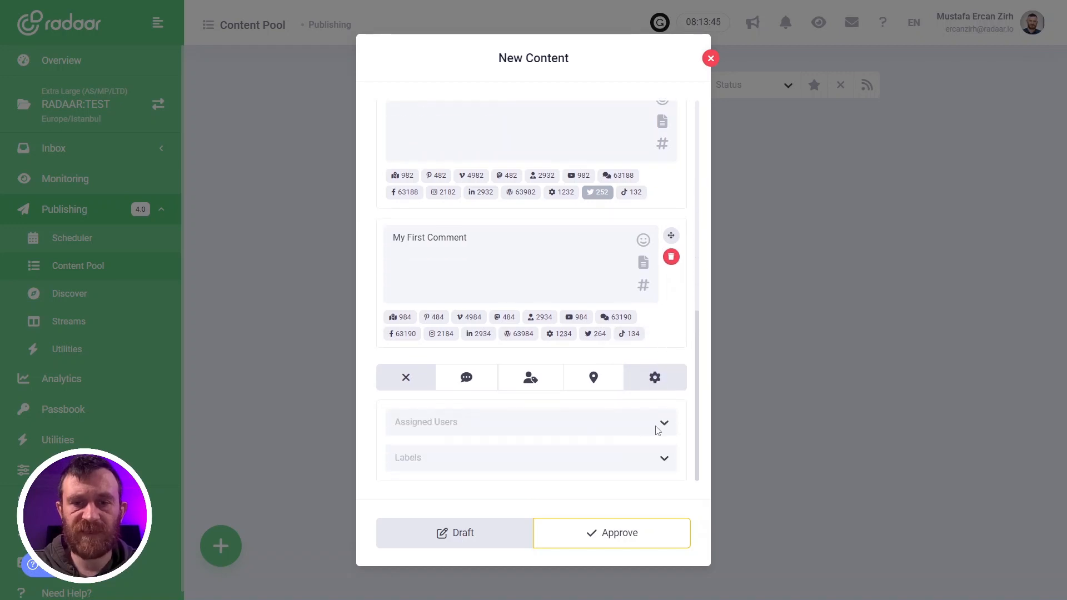
Check Assigned Users without assigning anyone, then apply the Product label.
left_click(531, 422)
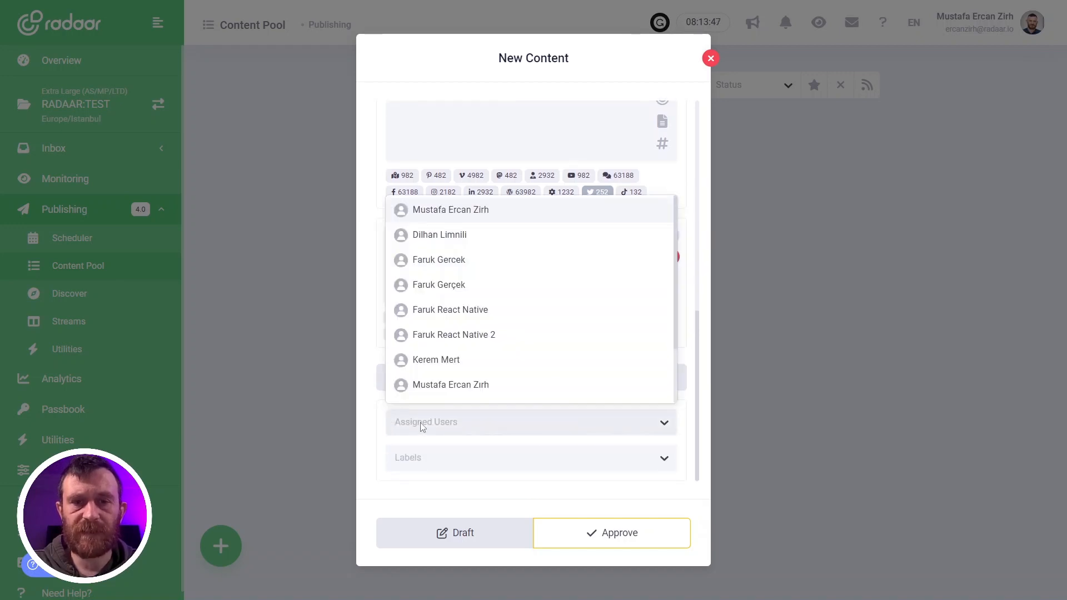
mouse_move(441, 234)
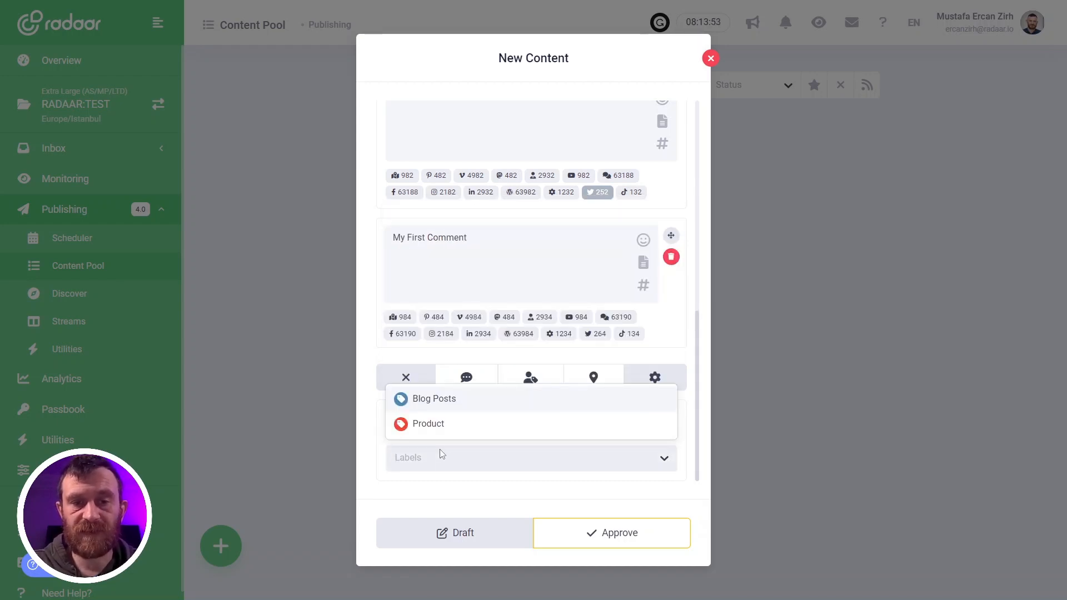
left_click(428, 424)
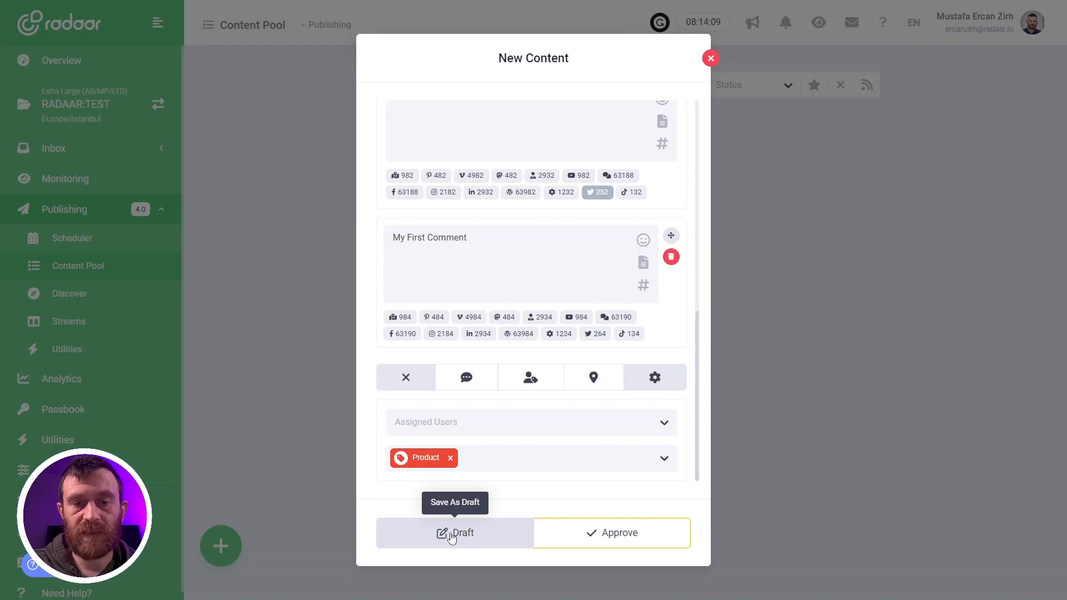
mouse_move(477, 539)
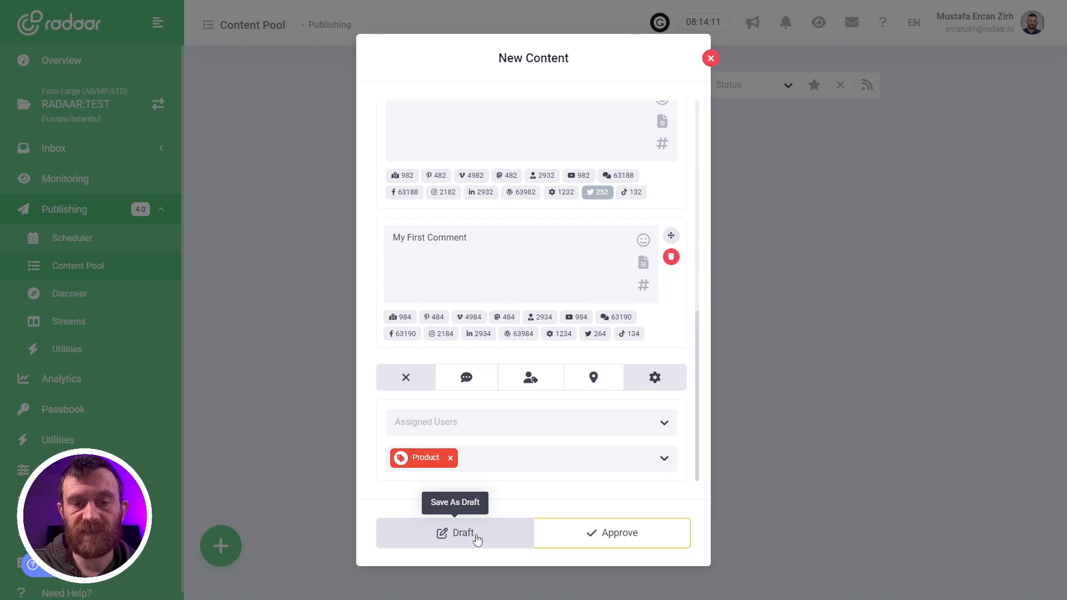
Save the post as a Draft and reopen it via View in the Content Created dialog.
left_click(455, 533)
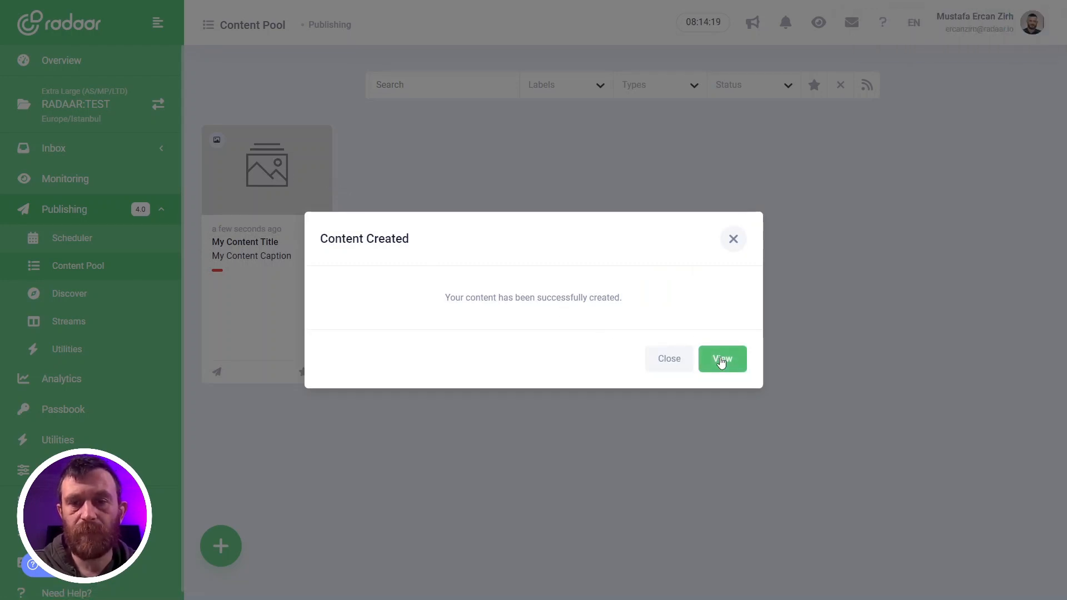
left_click(722, 359)
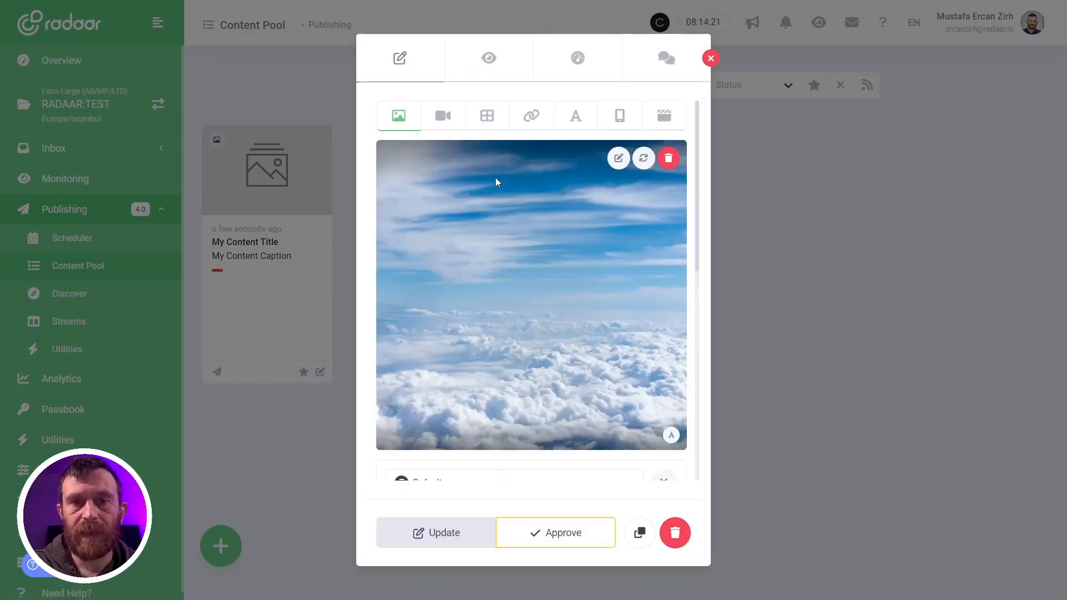
scroll("down", 3)
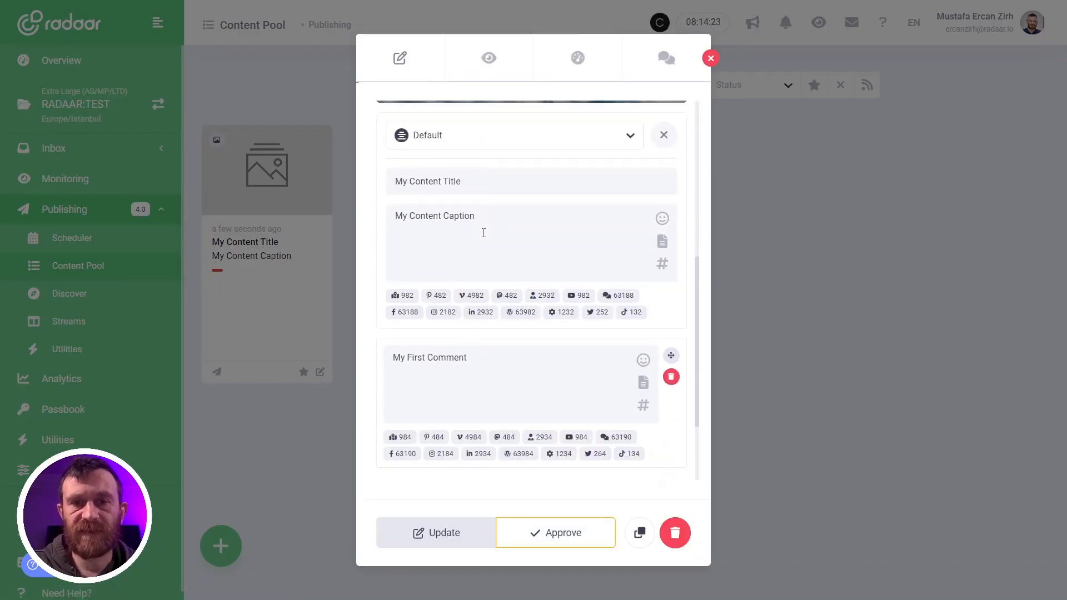
Review the per-network post previews, then view the 32.89% content score and tips.
left_click(488, 57)
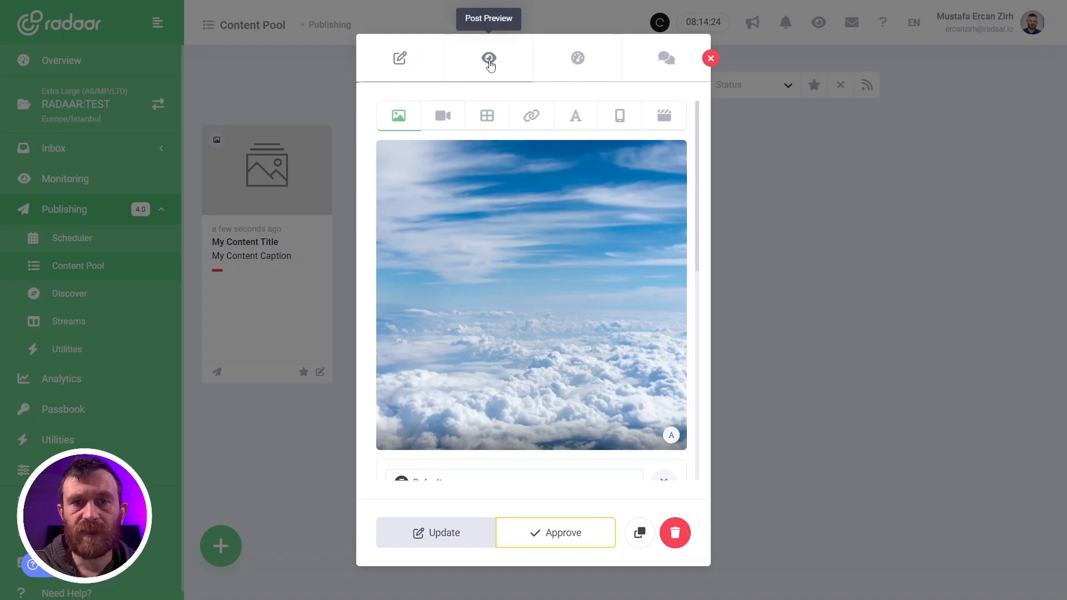
left_click(488, 58)
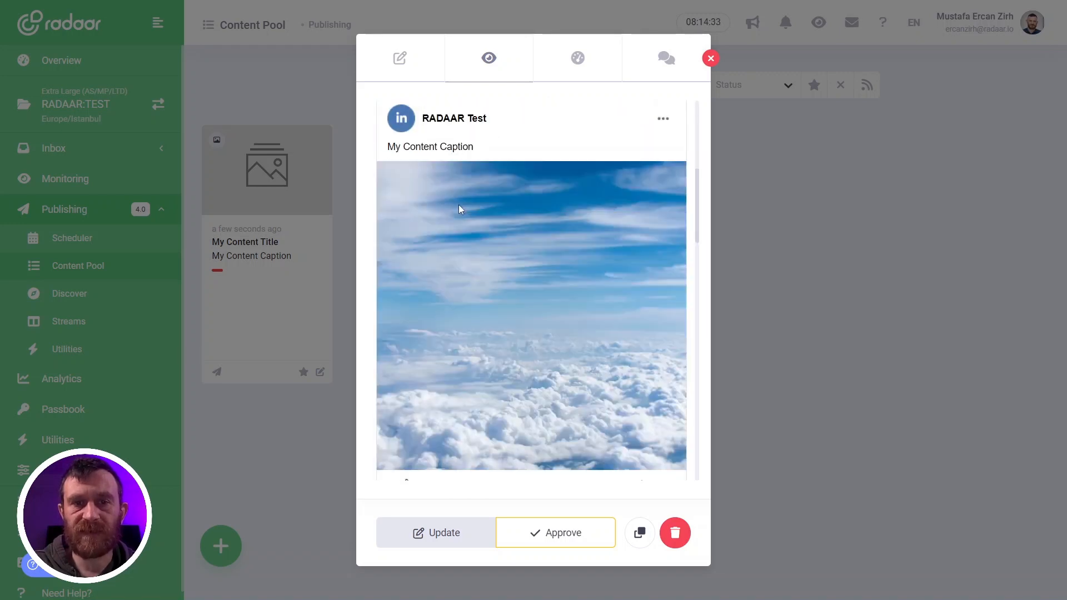
scroll("down", 3)
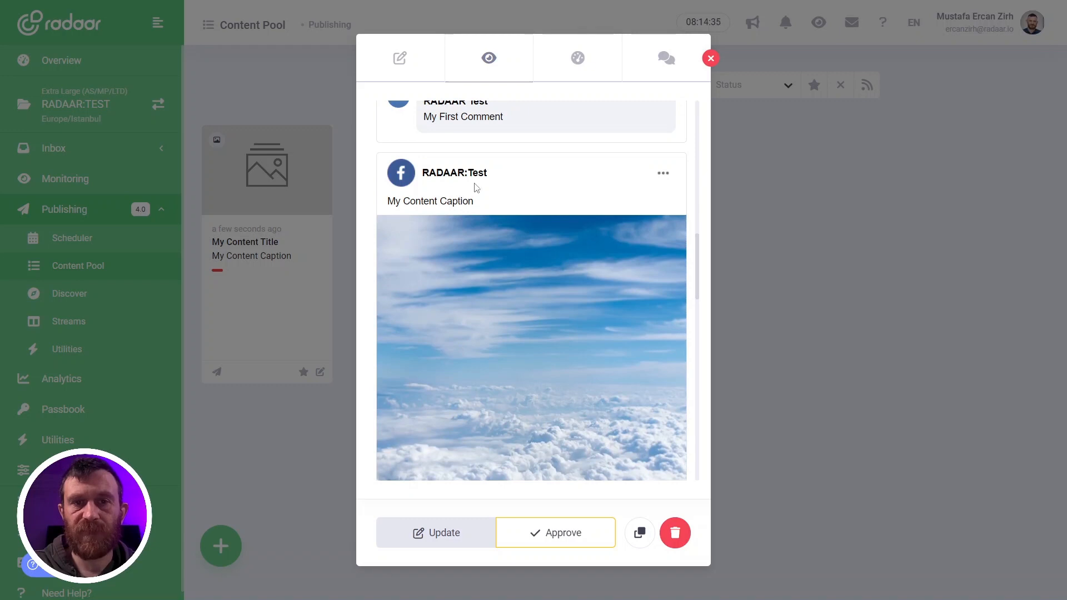
left_click(576, 58)
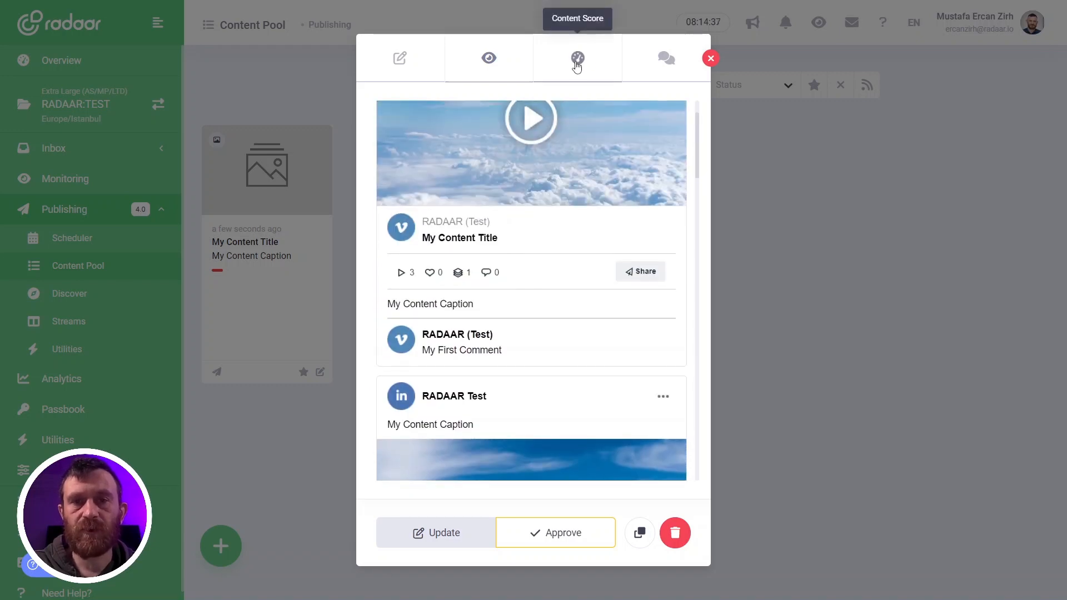
left_click(577, 58)
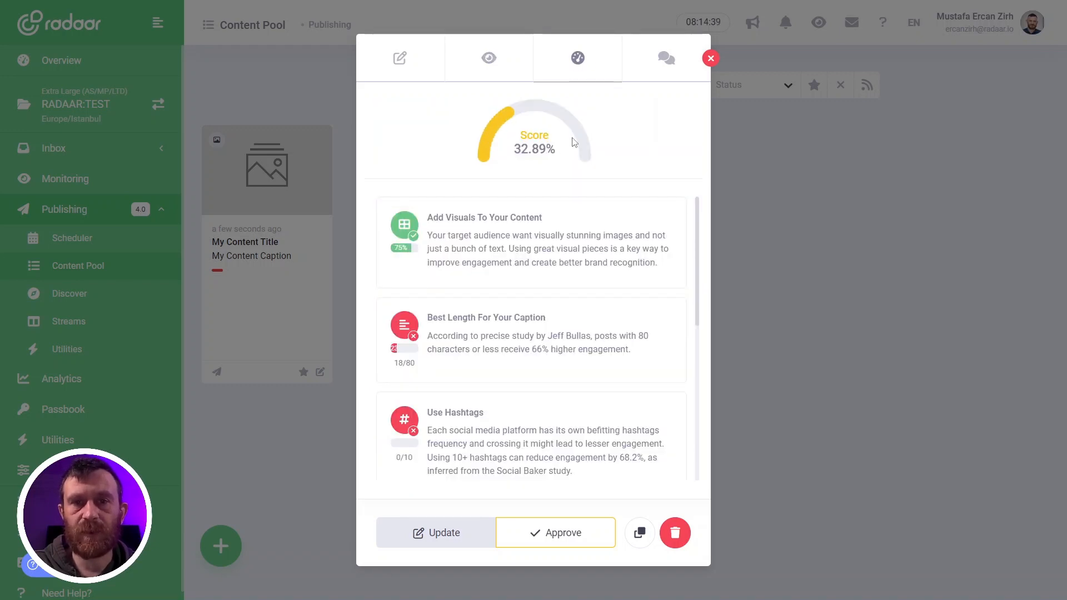
mouse_move(666, 58)
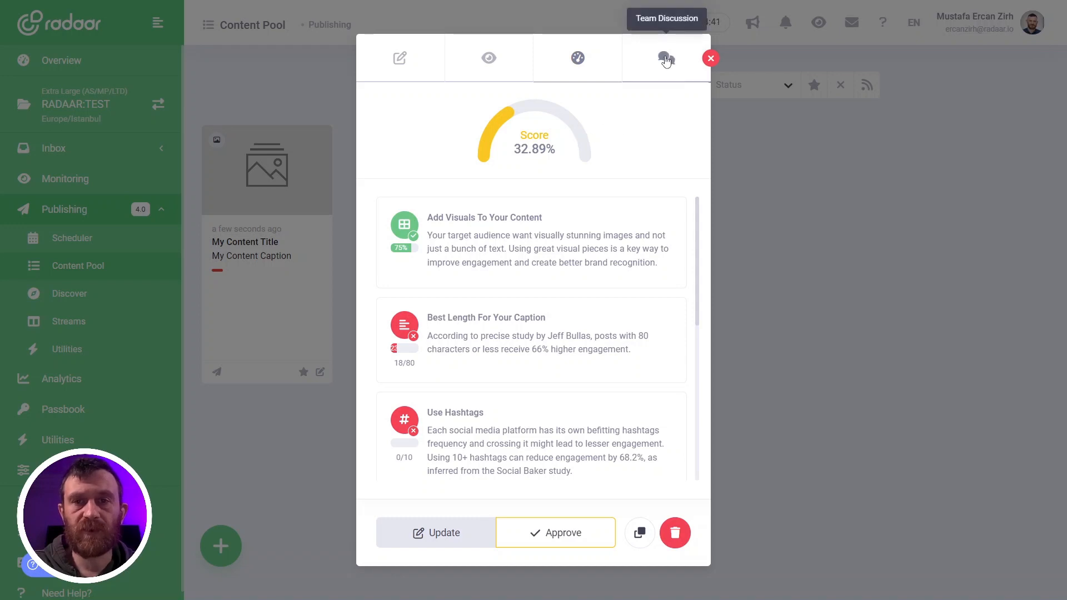
Send the team discussion note 'change the image pls?' on the post, then close it.
left_click(665, 58)
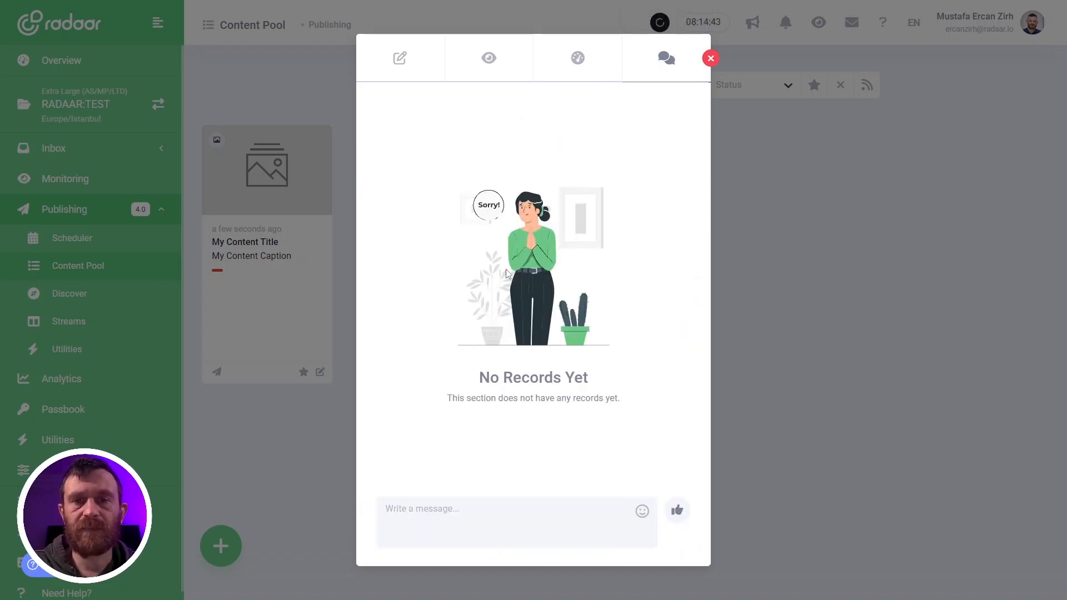
left_click(465, 522)
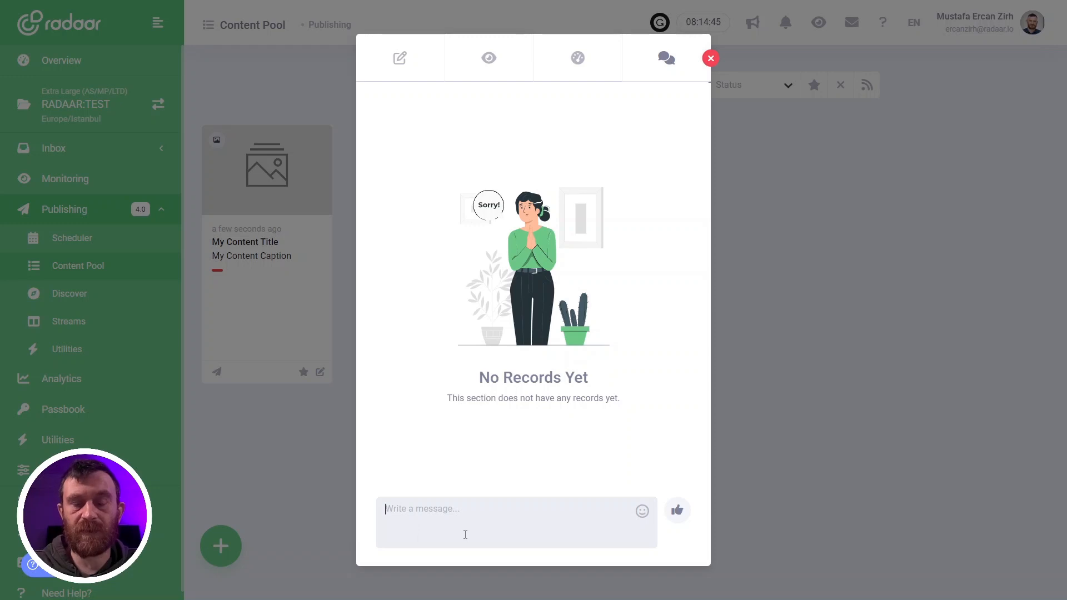
type("change the image pls?")
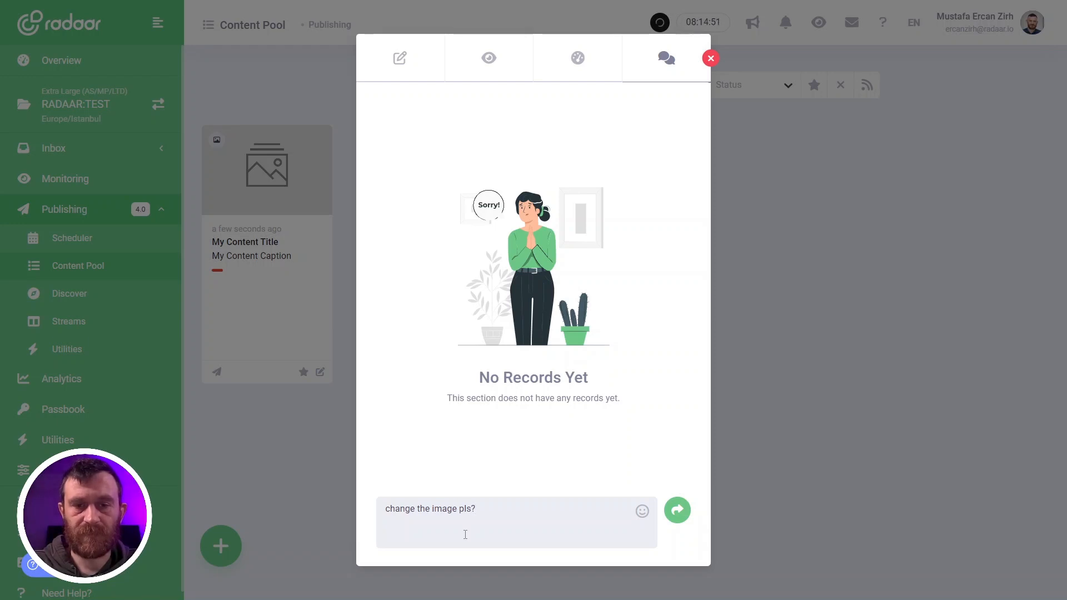
left_click(676, 509)
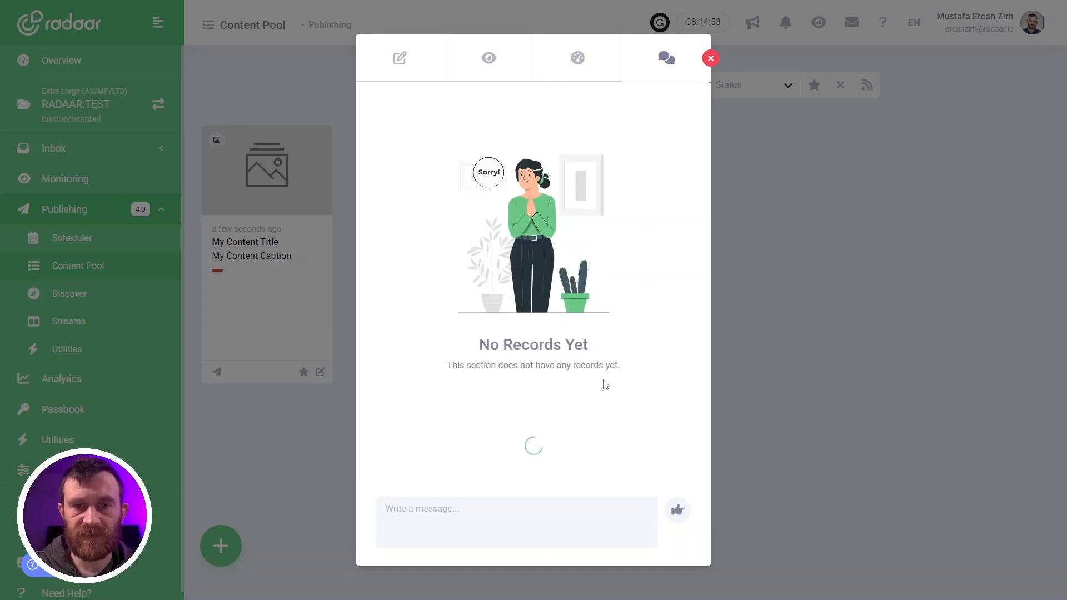
left_click(710, 58)
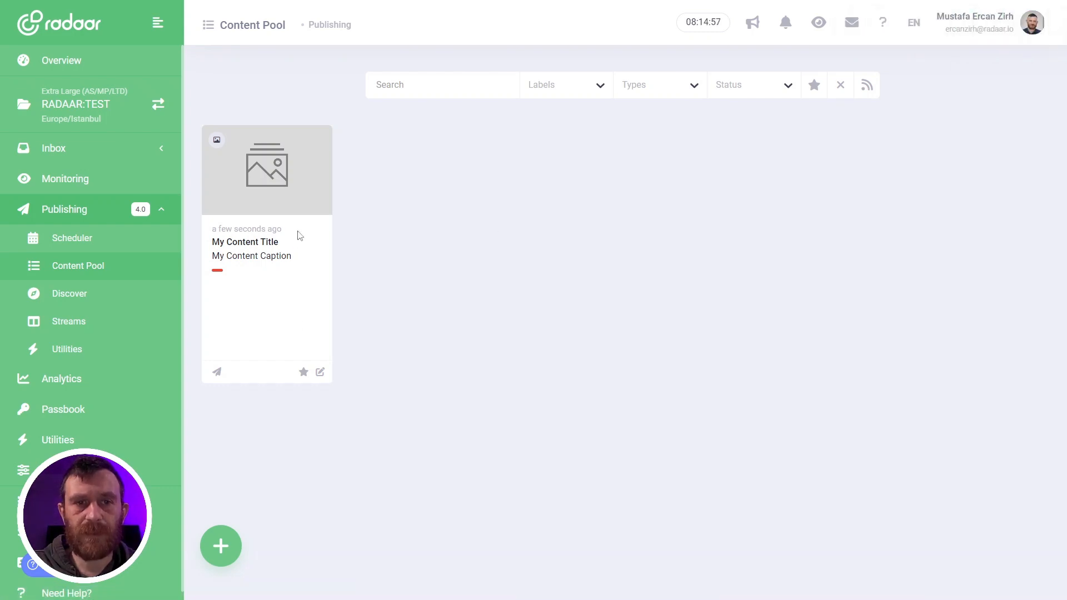
mouse_move(321, 372)
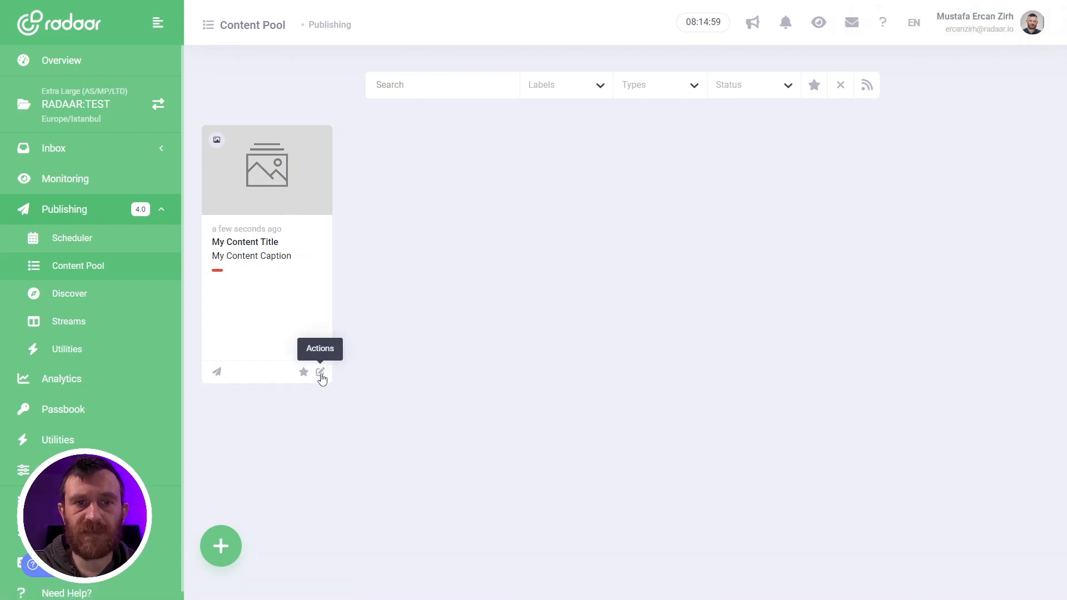
Mark the cloud image post as a draft, then briefly open and close its editor.
left_click(320, 372)
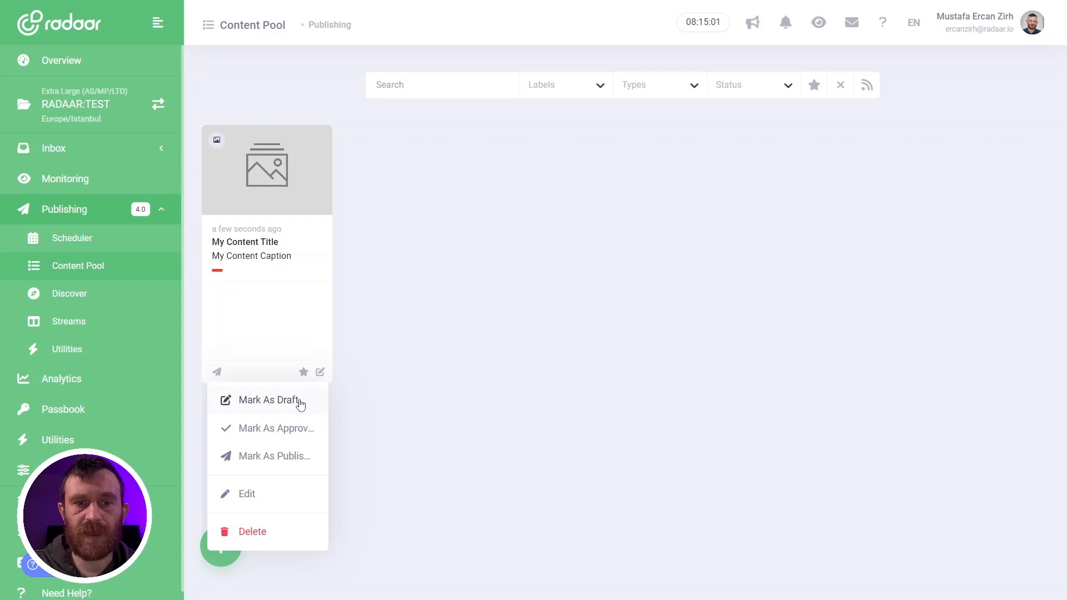
left_click(267, 400)
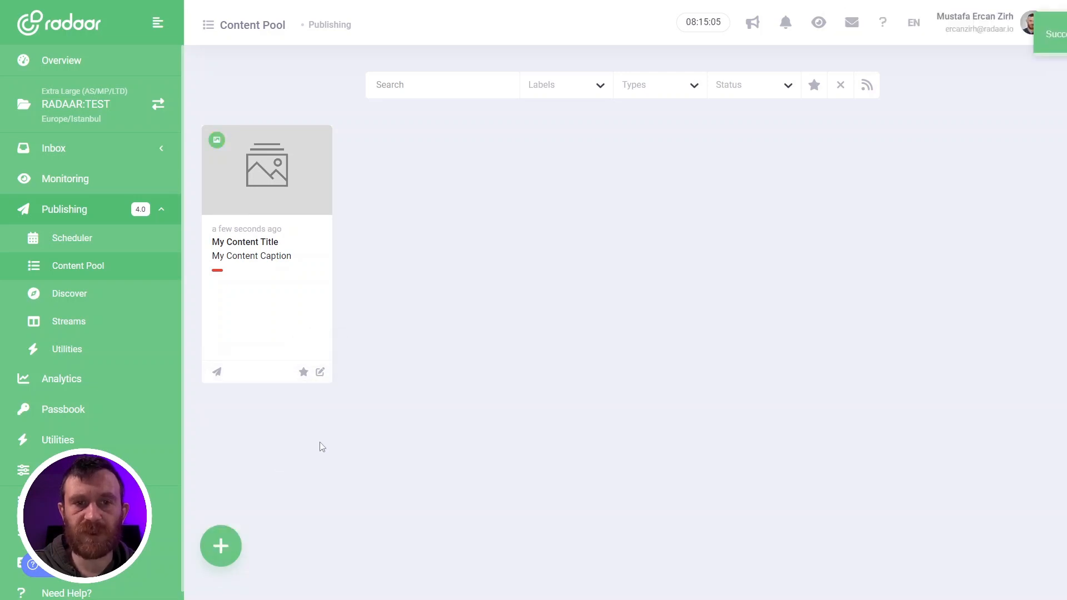
left_click(320, 372)
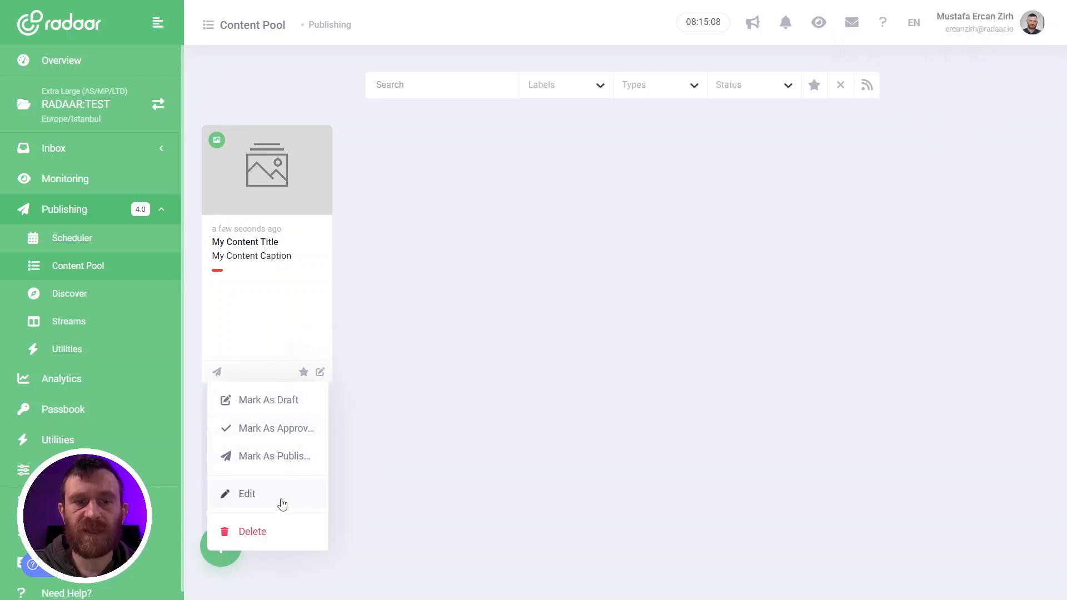
left_click(246, 494)
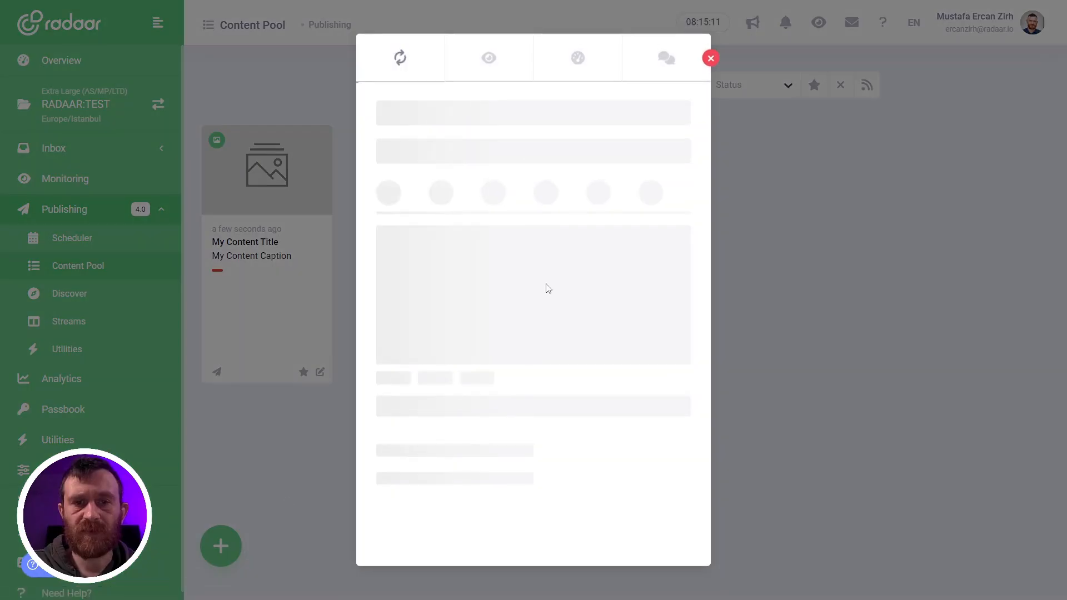
left_click(710, 58)
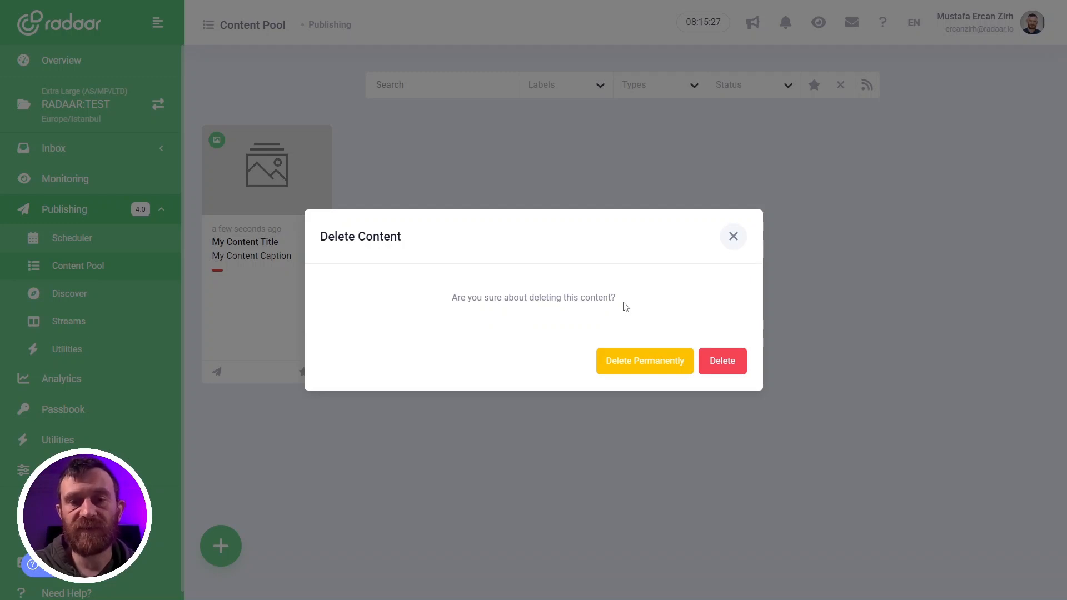
mouse_move(644, 361)
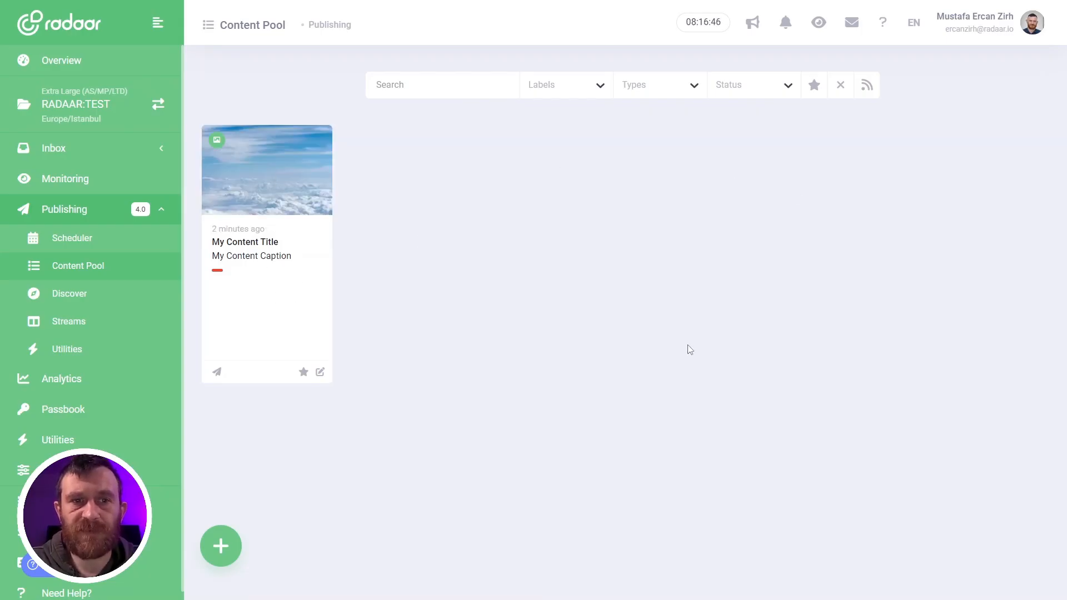
mouse_move(478, 207)
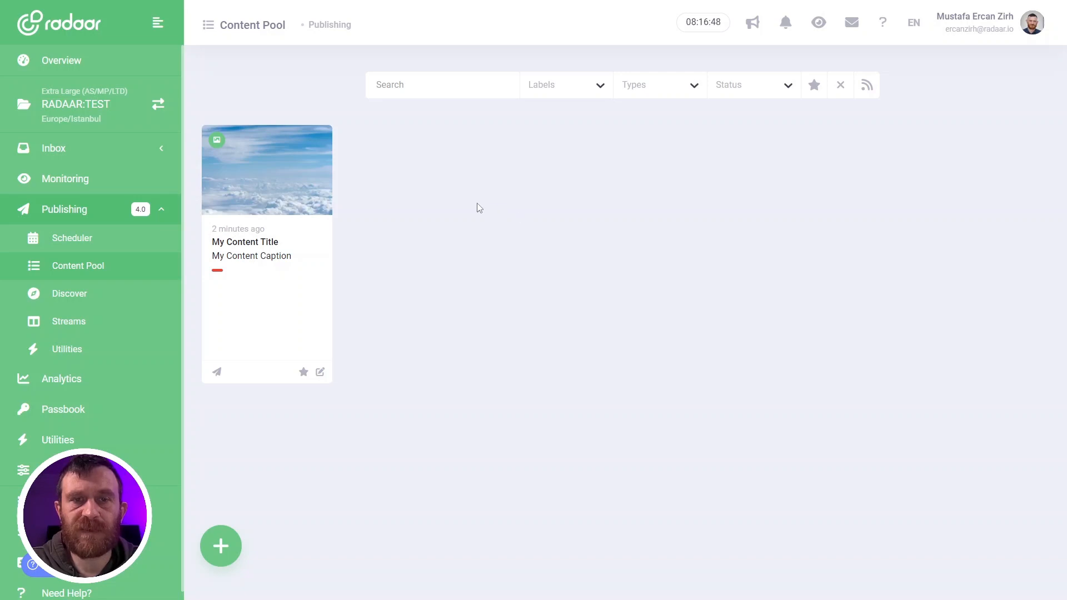
left_click(442, 85)
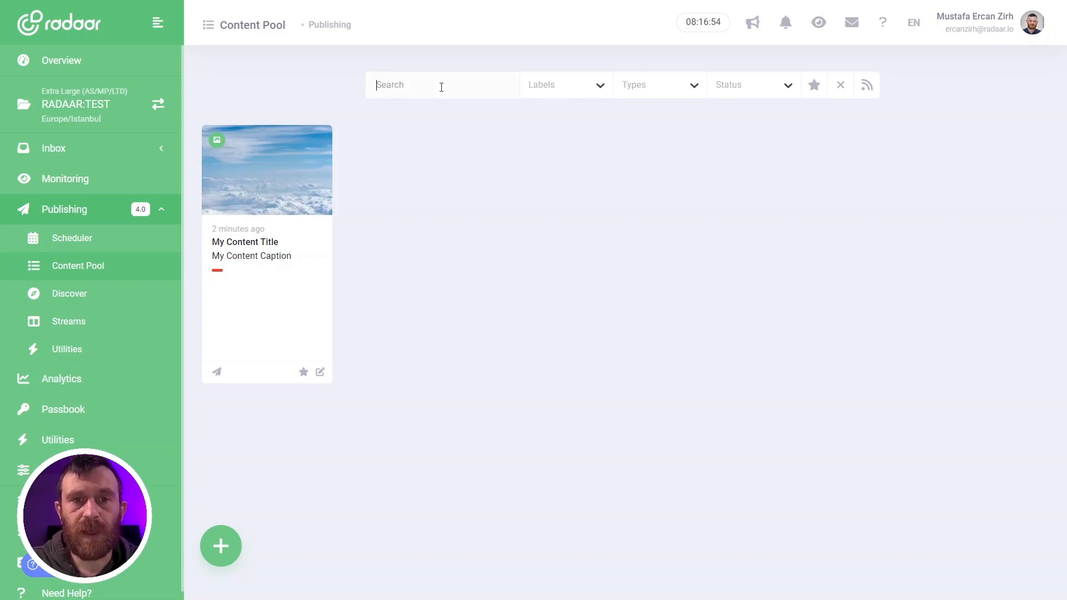
type("title")
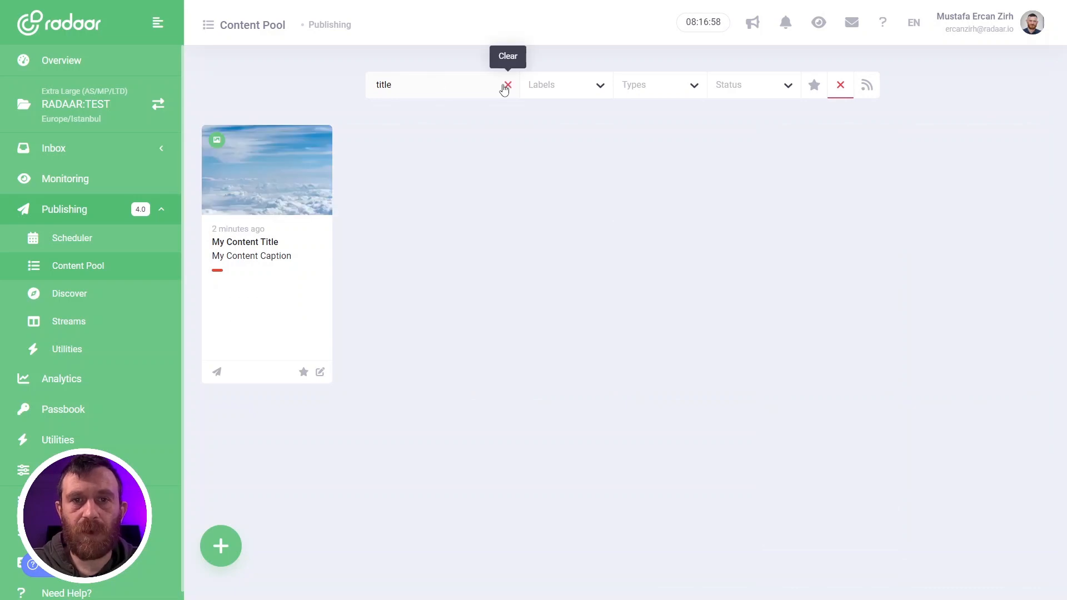
left_click(565, 85)
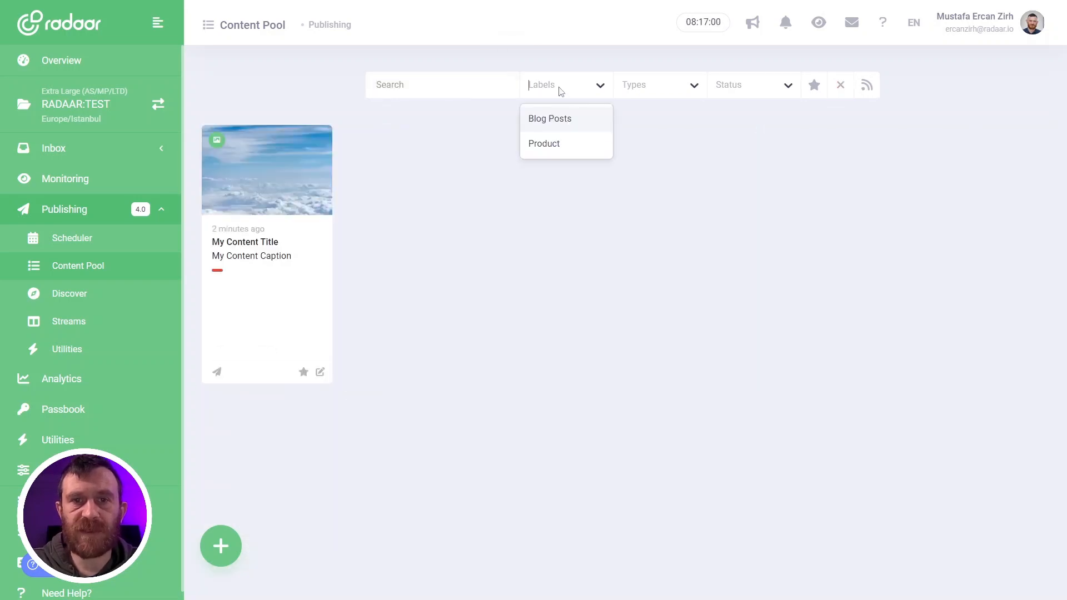
left_click(544, 144)
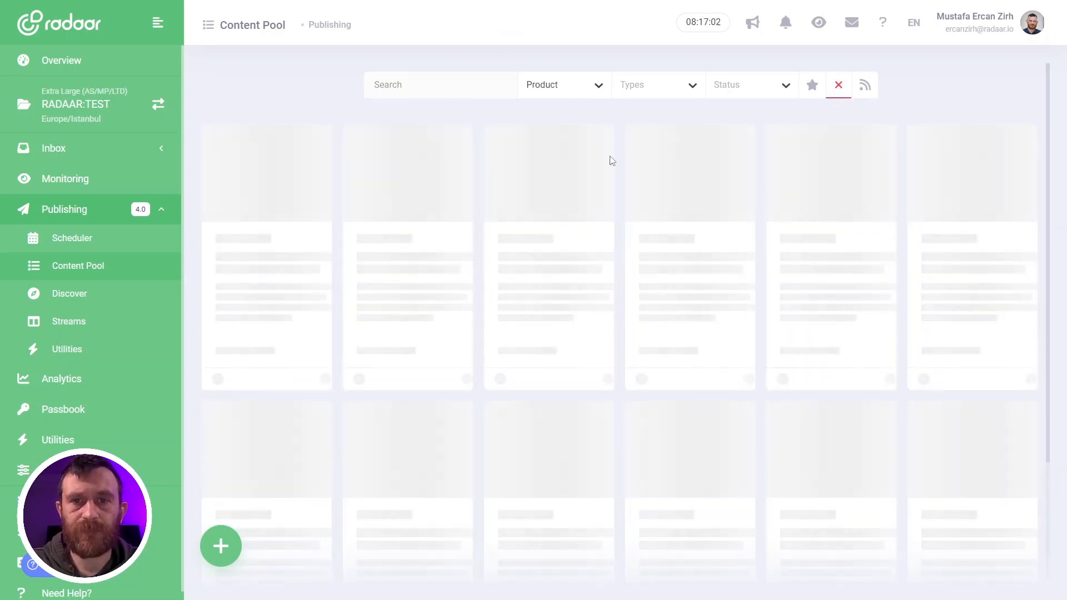
left_click(658, 85)
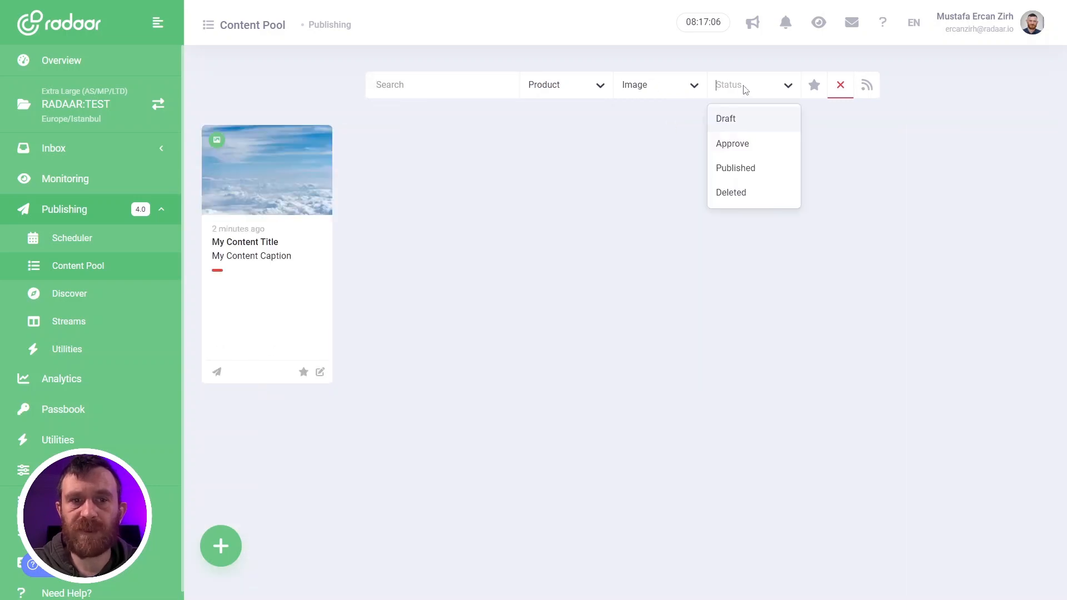
left_click(736, 168)
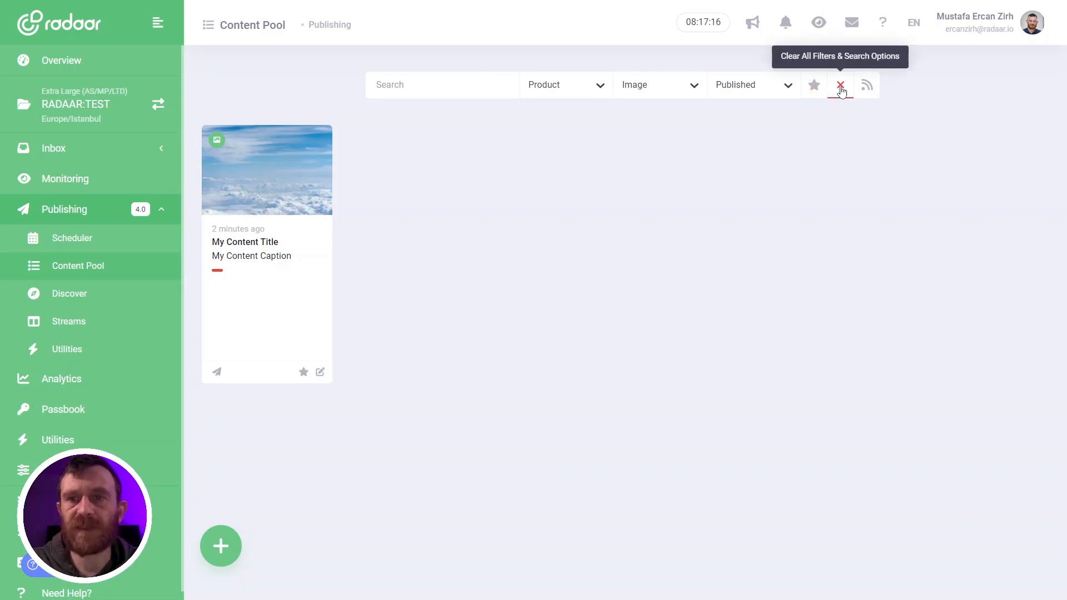
left_click(840, 84)
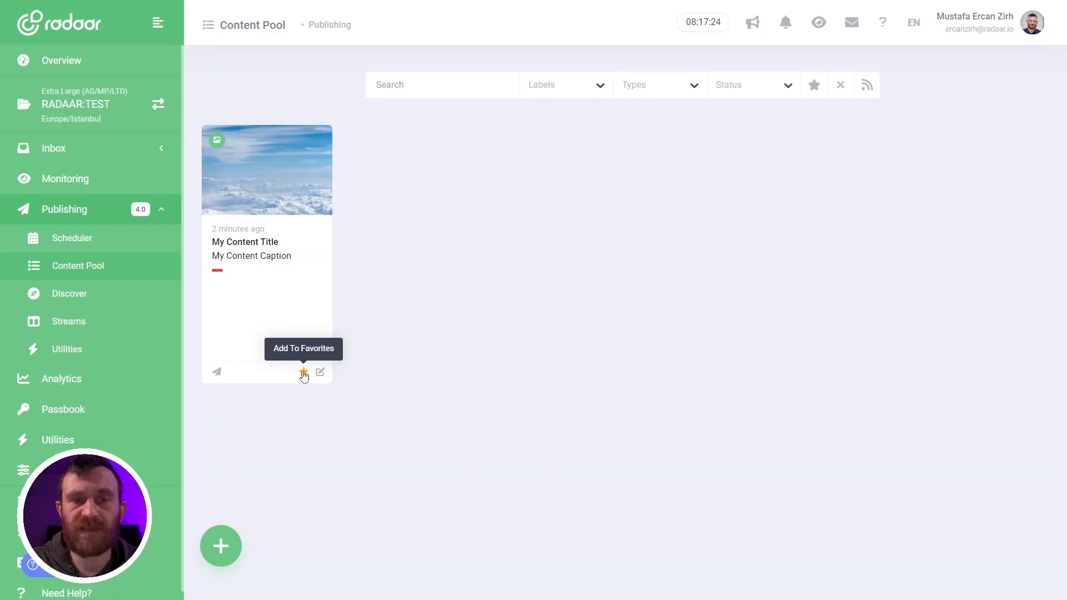
left_click(303, 373)
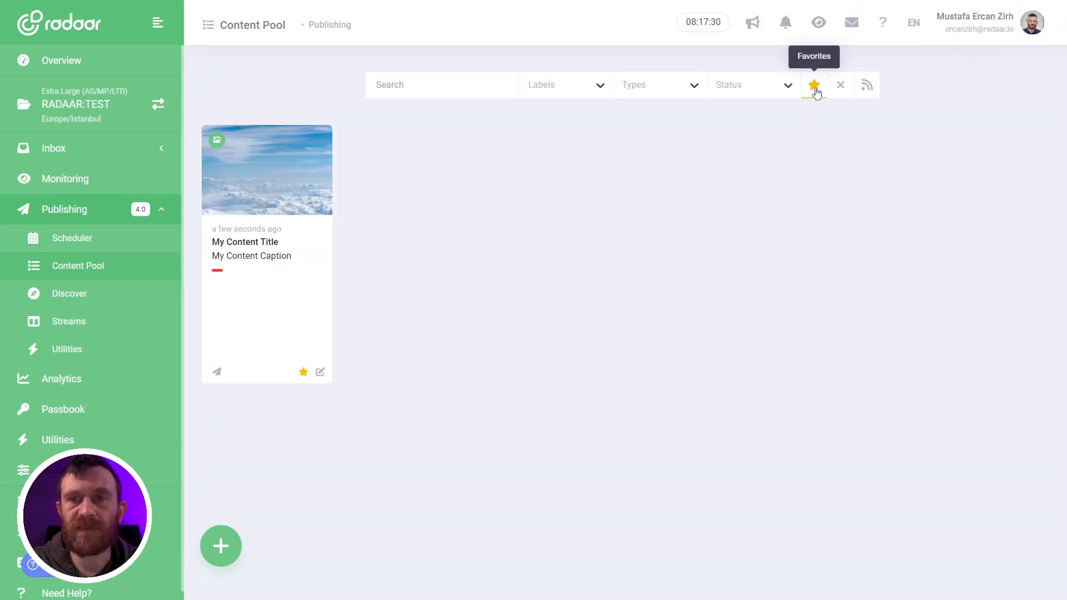
left_click(813, 84)
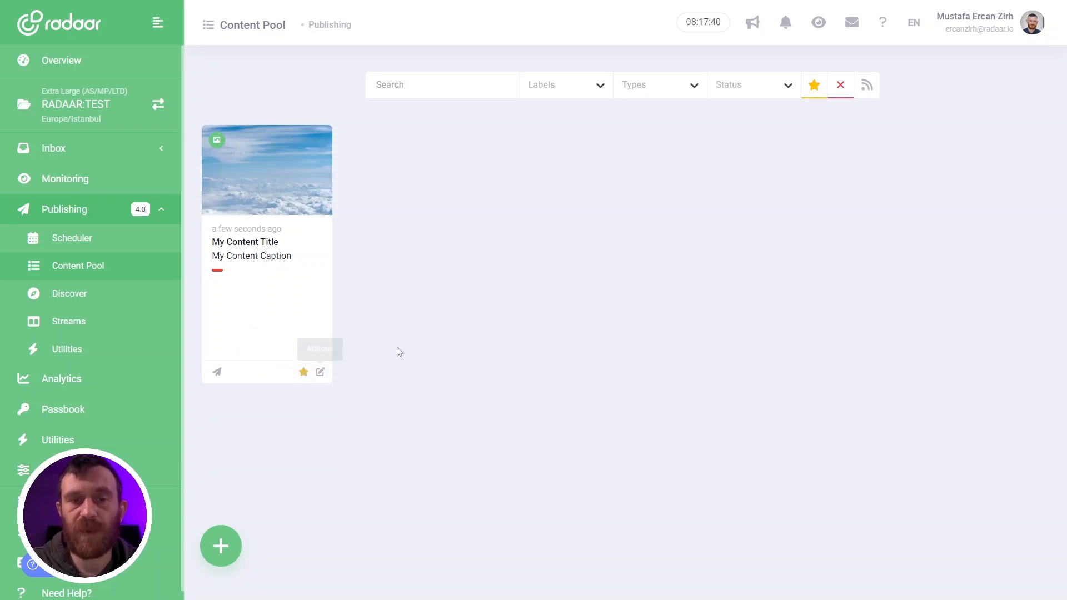
left_click(304, 372)
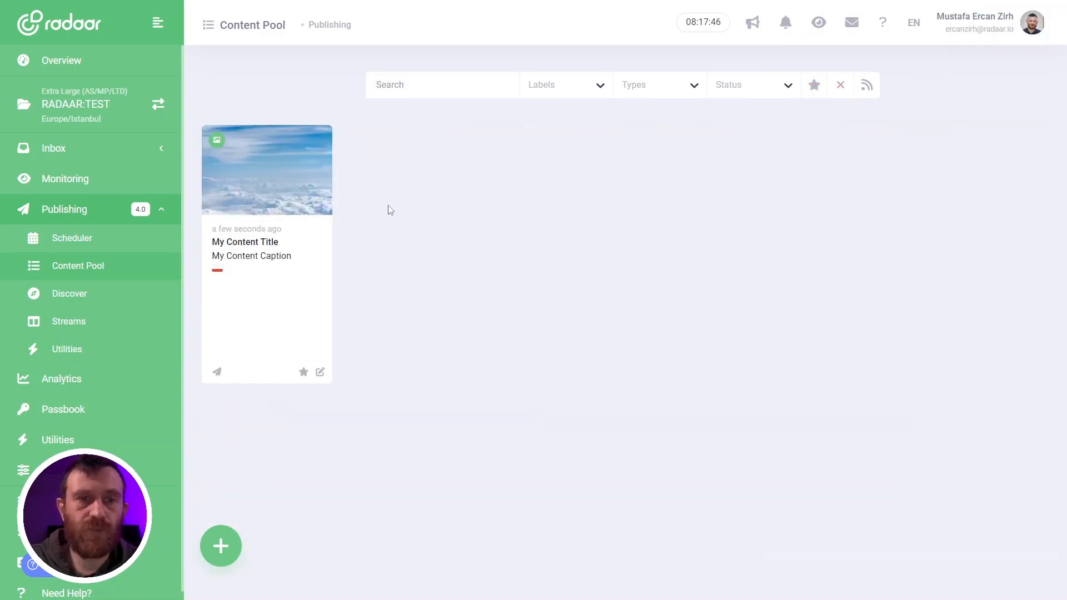
mouse_move(274, 259)
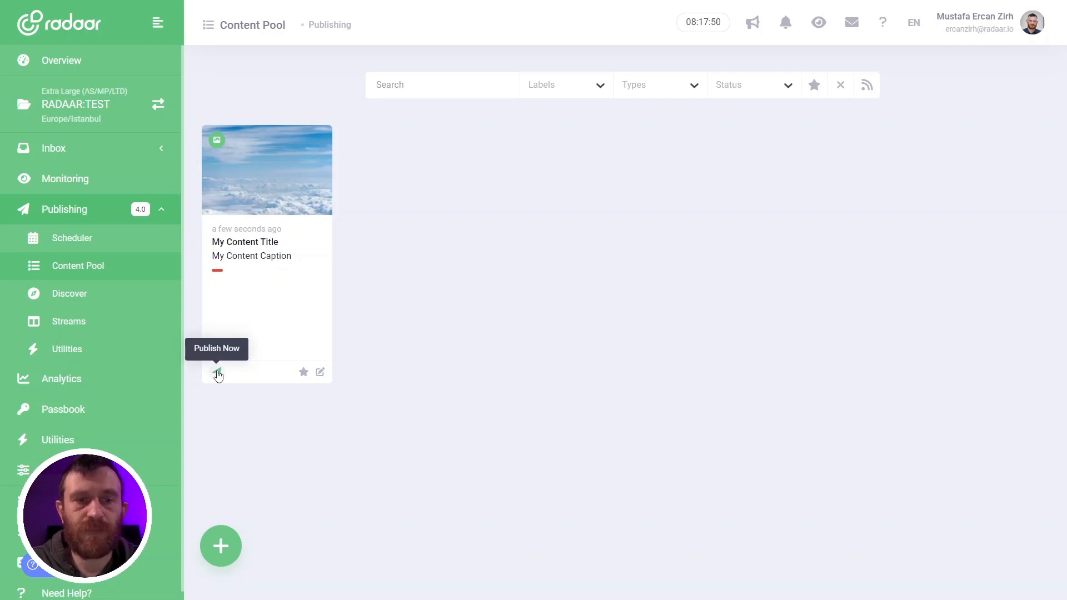
Publish the clouds post now with the Product label, keeping the current publish date.
left_click(217, 373)
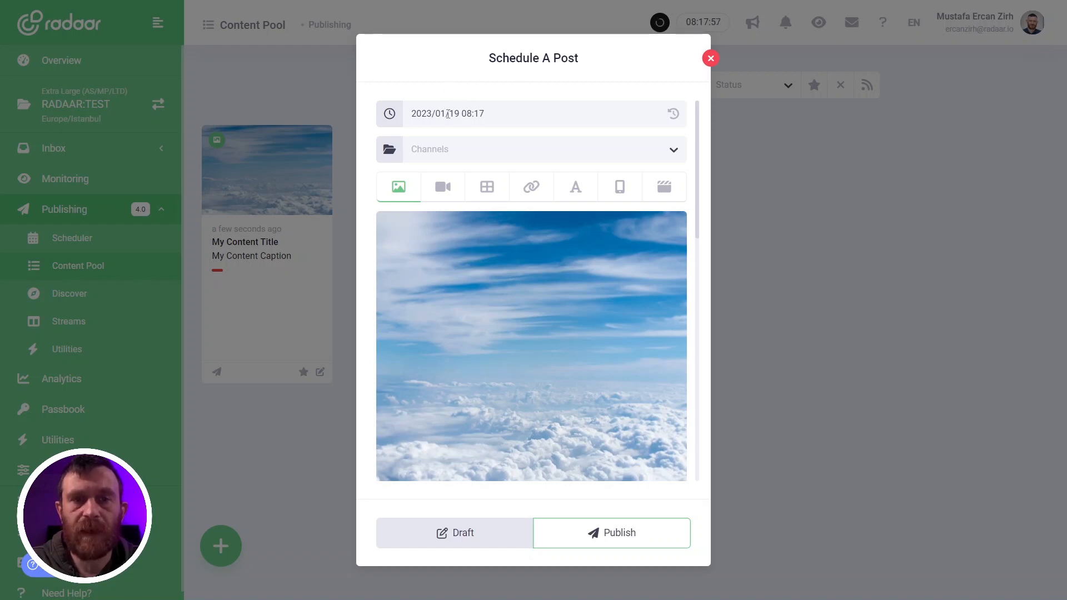
left_click(446, 113)
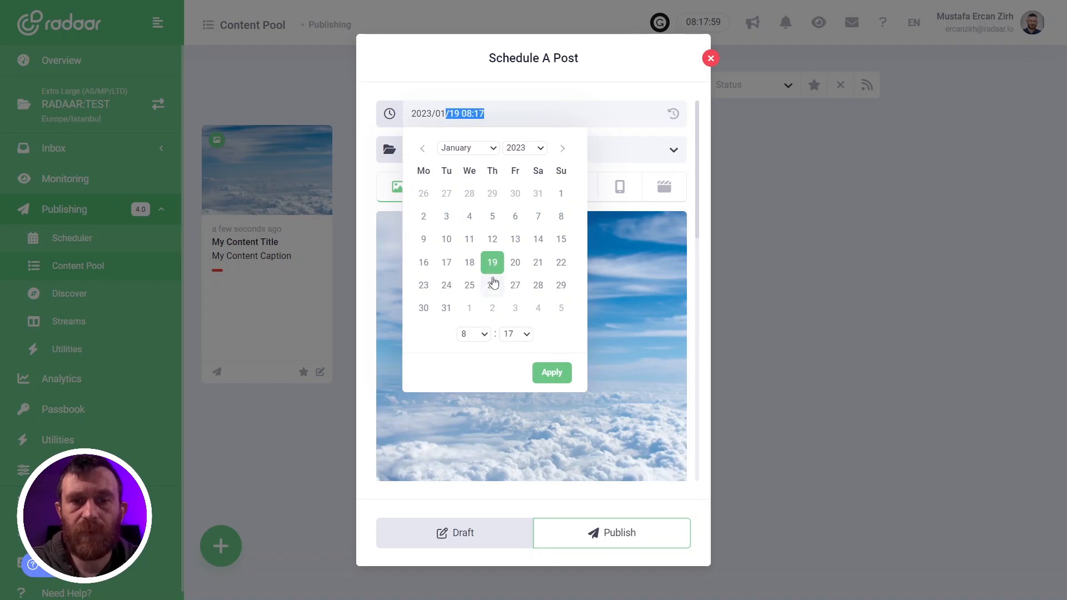
left_click(551, 373)
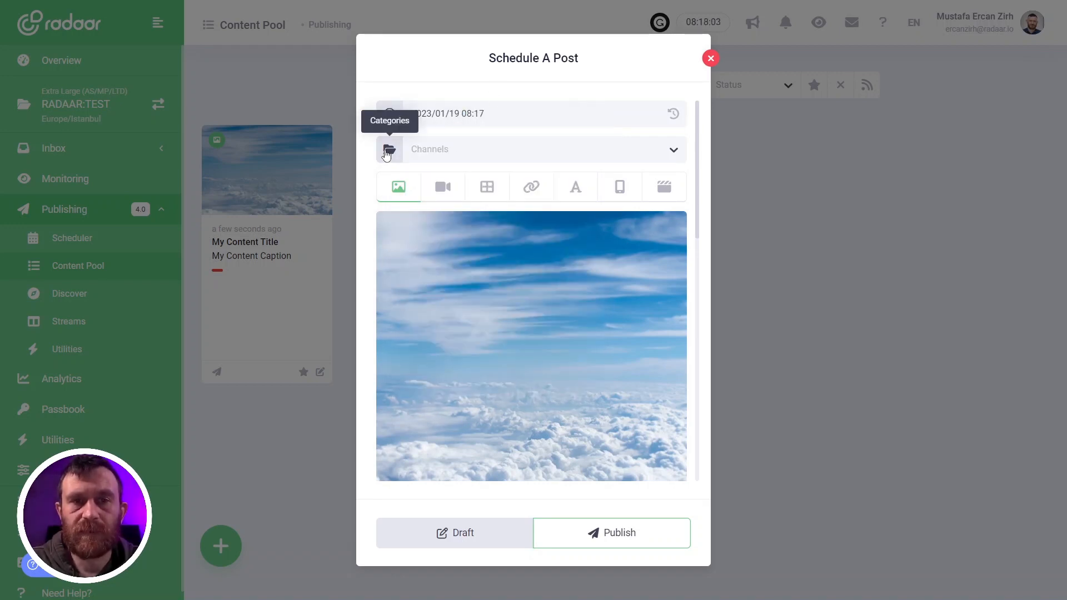
left_click(388, 149)
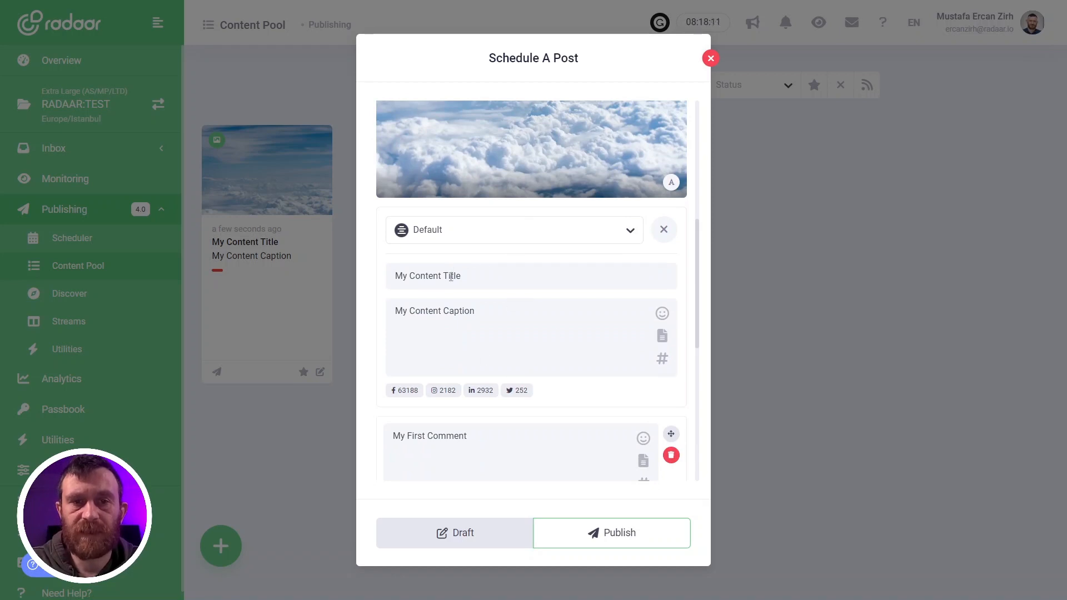
mouse_move(272, 268)
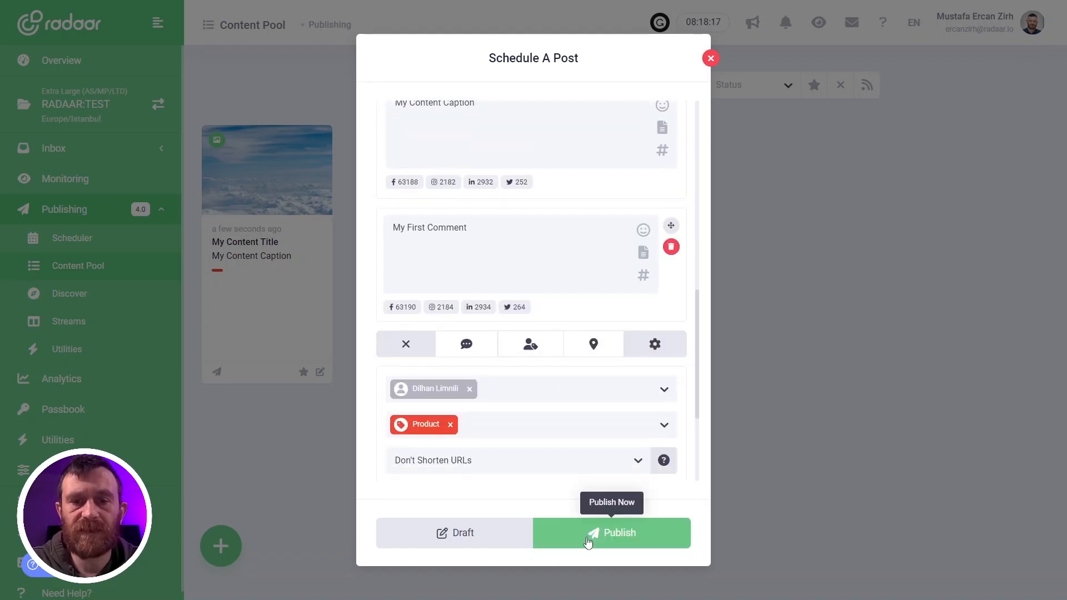
left_click(610, 533)
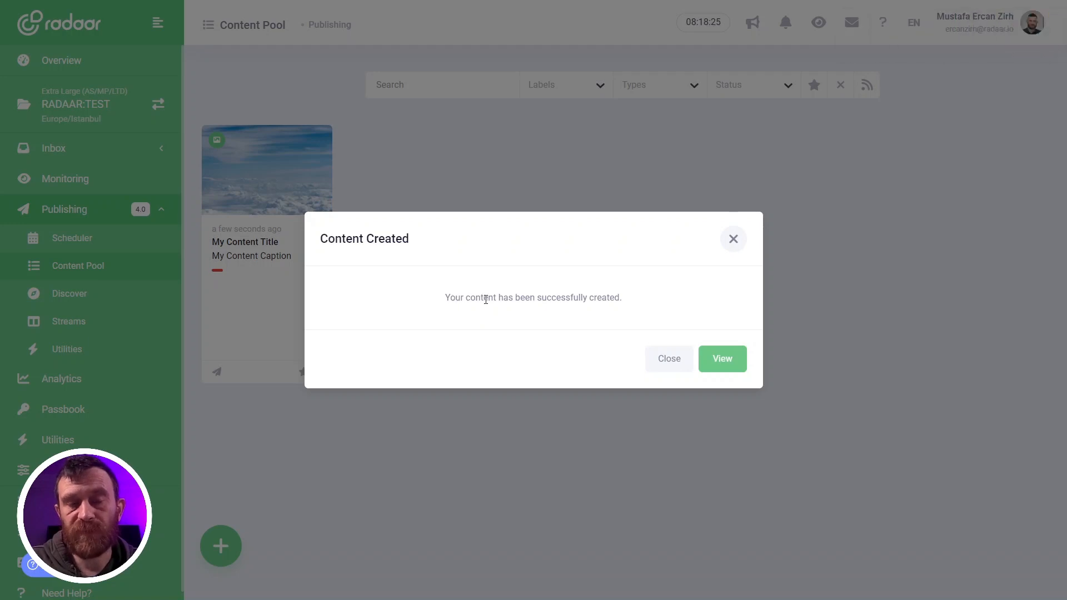
mouse_move(264, 282)
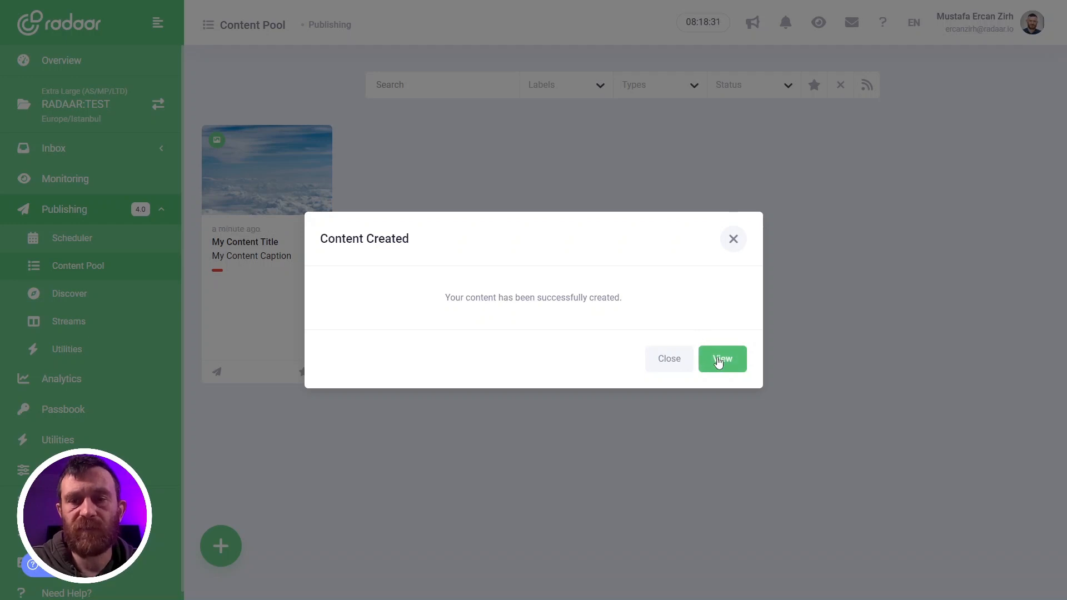
View the new clouds post showing all four channels waiting, then close the details.
left_click(722, 359)
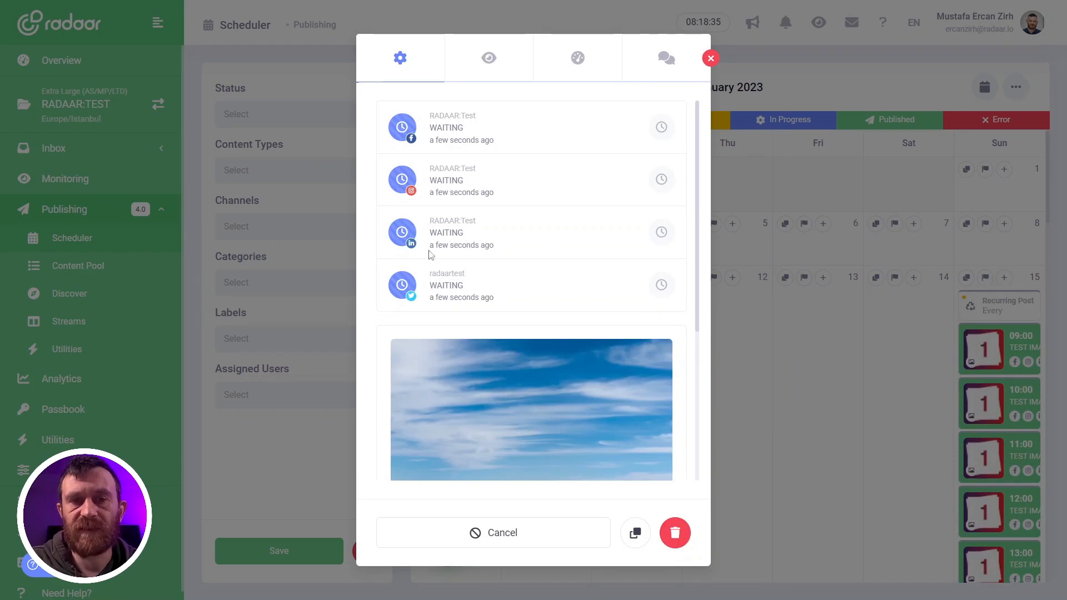
mouse_move(463, 222)
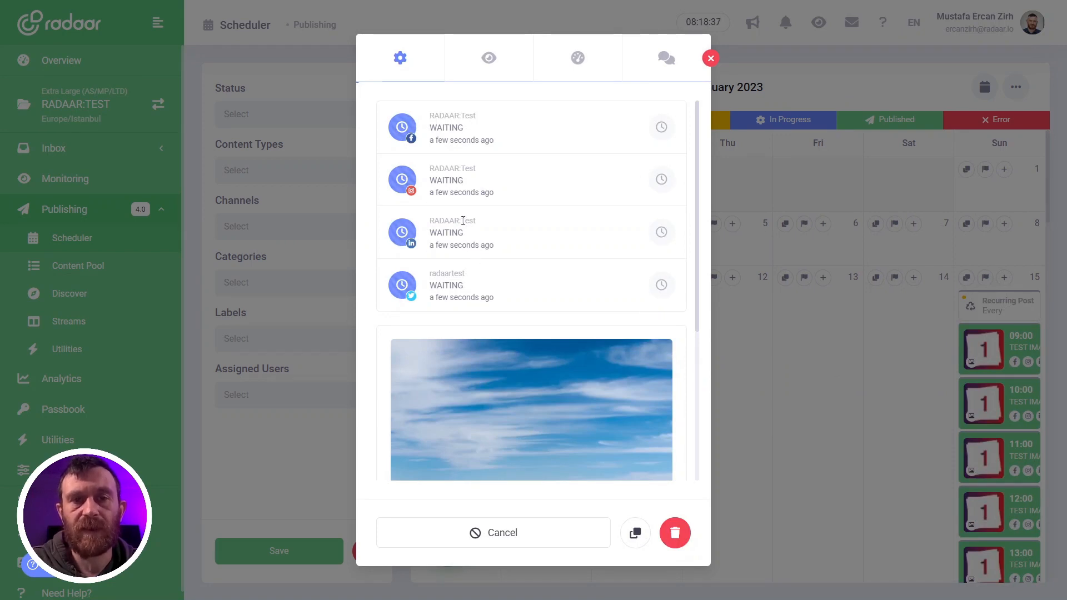
mouse_move(710, 58)
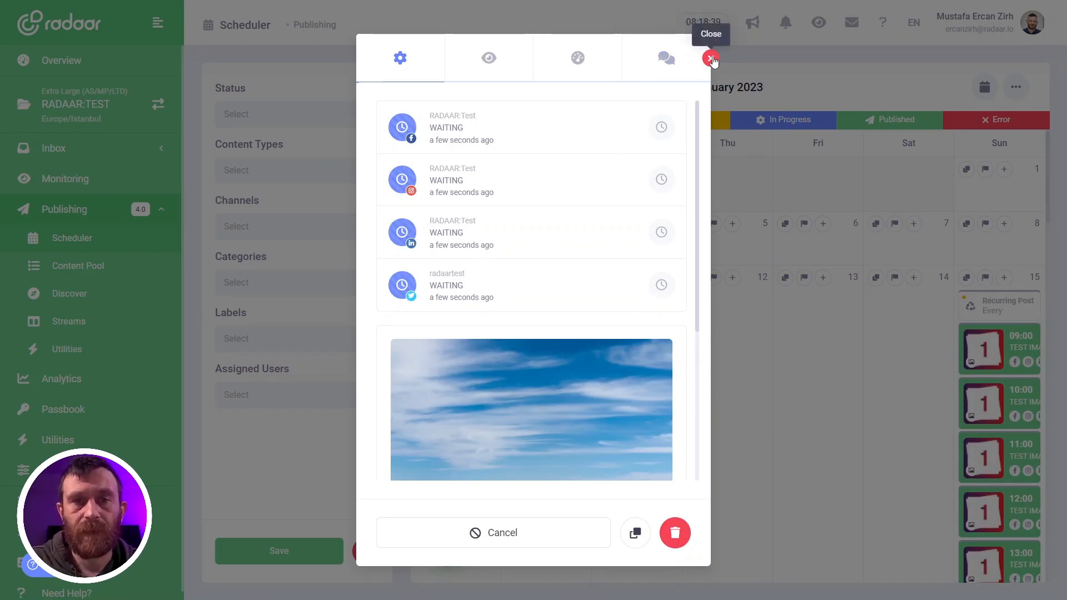
left_click(710, 57)
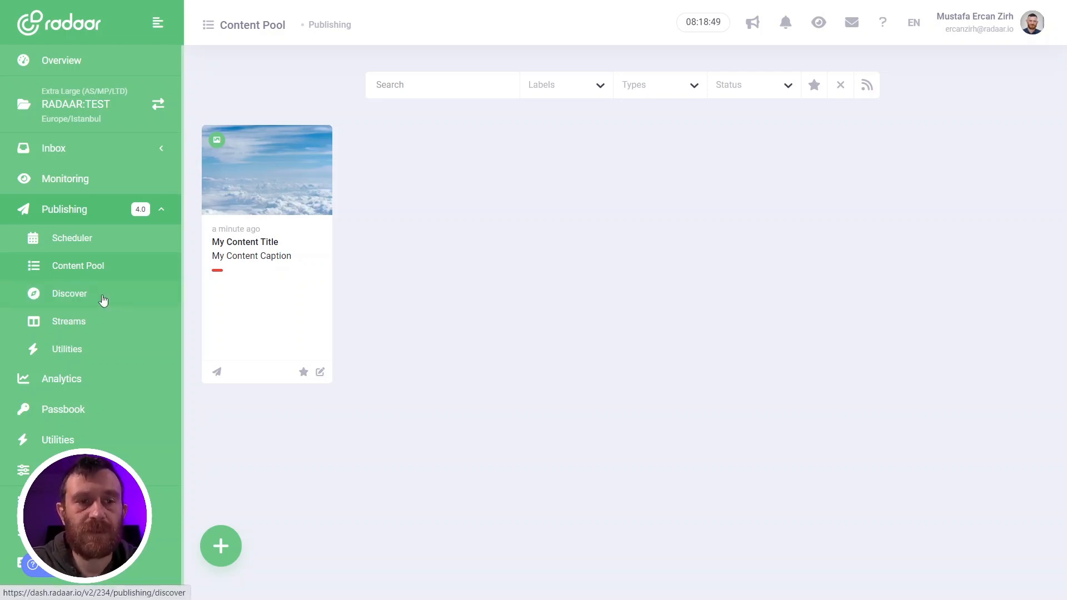
Open the Discover page and scroll through trending articles toward the dog-tips card.
left_click(69, 293)
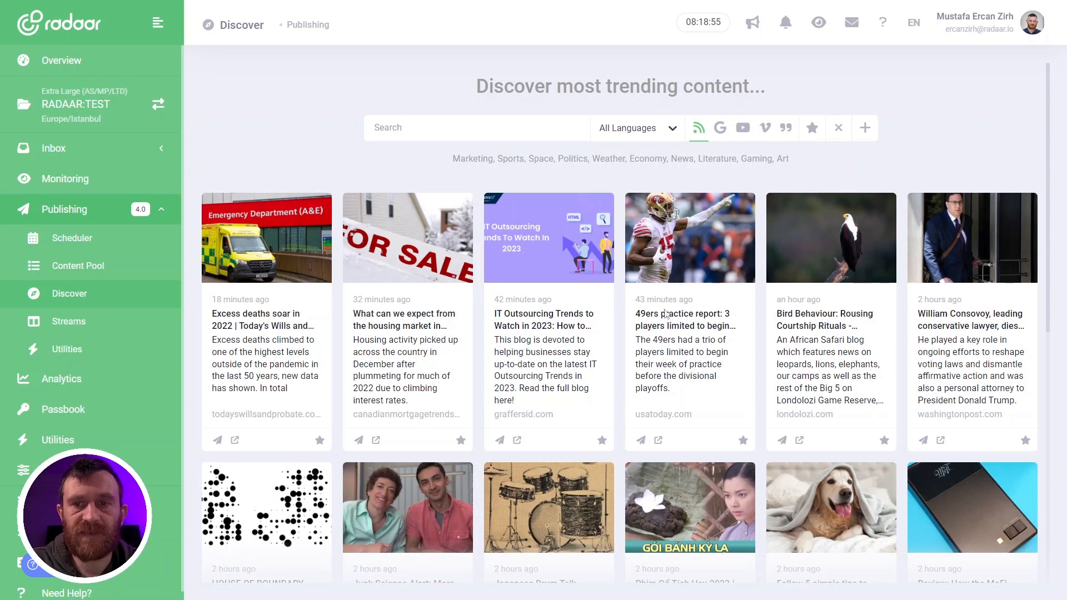
scroll("down", 3)
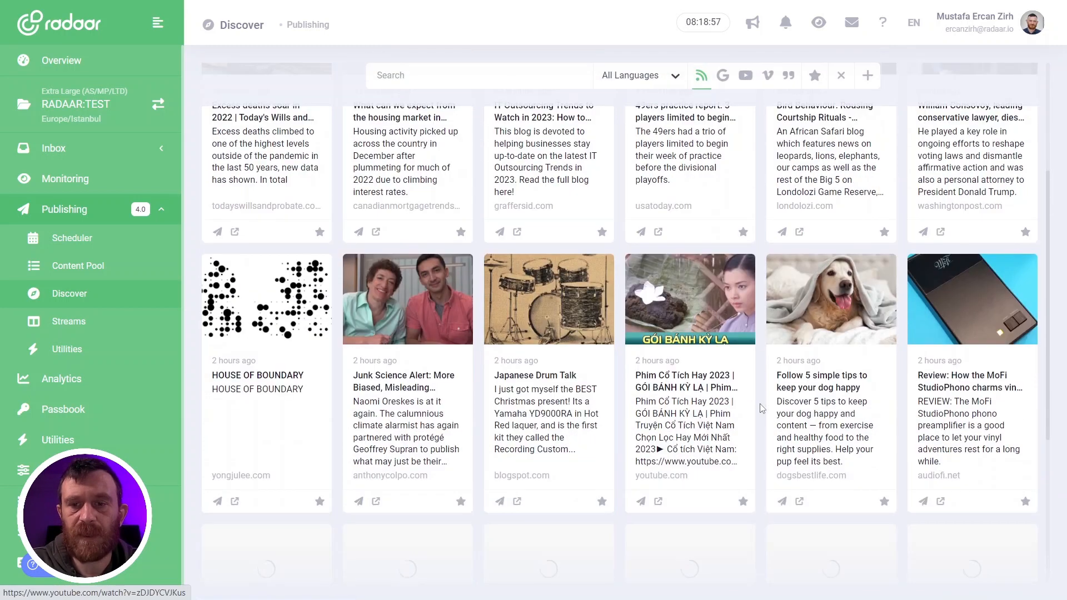
scroll("down", 3)
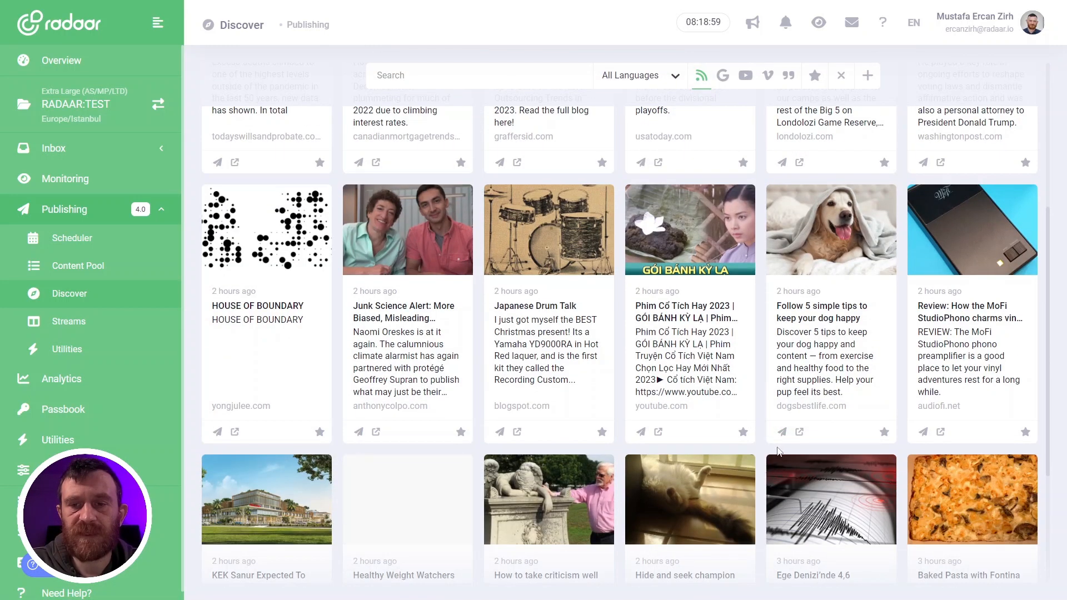
mouse_move(781, 433)
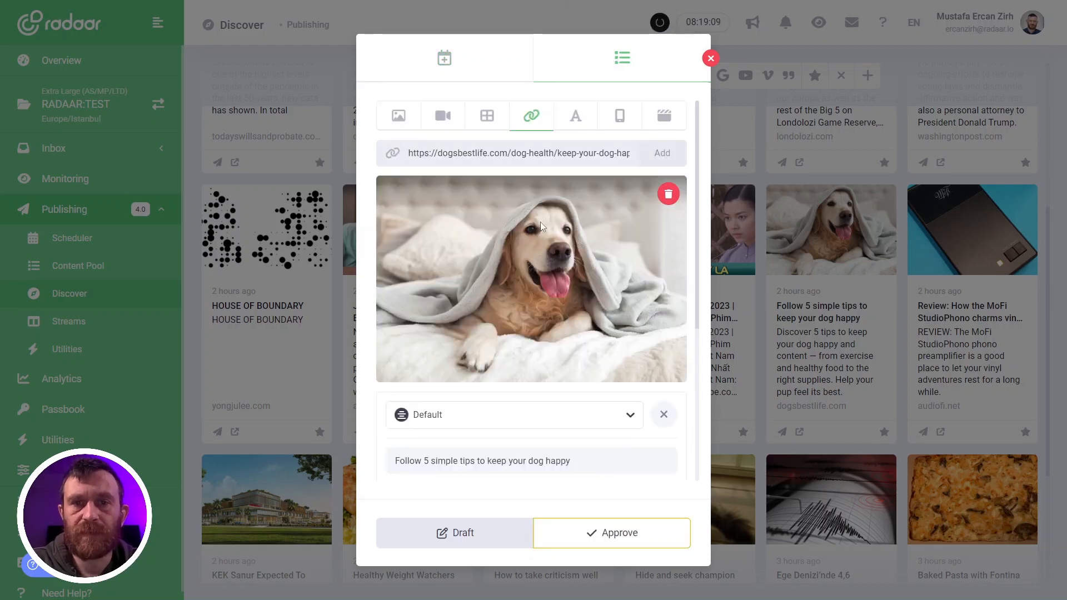
Label the dog-tips post Blog Posts, approve it, and dismiss the confirmation.
scroll("down", 3)
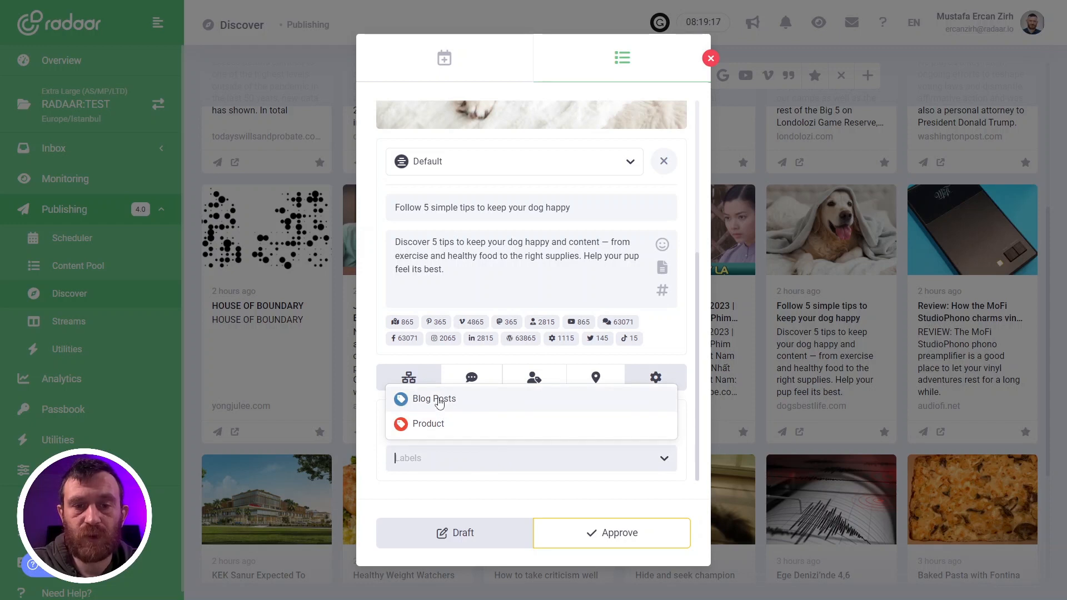
left_click(434, 399)
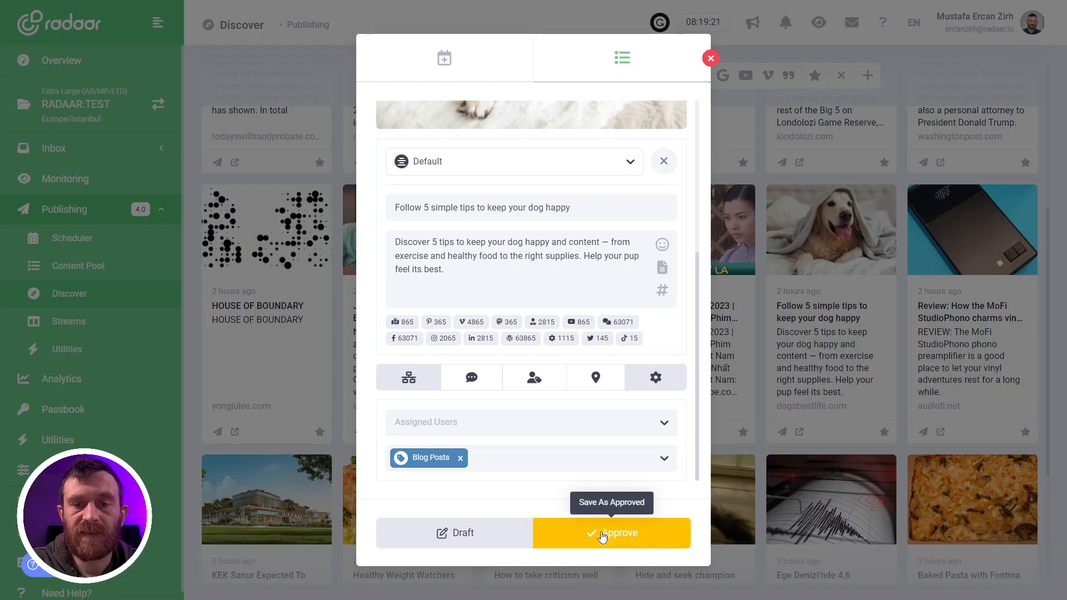
left_click(611, 533)
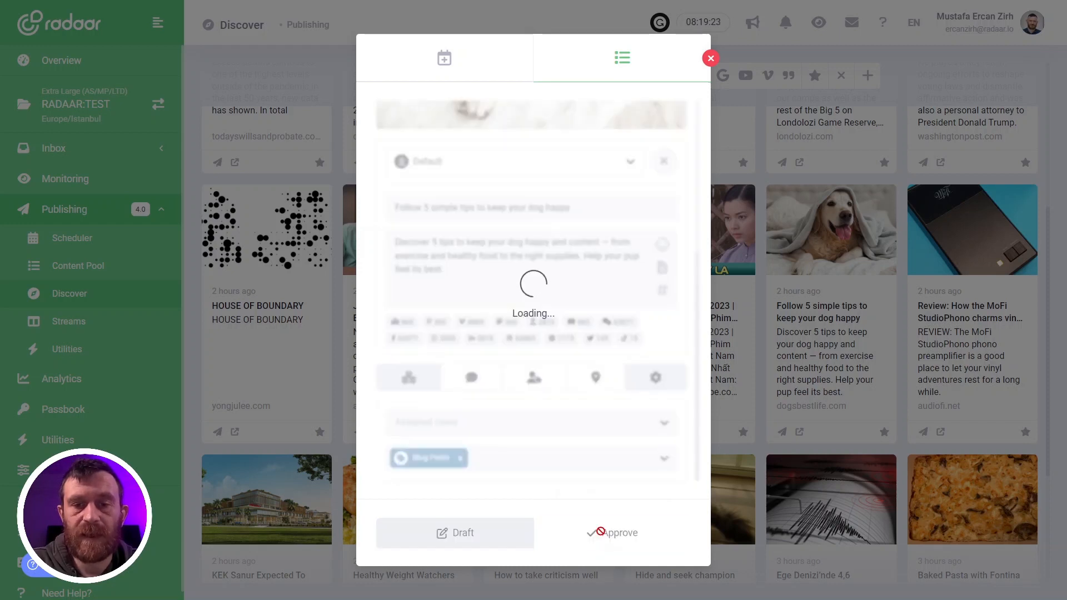
left_click(619, 533)
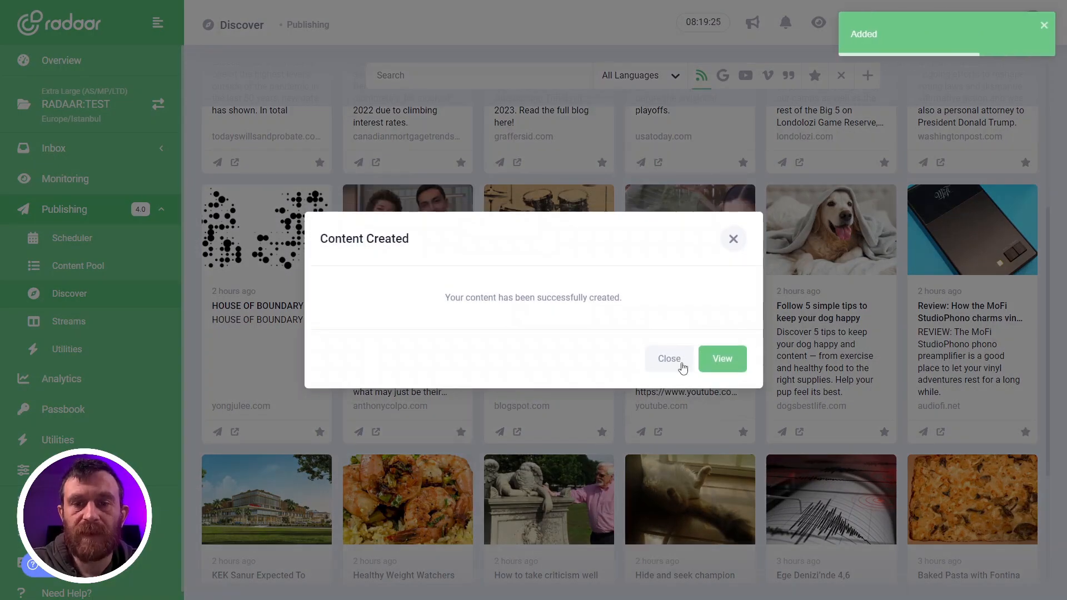
left_click(668, 359)
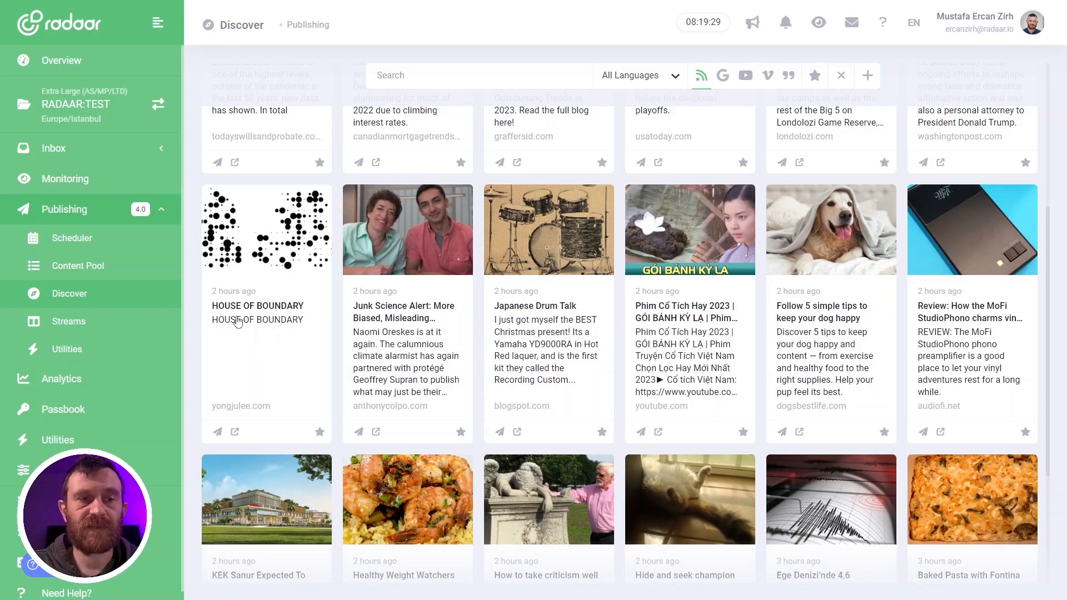
mouse_move(79, 266)
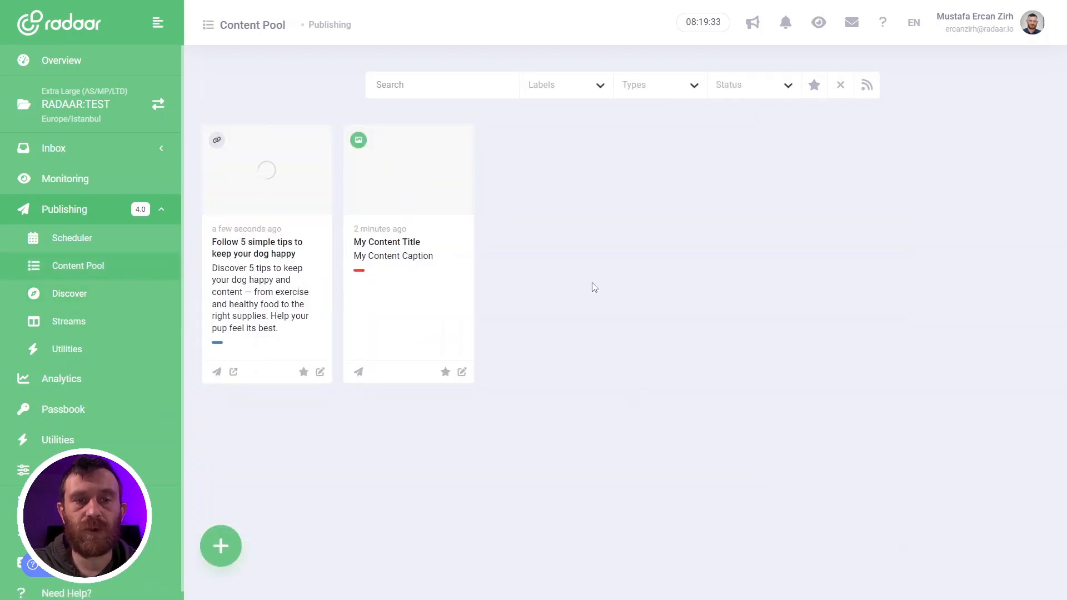
Open and dismiss the dog-tips post's actions menu.
left_click(319, 372)
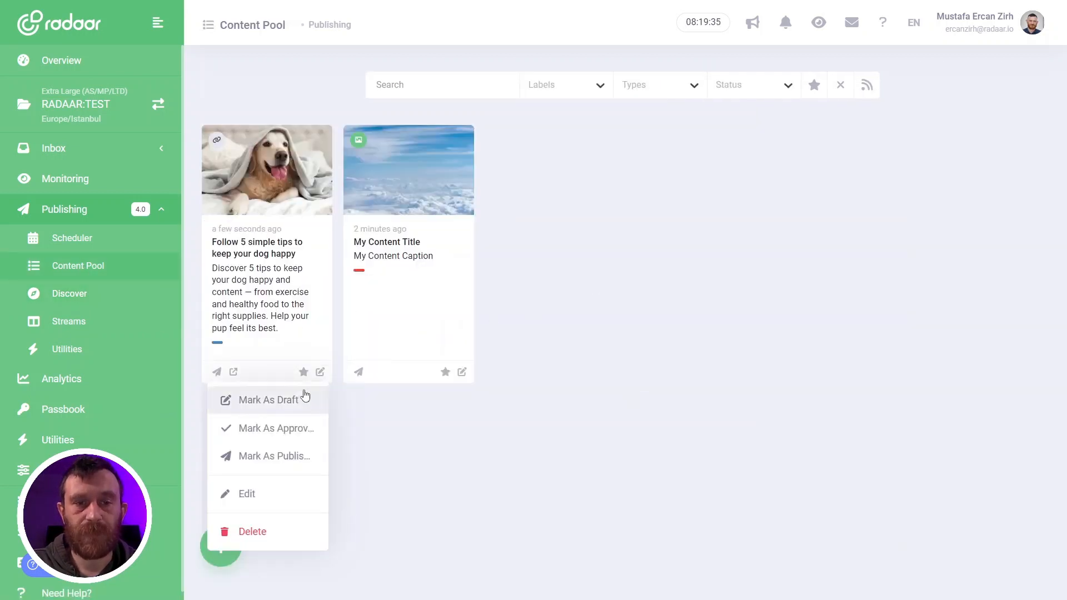
left_click(269, 400)
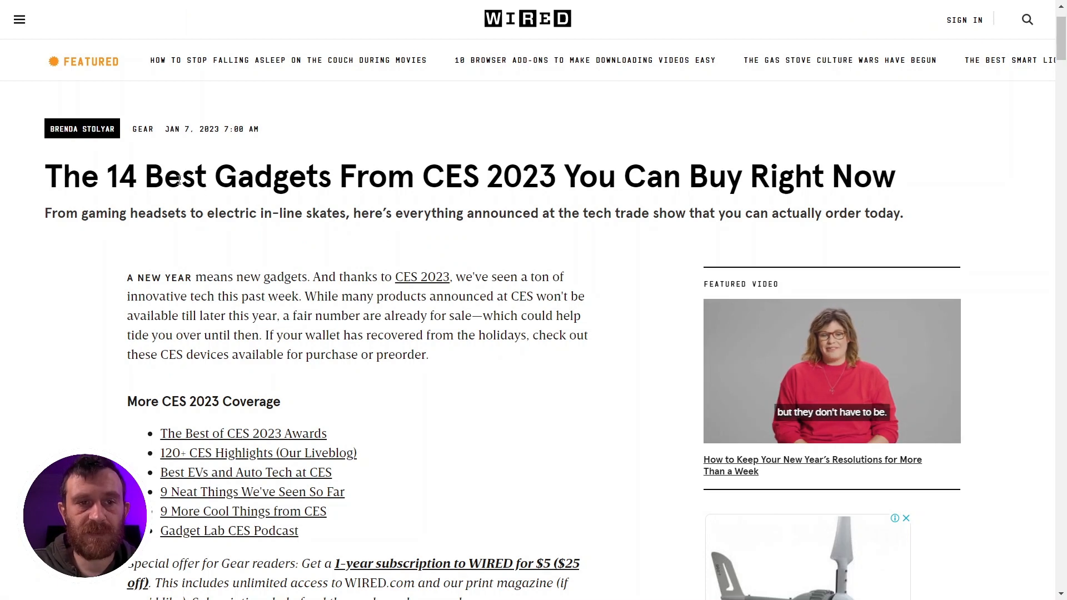
Publish the WIRED CES 2023 article via Radaar, approved under Blog Posts, and view it.
scroll("down", 3)
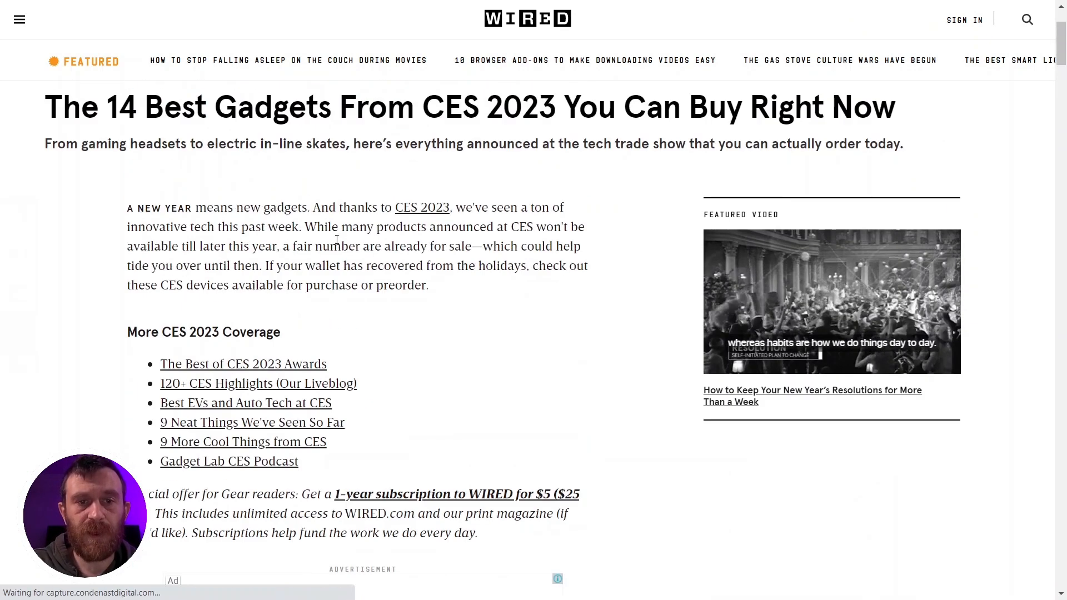
right_click(337, 239)
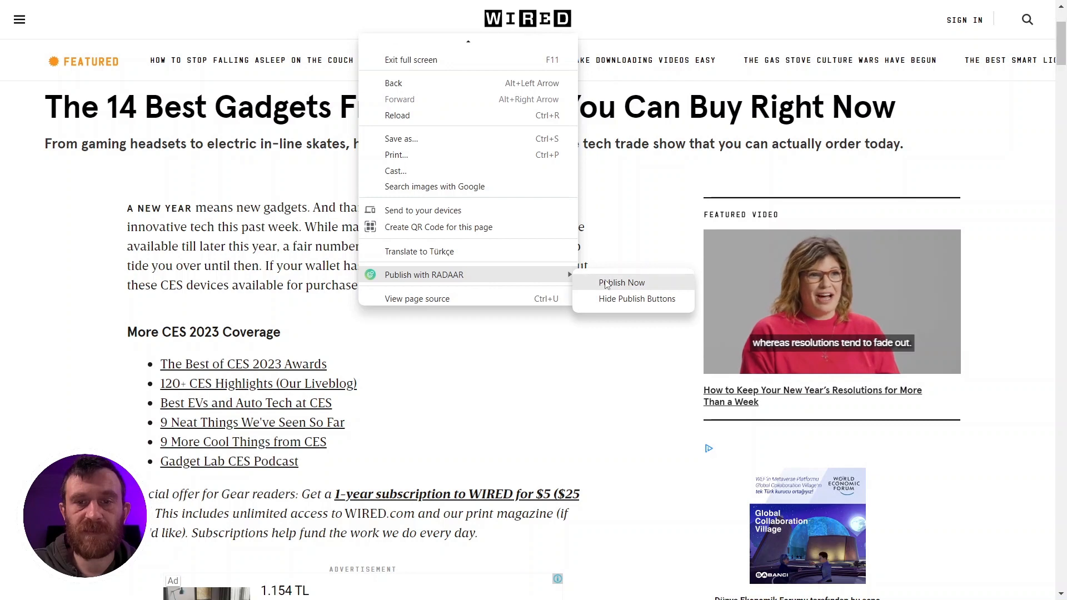
left_click(620, 282)
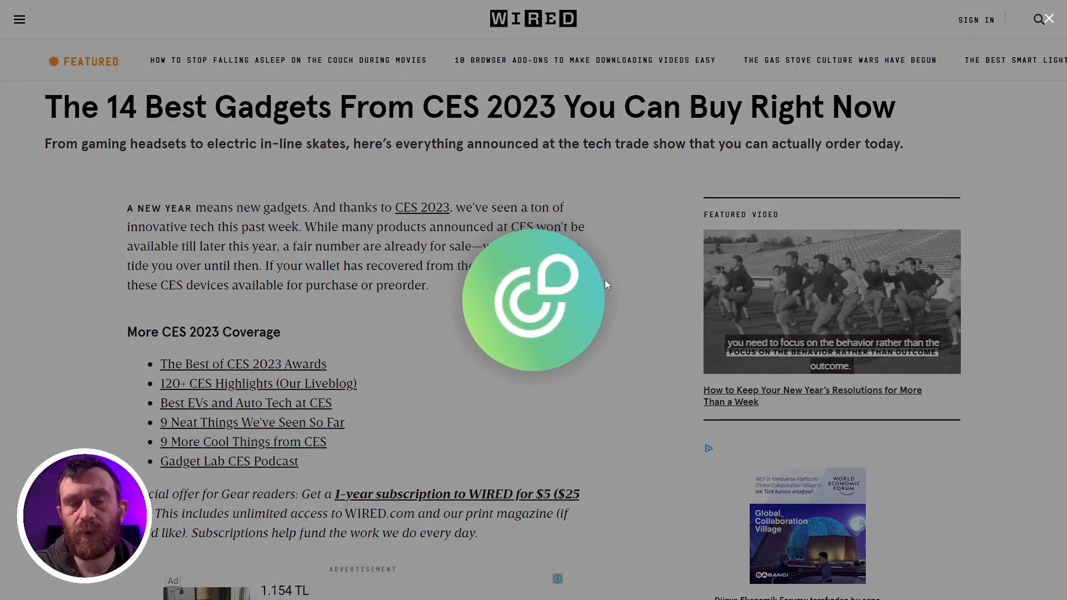
left_click(533, 301)
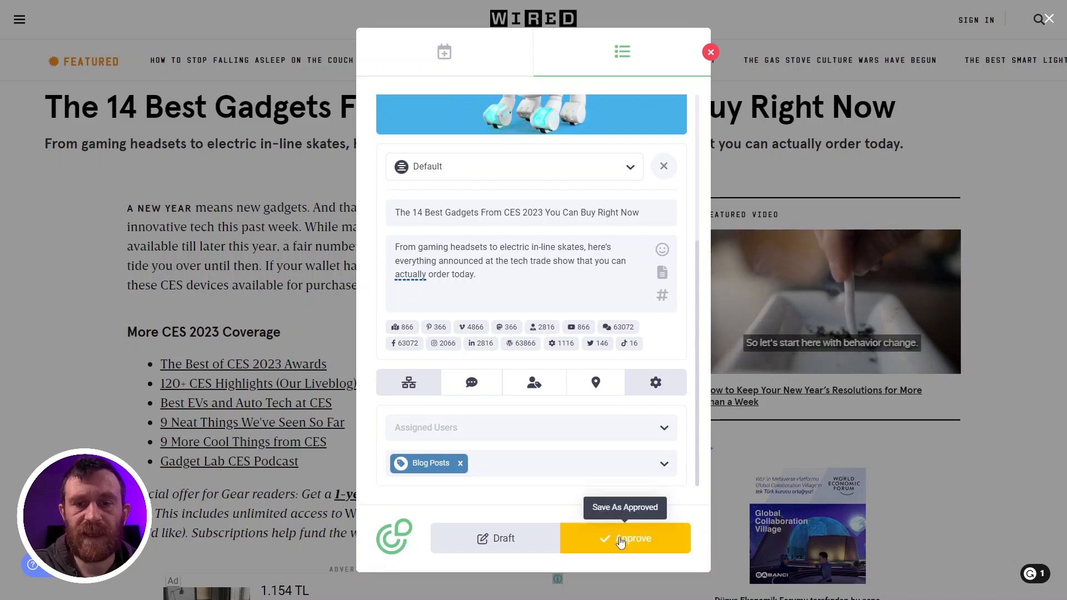
left_click(624, 538)
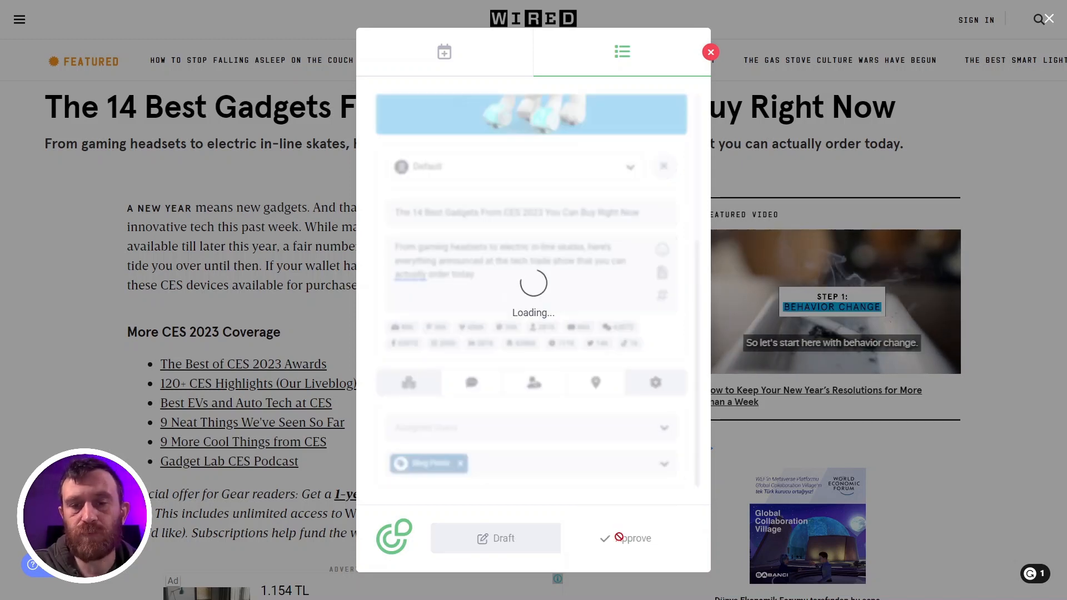
left_click(632, 538)
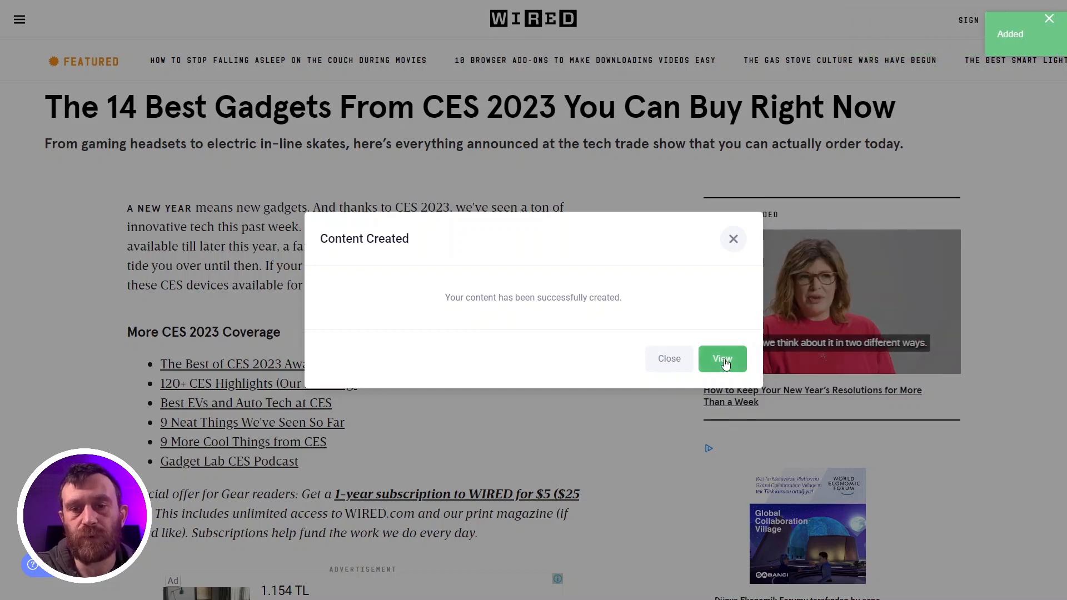
left_click(722, 358)
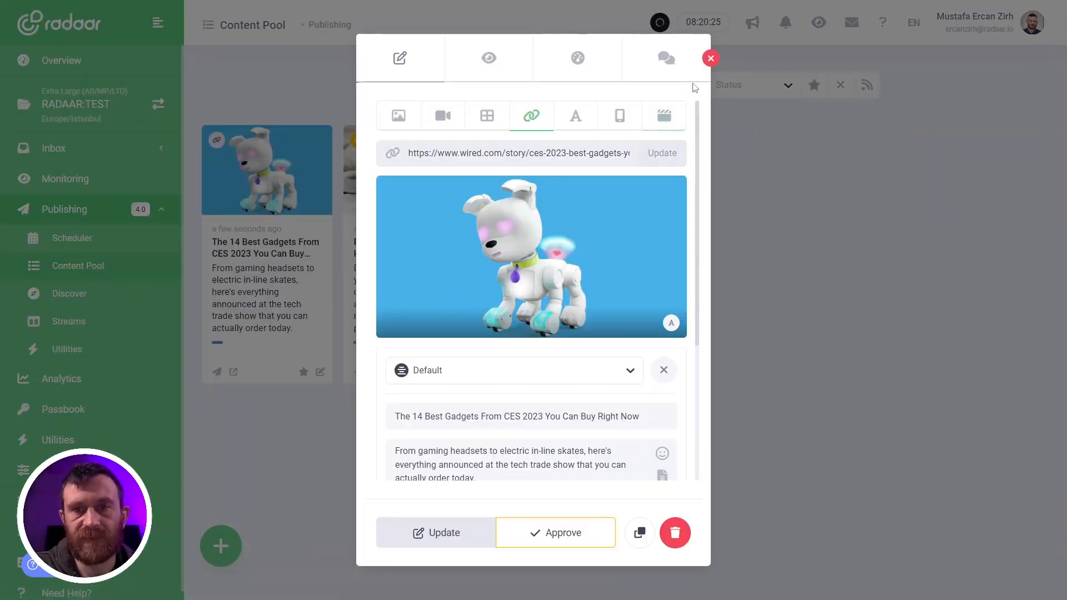
Close the CES gadgets post editor and open the January 2023 Scheduler calendar.
left_click(710, 57)
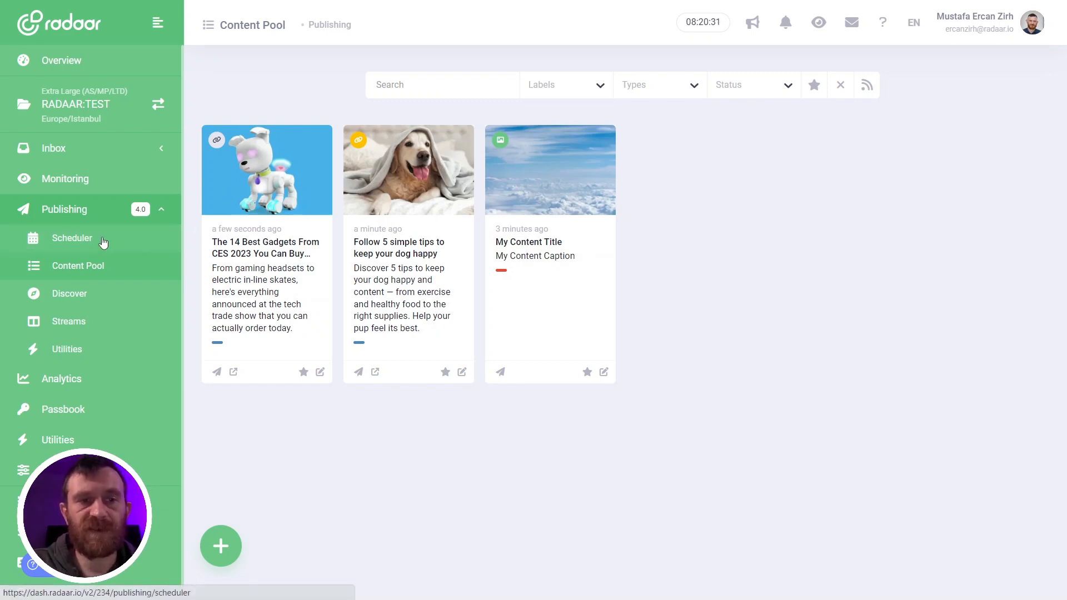
left_click(72, 238)
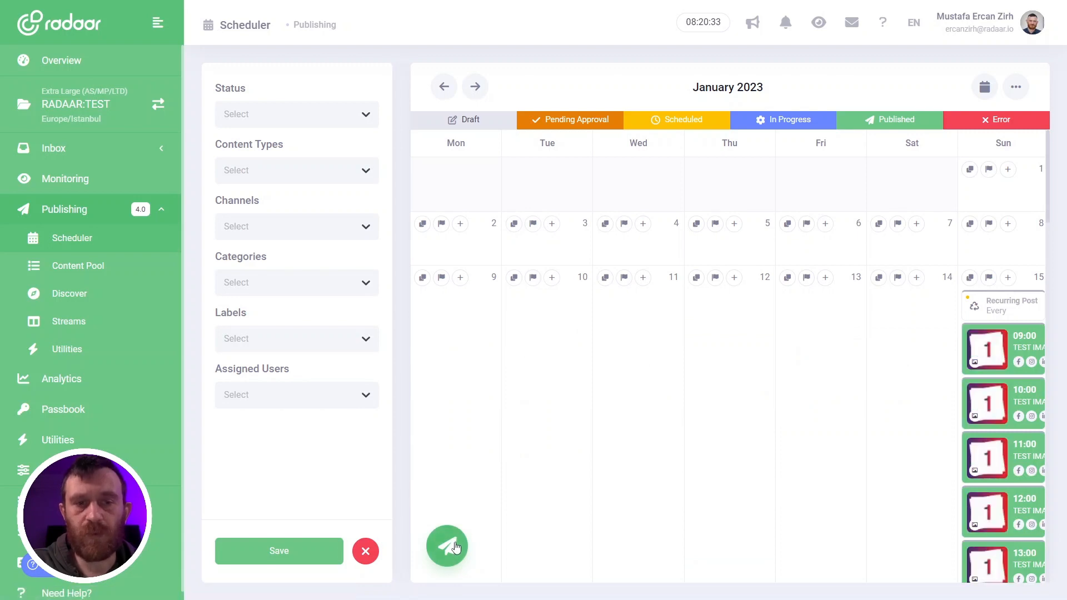
Create a weekly Smart Post for Monday, Wednesday and Friday at 13:00.
left_click(446, 545)
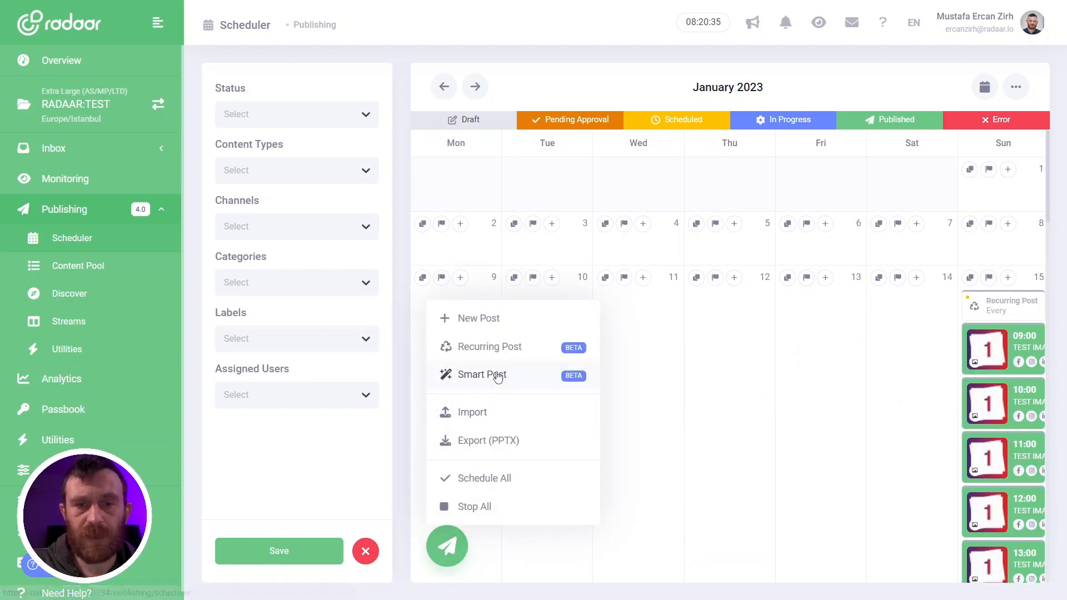
left_click(481, 375)
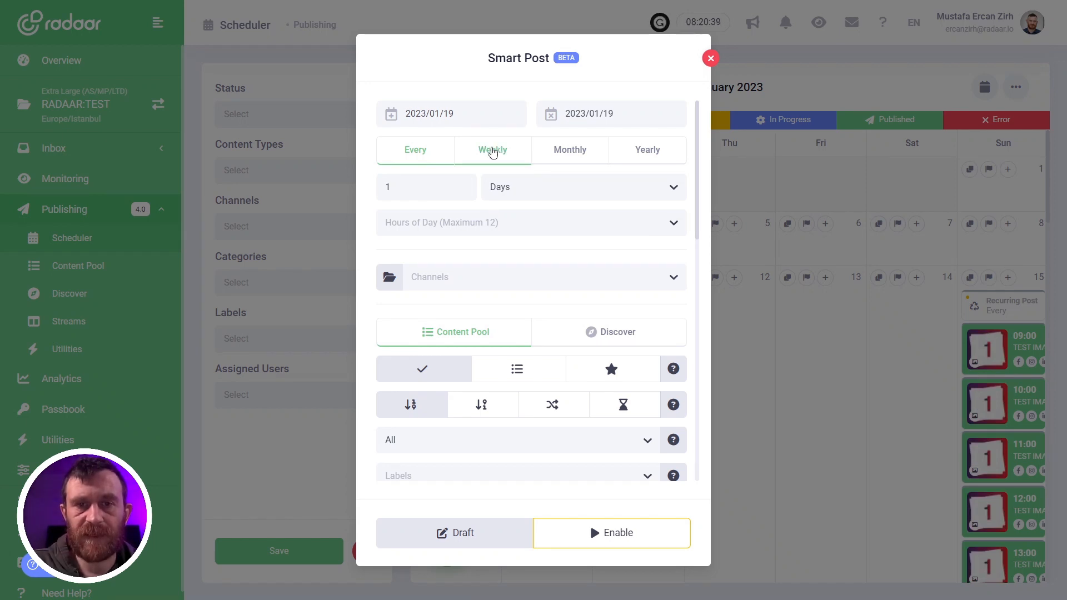
left_click(491, 150)
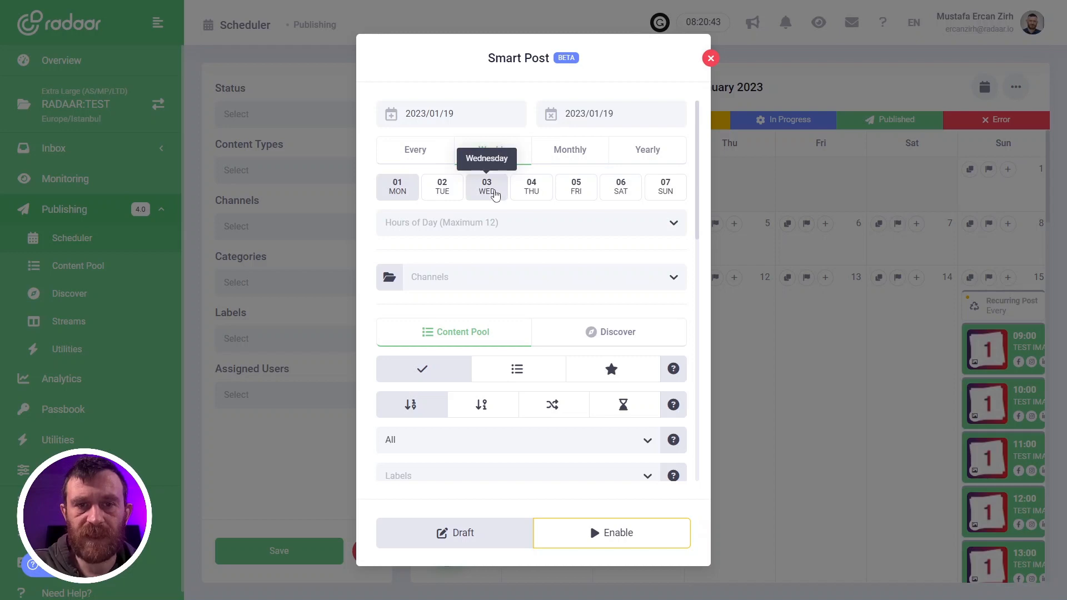
left_click(531, 222)
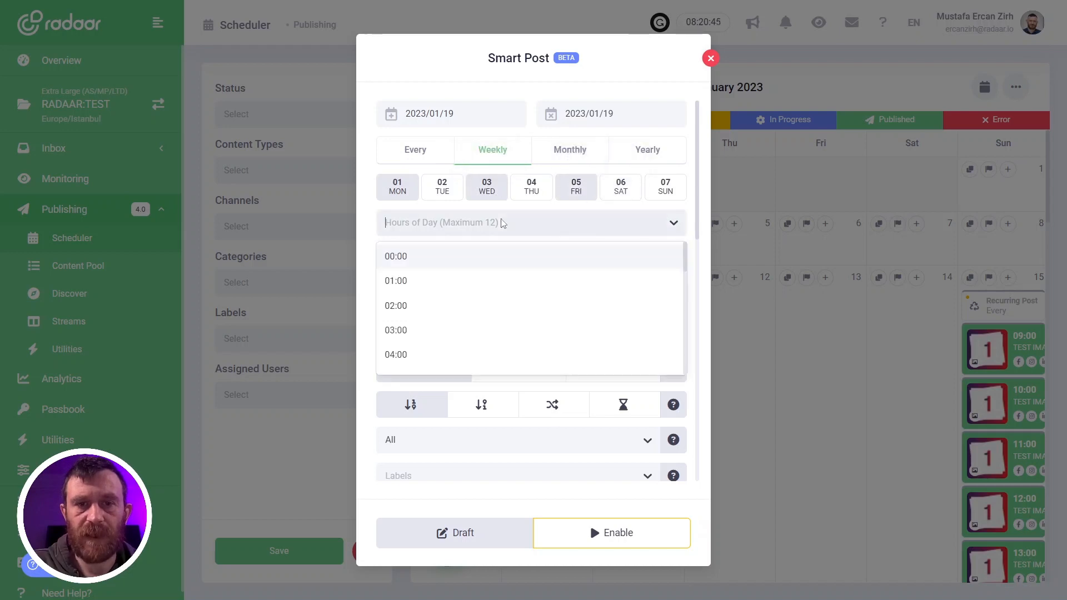
type("13:00")
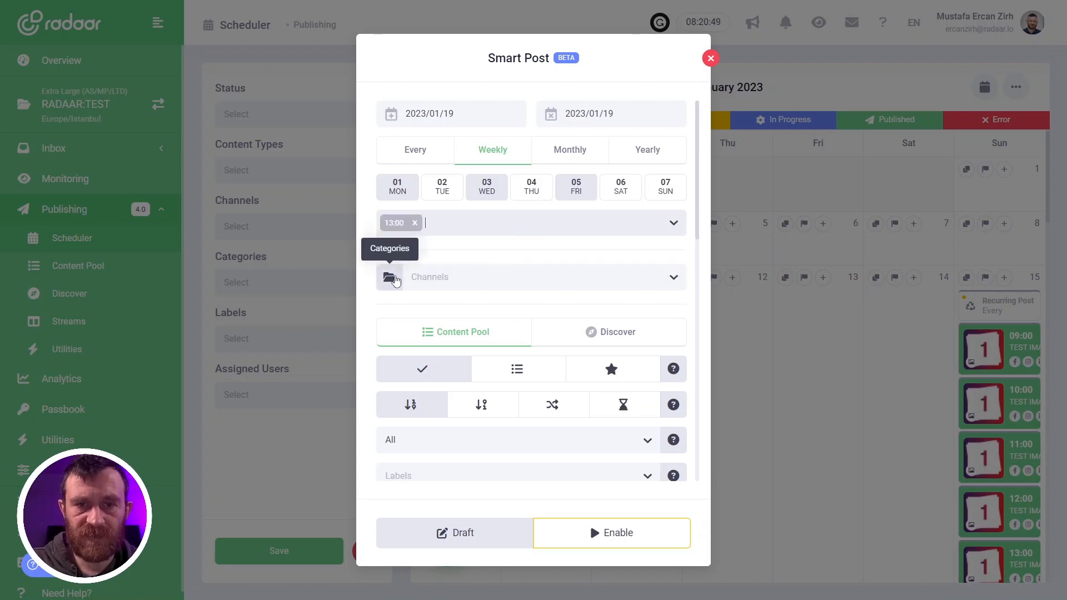
left_click(391, 277)
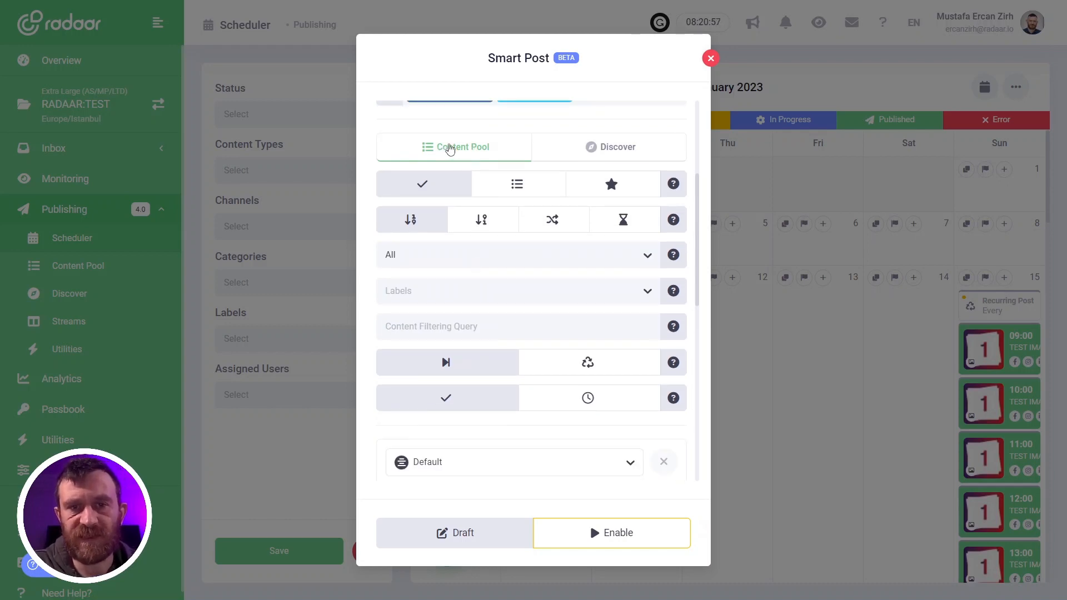
mouse_move(423, 184)
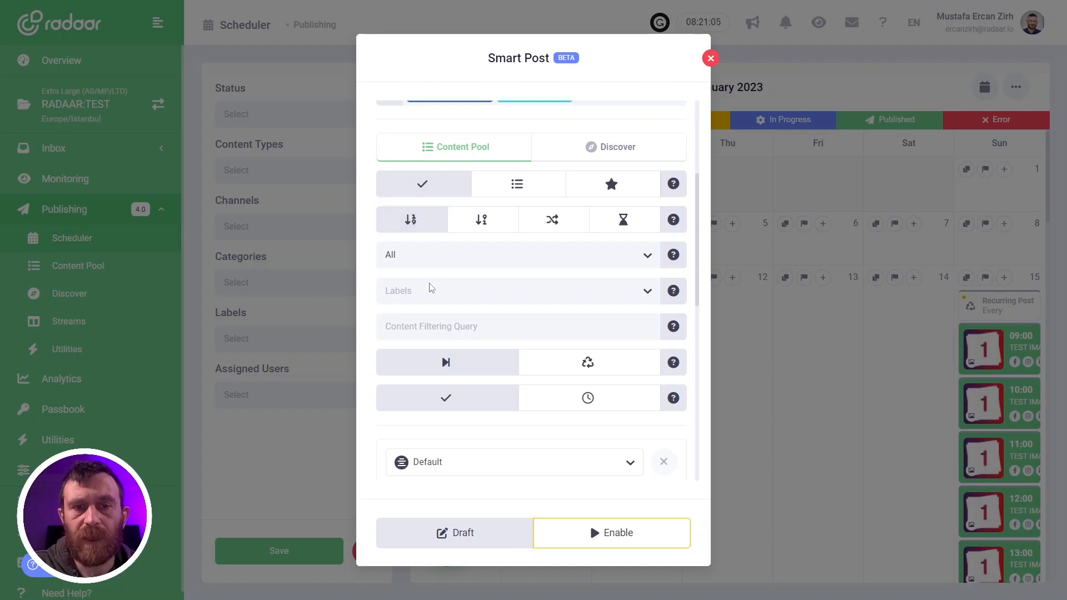
Limit the Smart Post to Blog Posts label content and enable it.
left_click(518, 290)
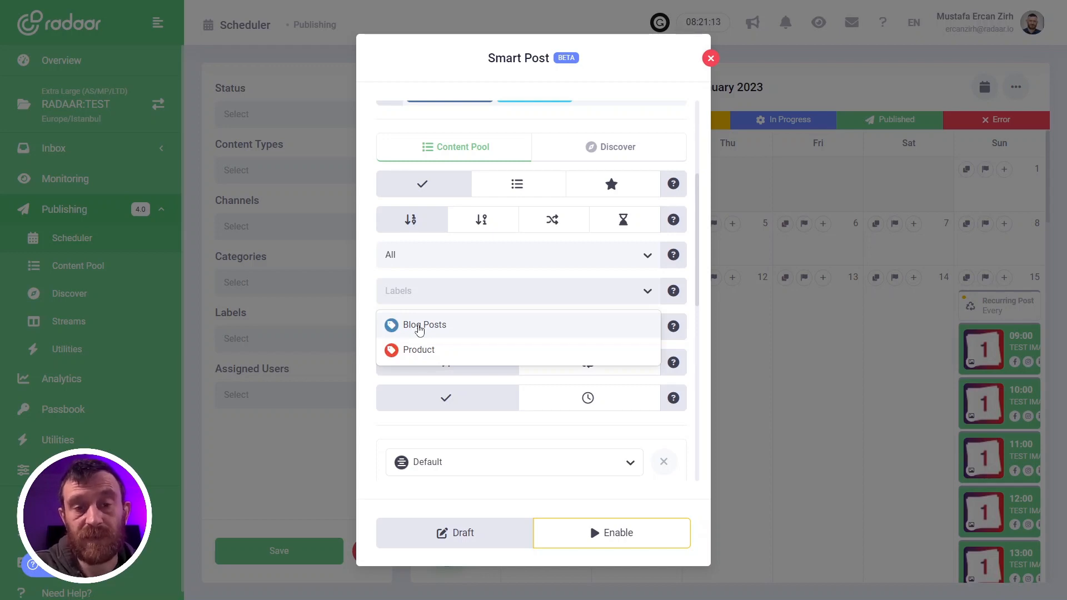
left_click(424, 325)
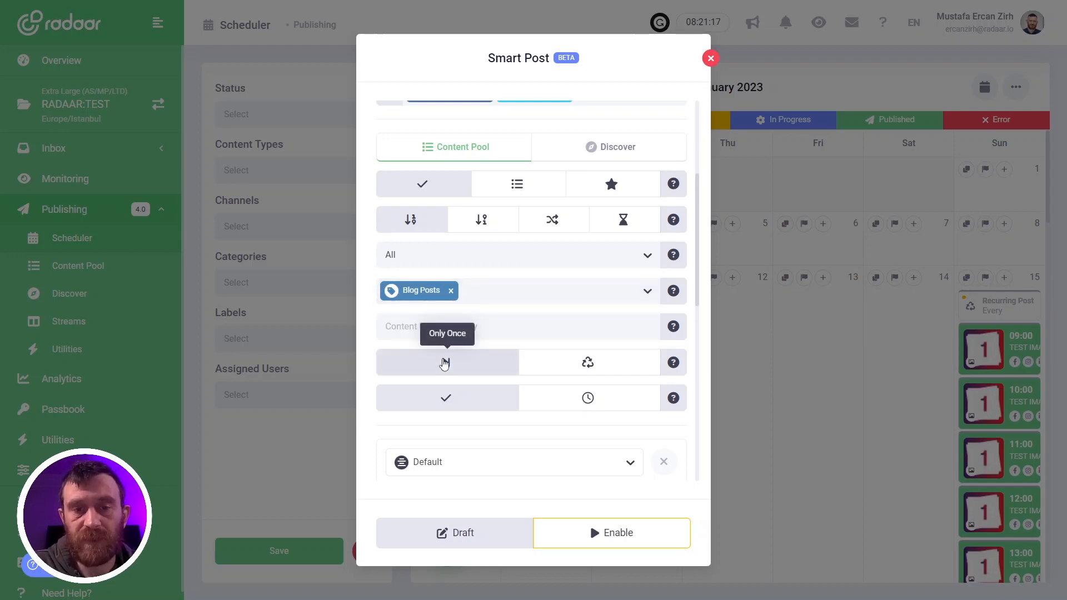
mouse_move(446, 397)
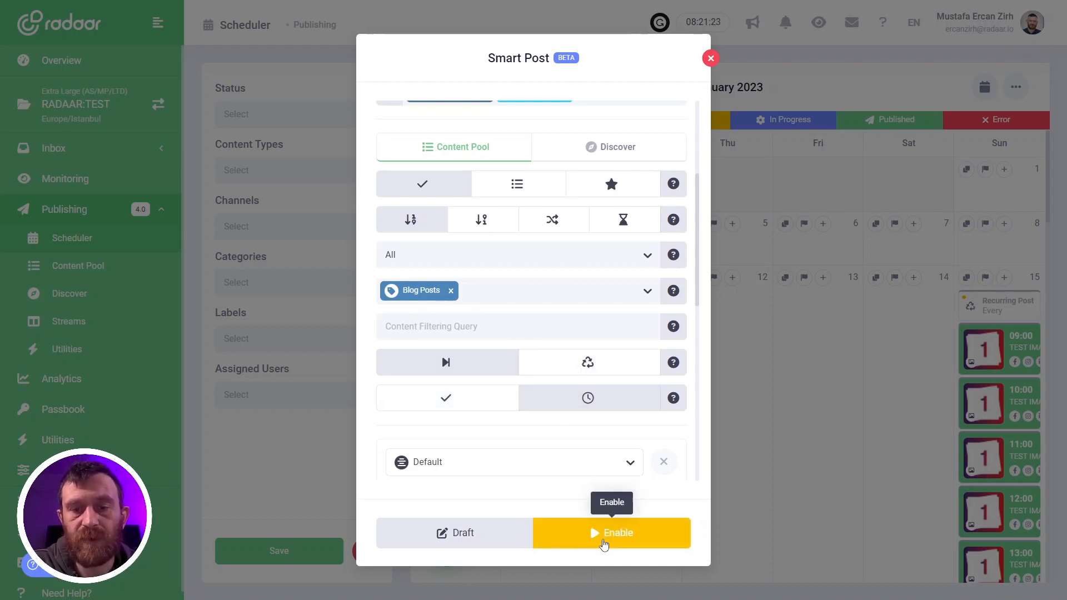
left_click(611, 533)
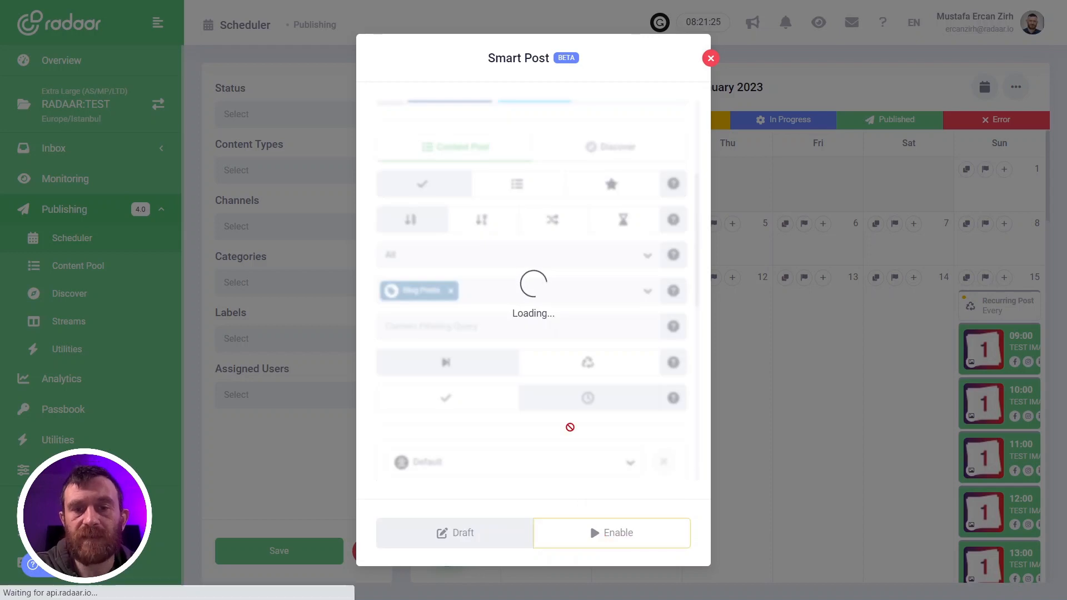
left_click(610, 533)
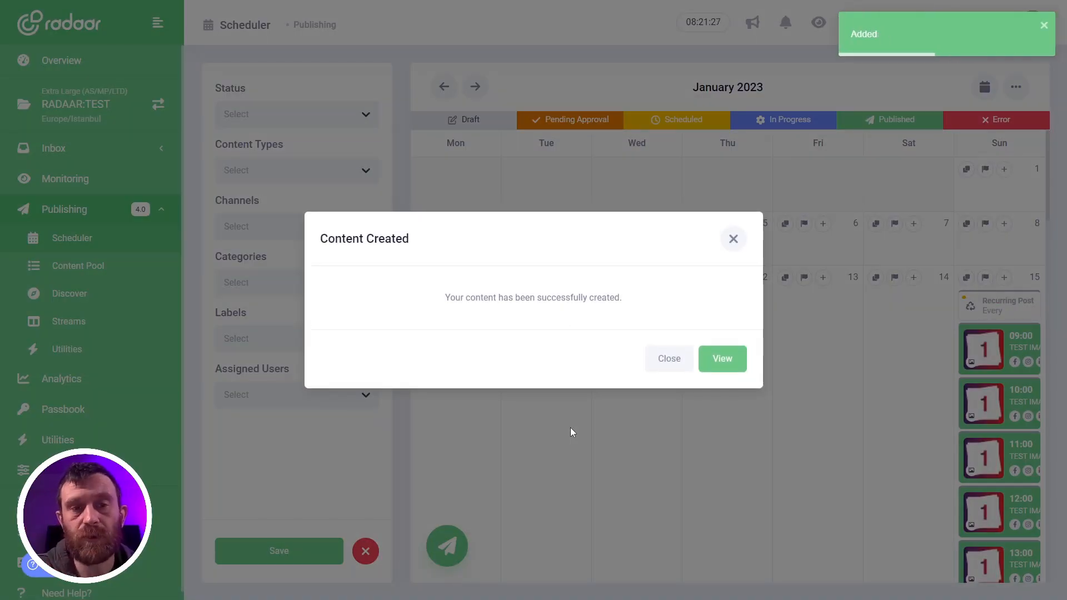